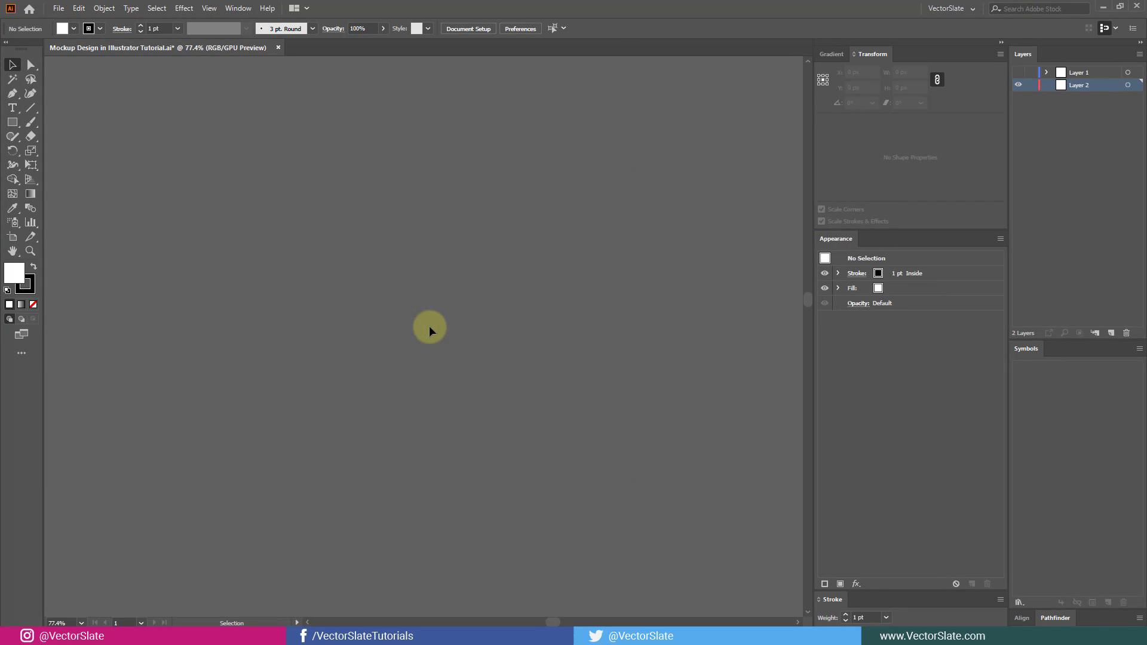
Step: Create a 1080×1080 px RGB document with screen-resolution raster effects
click(58, 8)
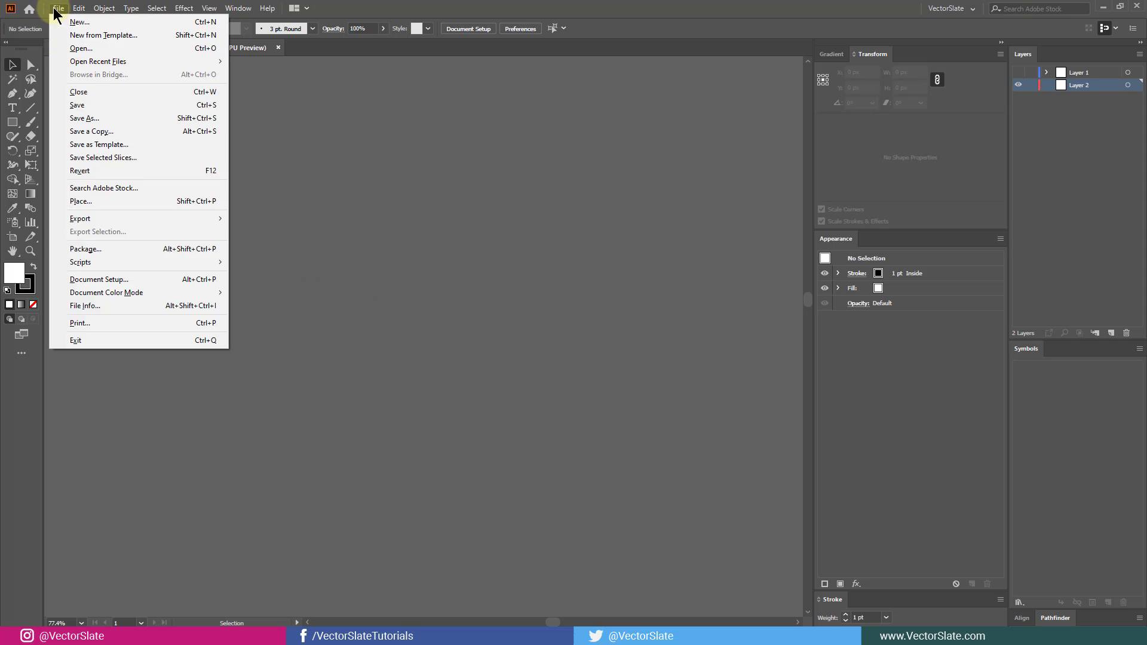
click(79, 22)
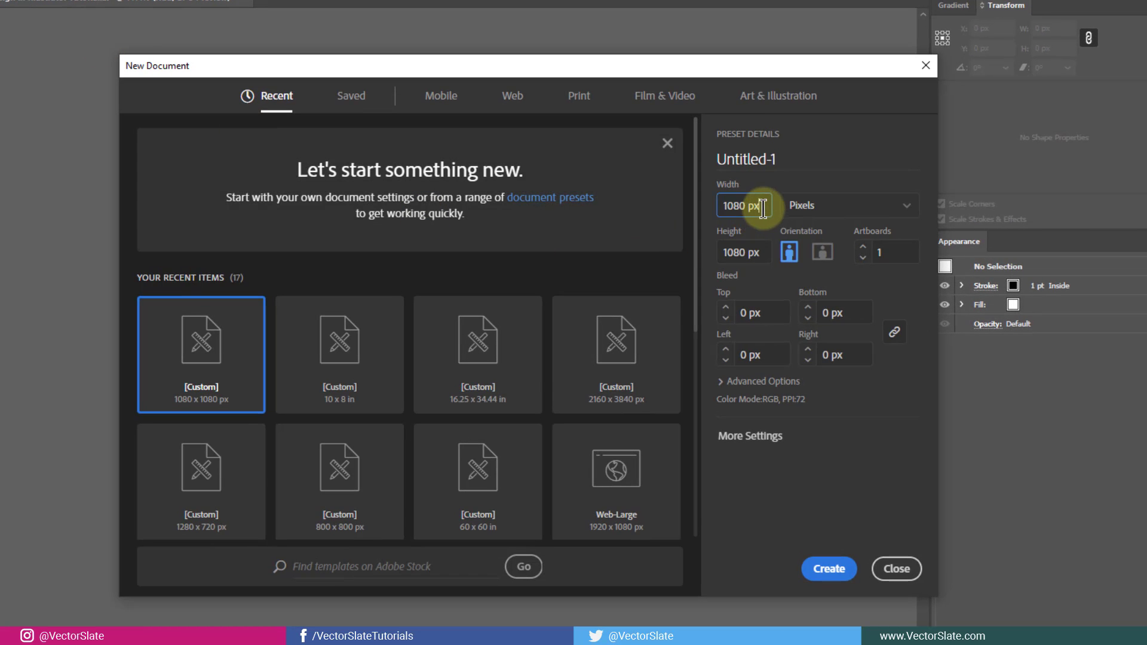
click(761, 382)
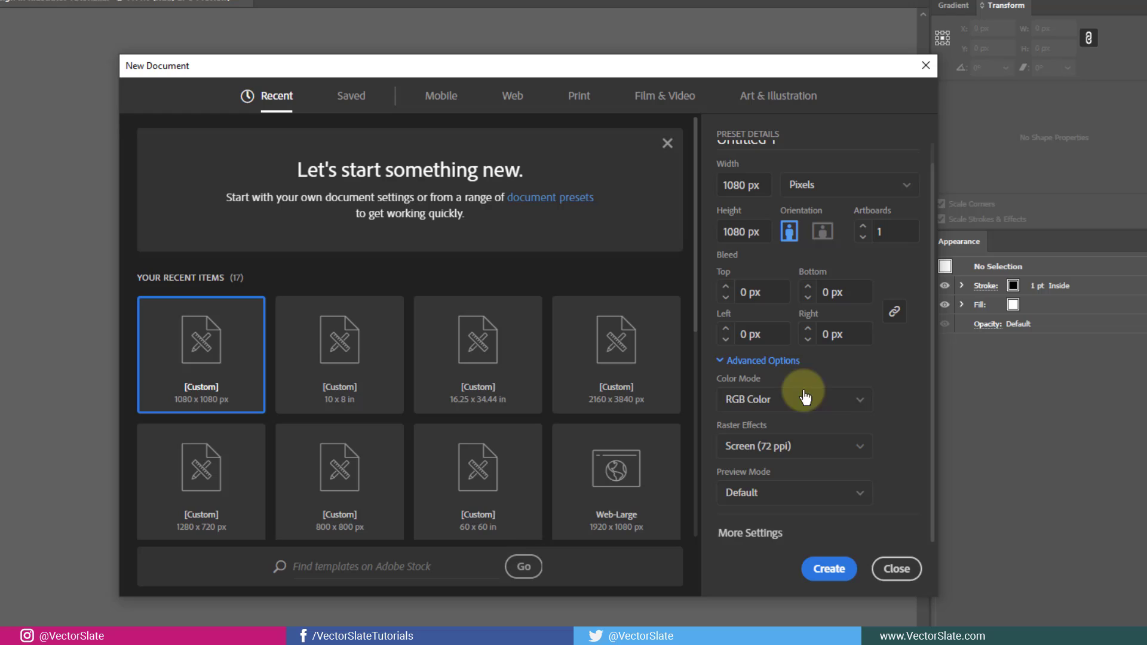
mouse_move(789, 401)
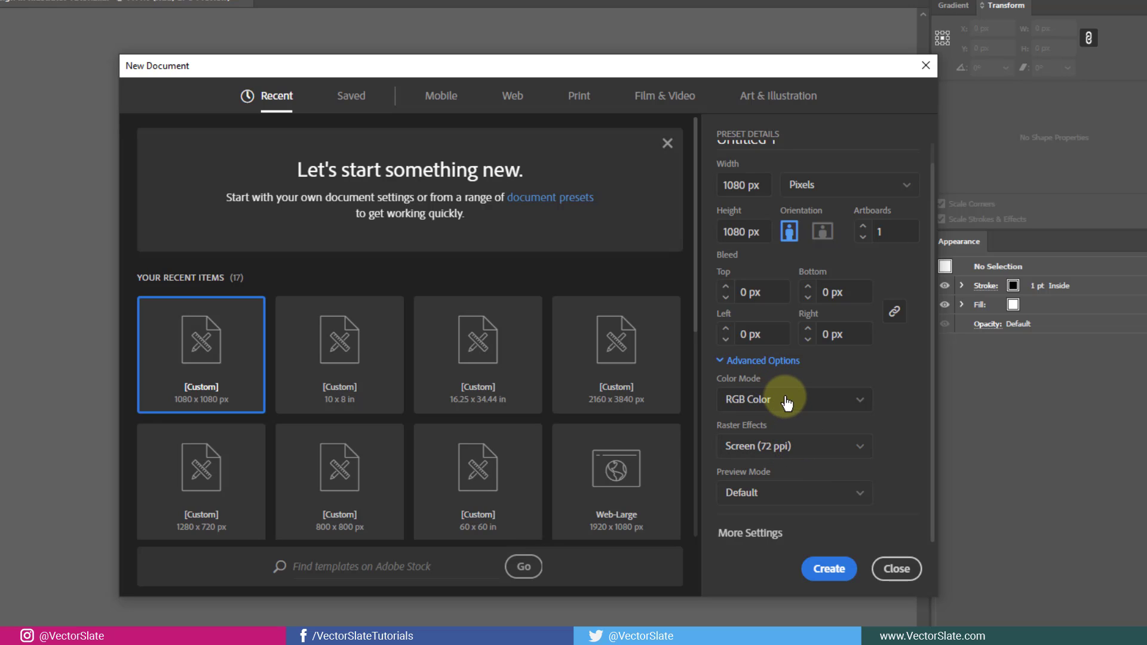
click(795, 446)
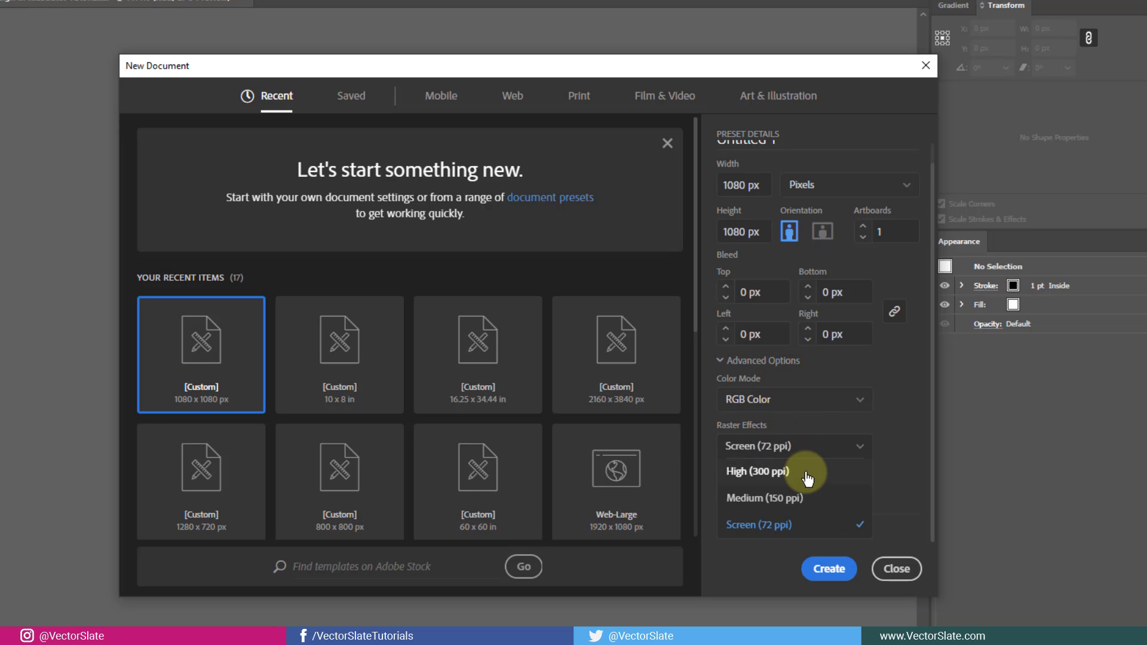
mouse_move(827, 474)
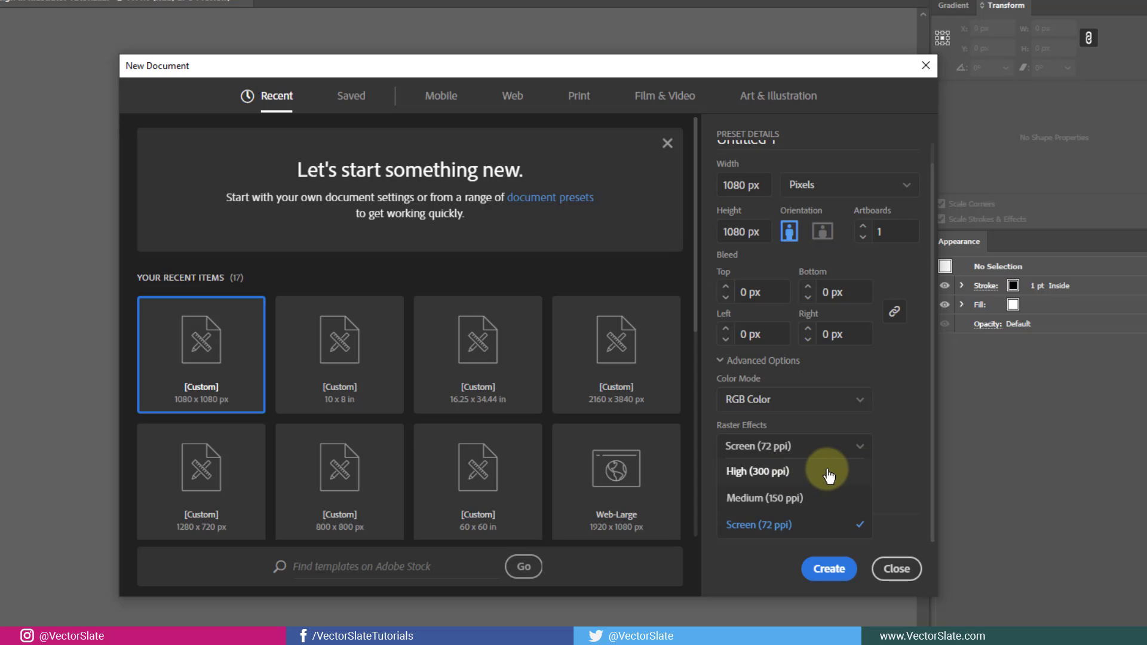
click(758, 525)
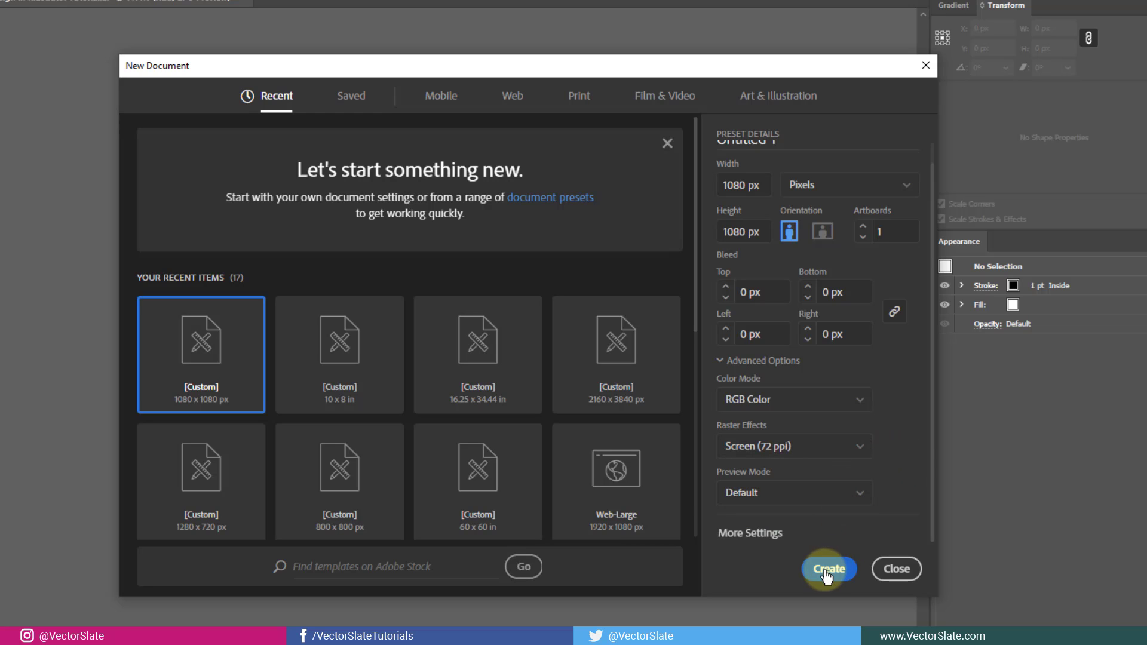
click(829, 569)
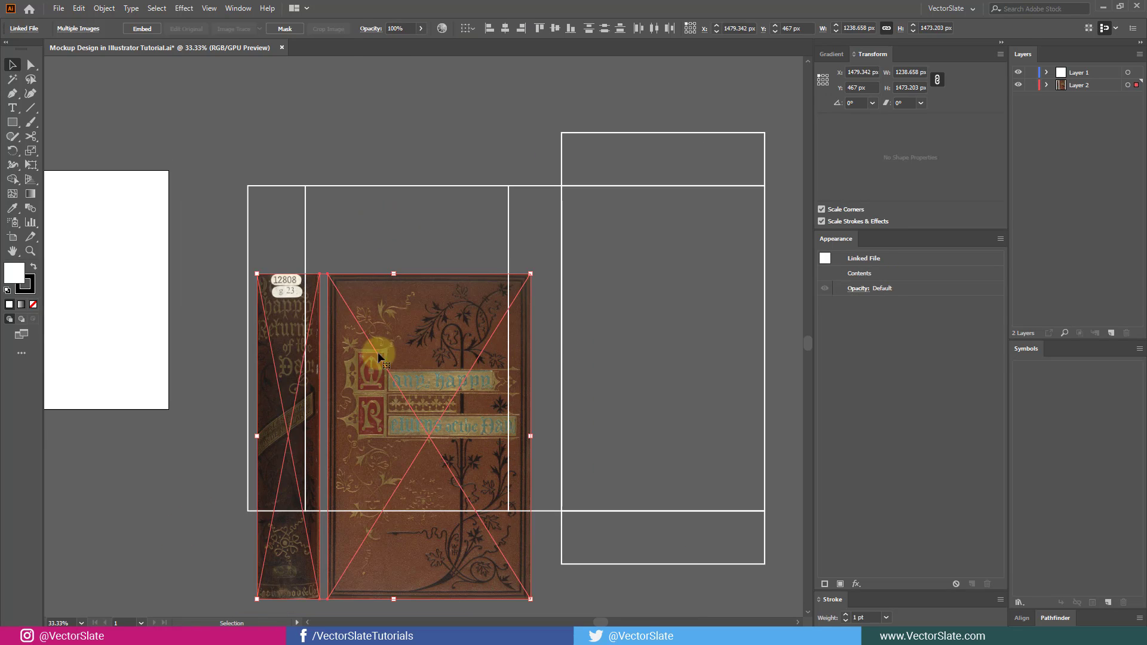
Step: Deselect the placed spine and front cover images
click(441, 292)
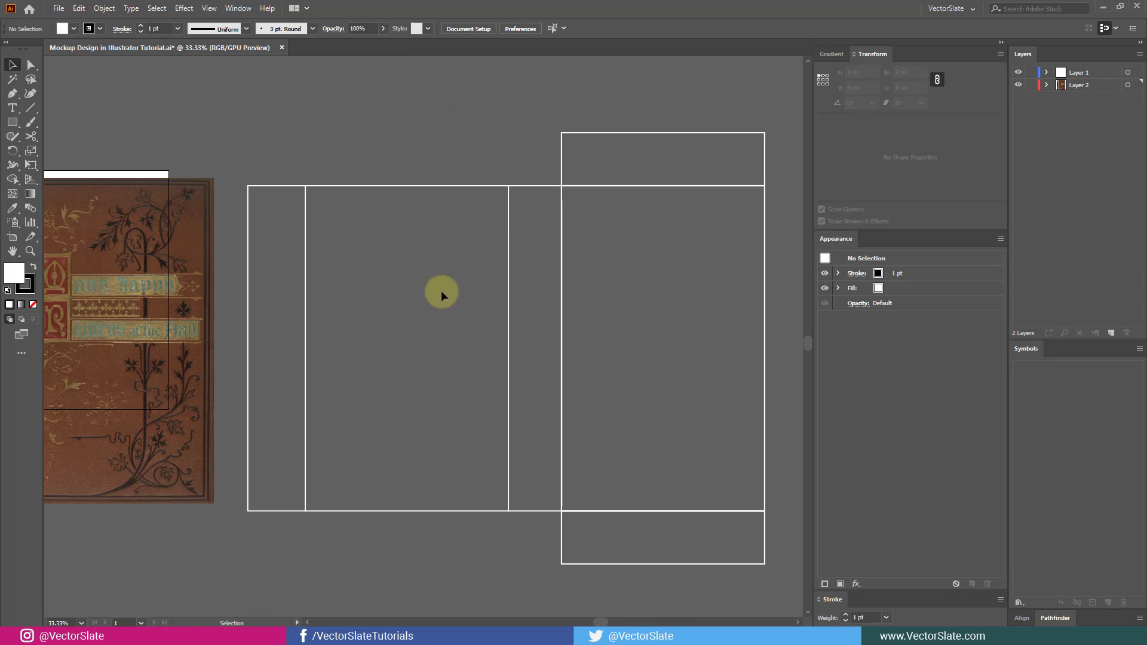
mouse_move(514, 388)
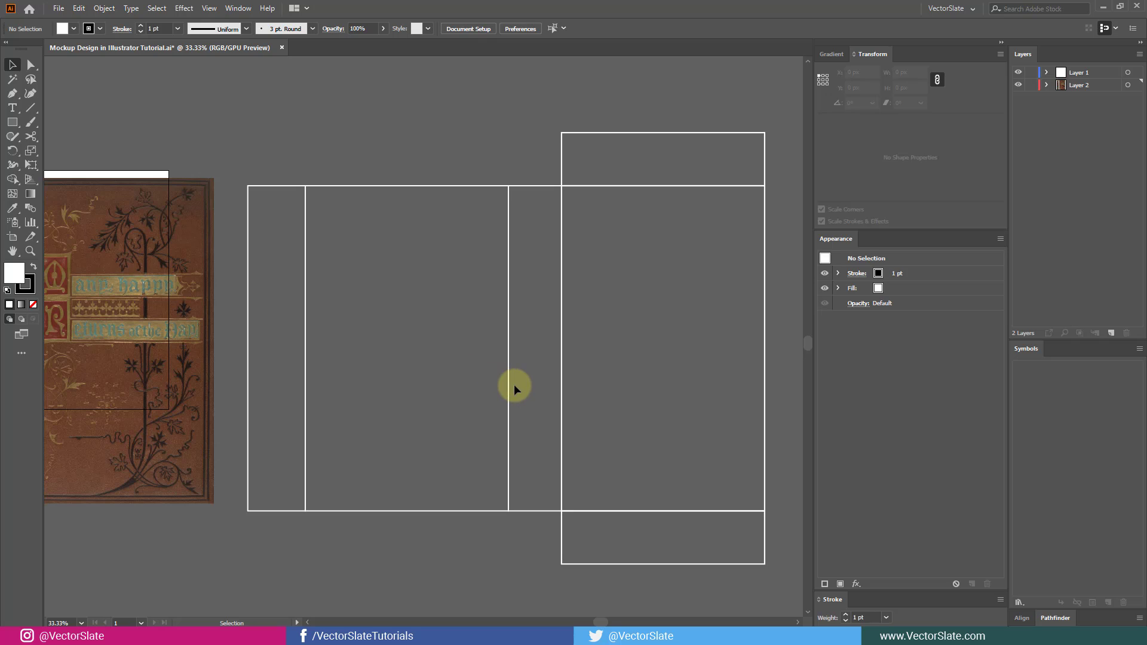
mouse_move(411, 161)
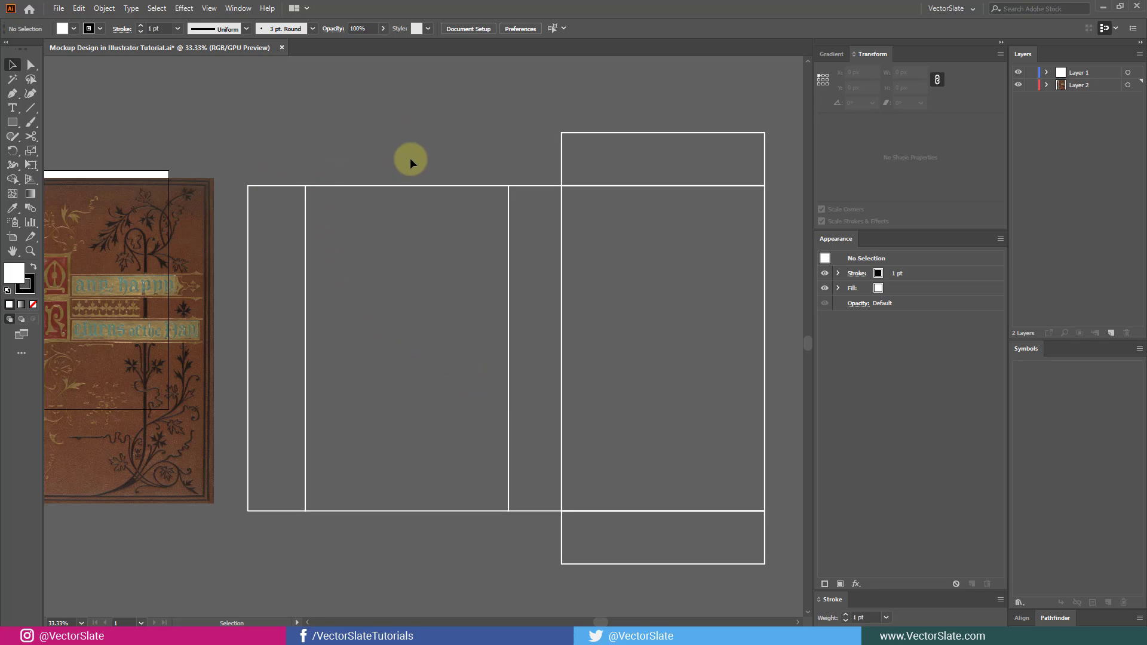
mouse_move(710, 564)
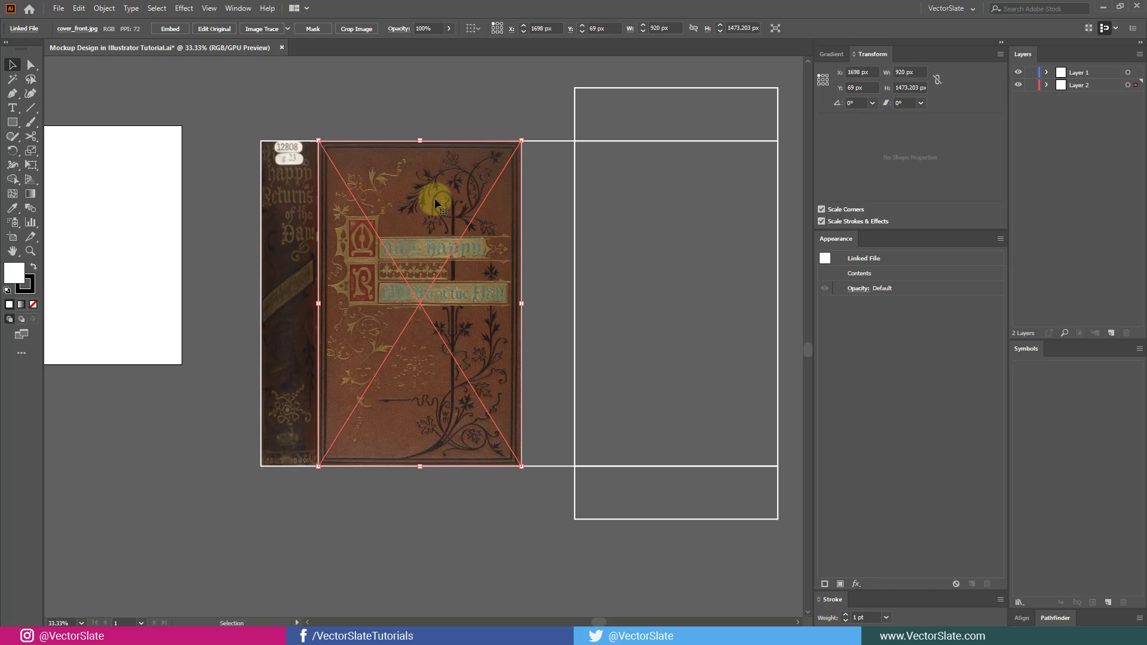
mouse_move(952, 347)
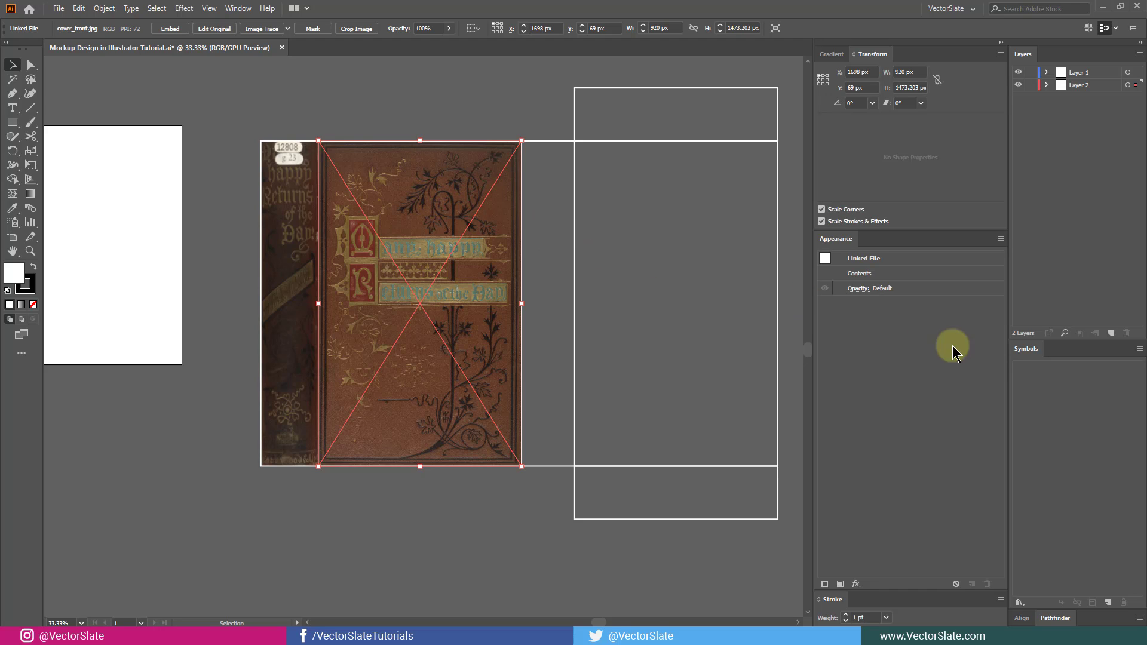
mouse_move(1027, 355)
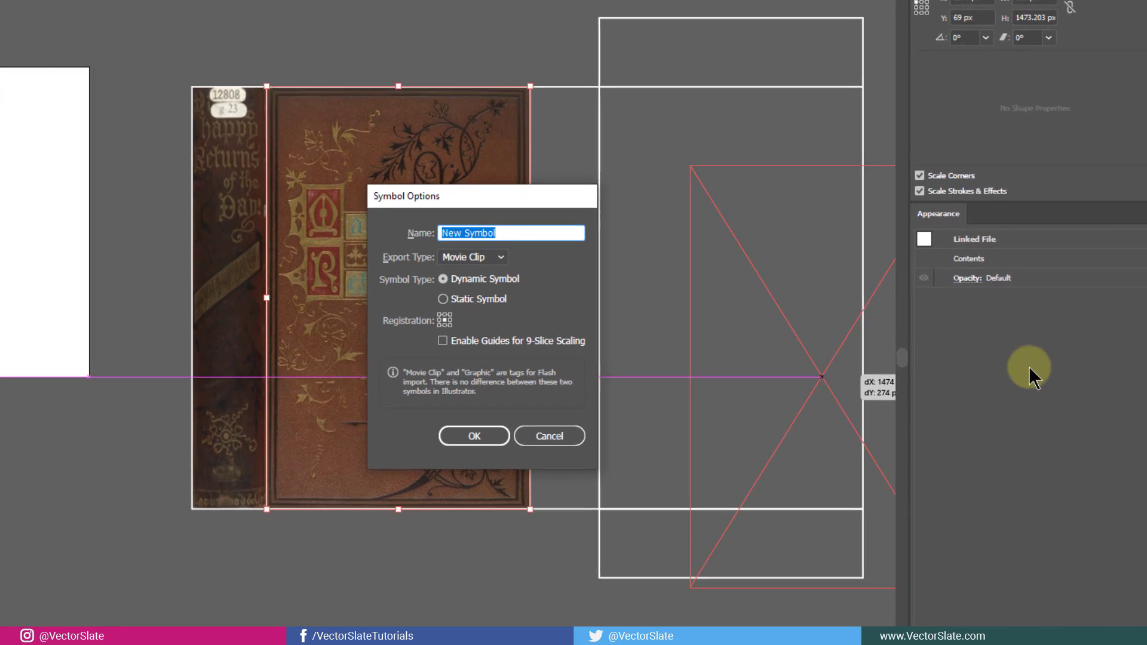
text(cover)
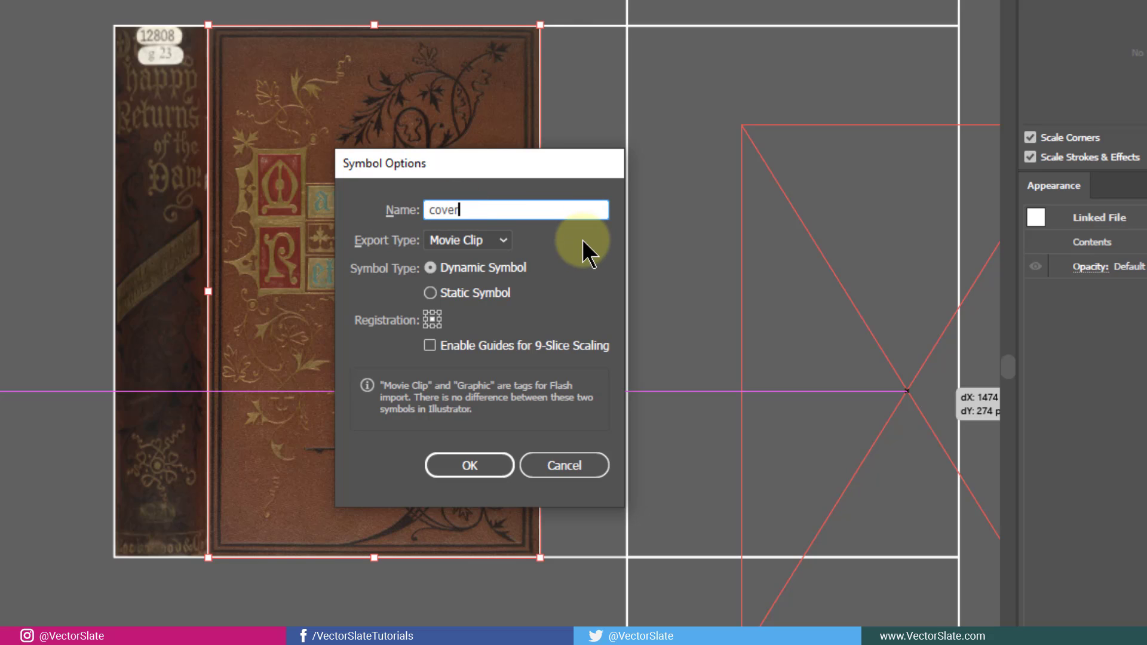
text(_front)
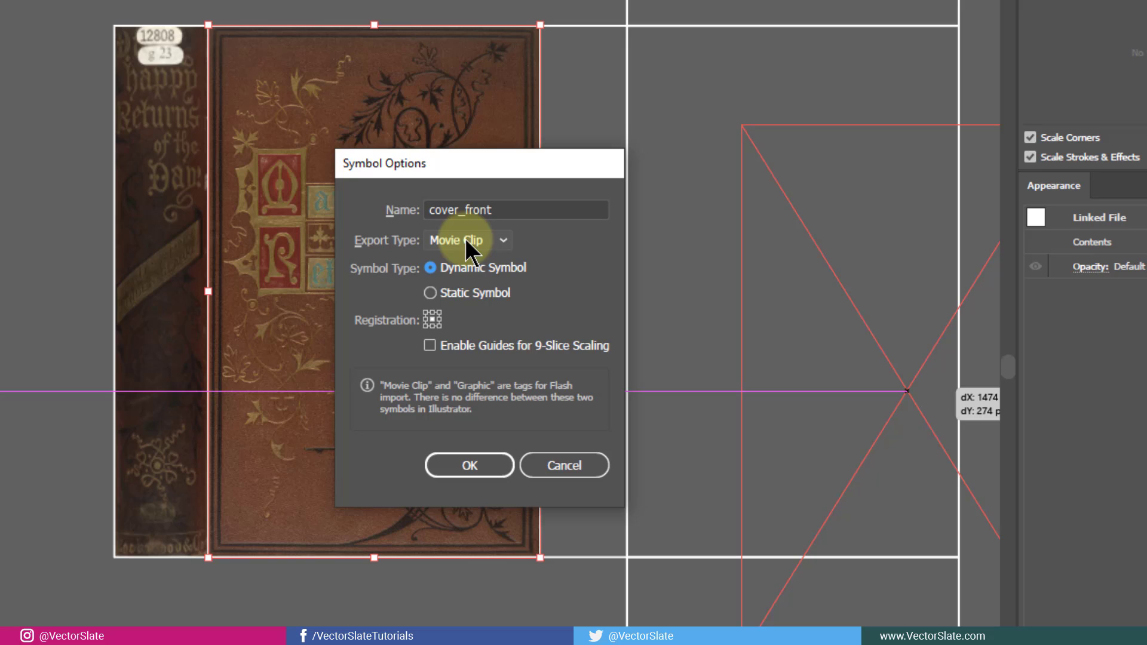
mouse_move(466, 283)
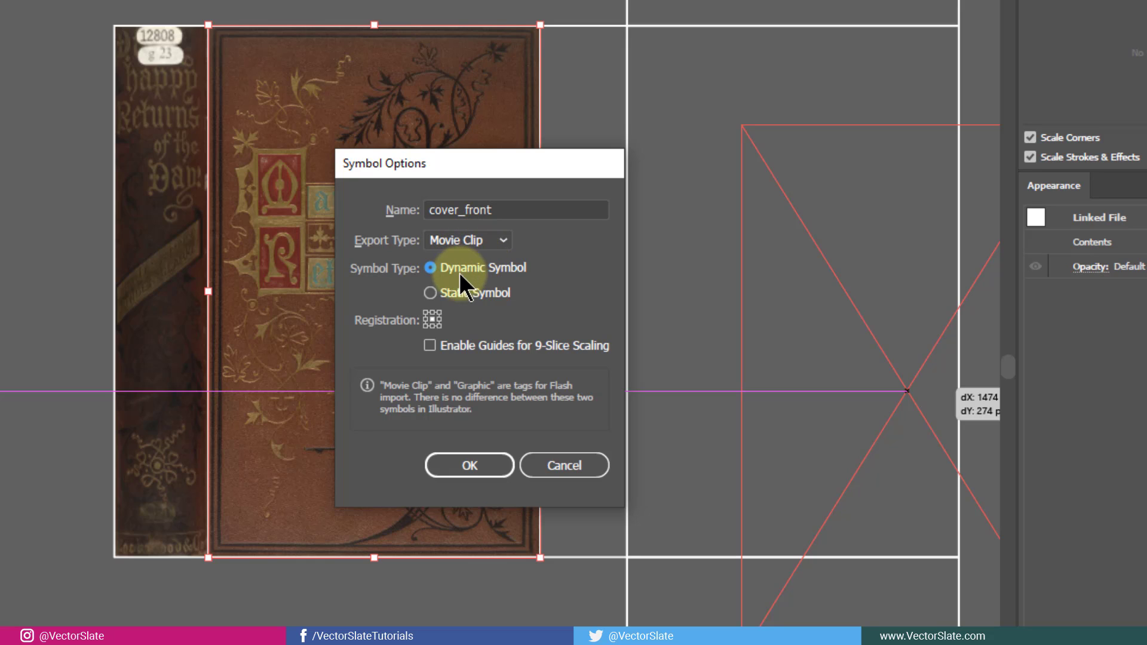
mouse_move(435, 329)
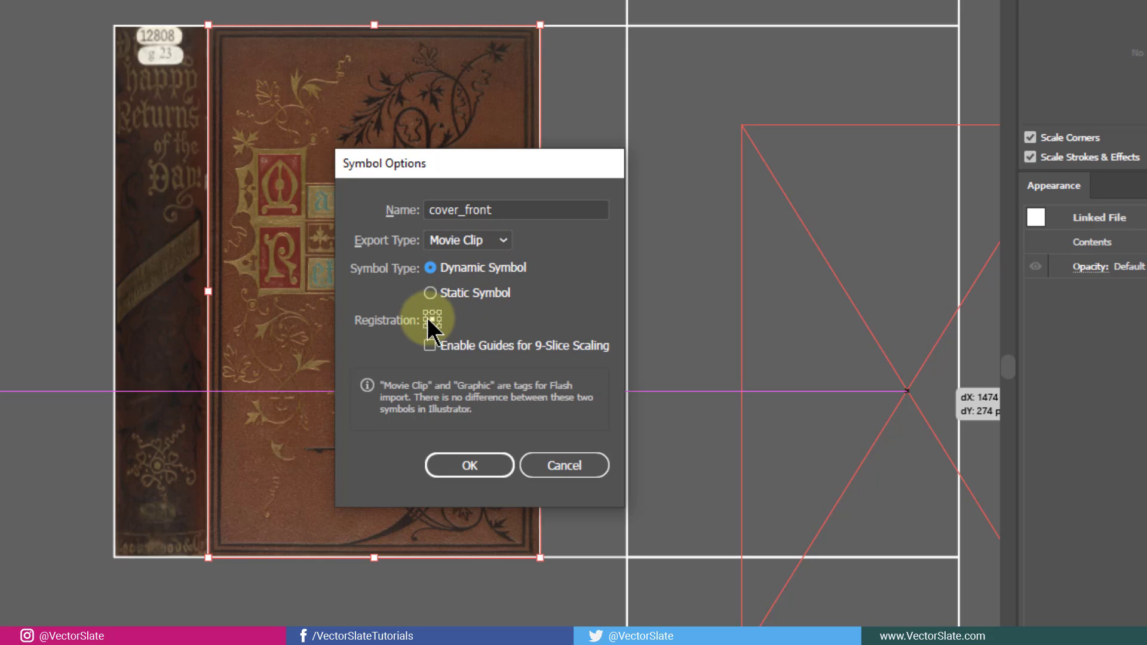
mouse_move(479, 331)
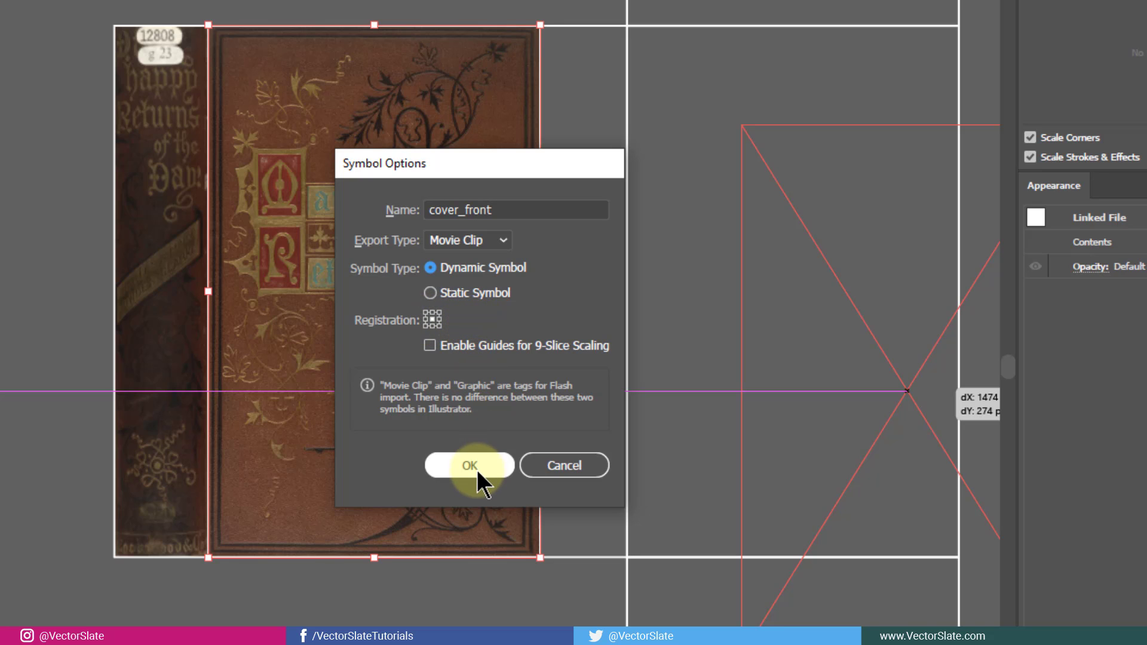
click(469, 465)
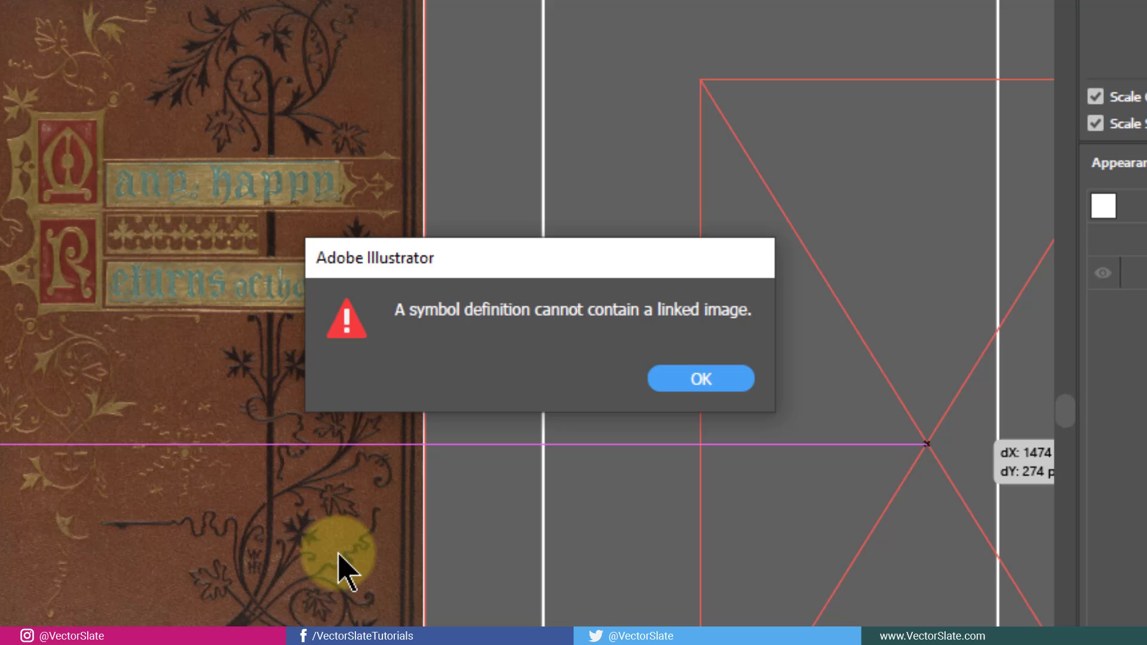
mouse_move(414, 326)
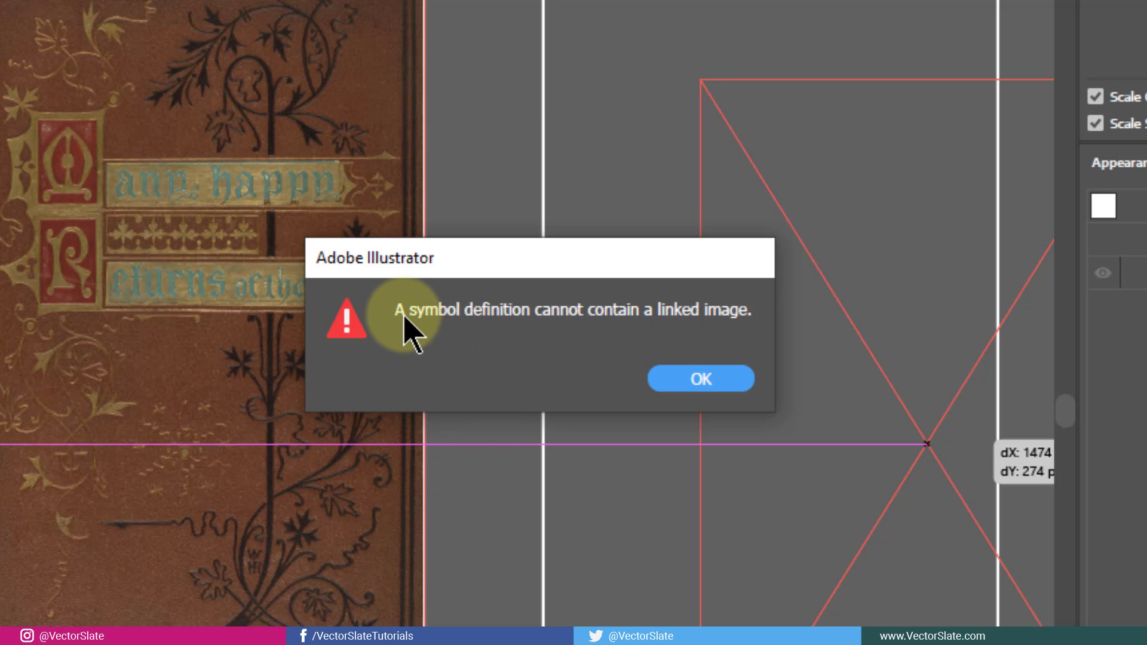
mouse_move(720, 332)
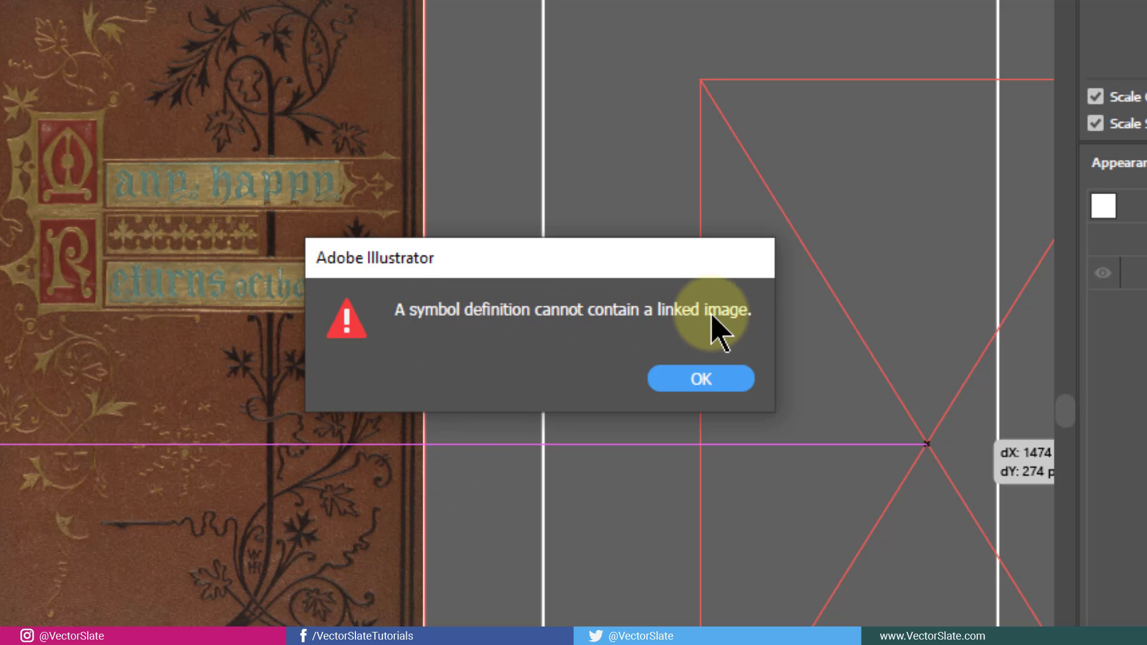
mouse_move(721, 344)
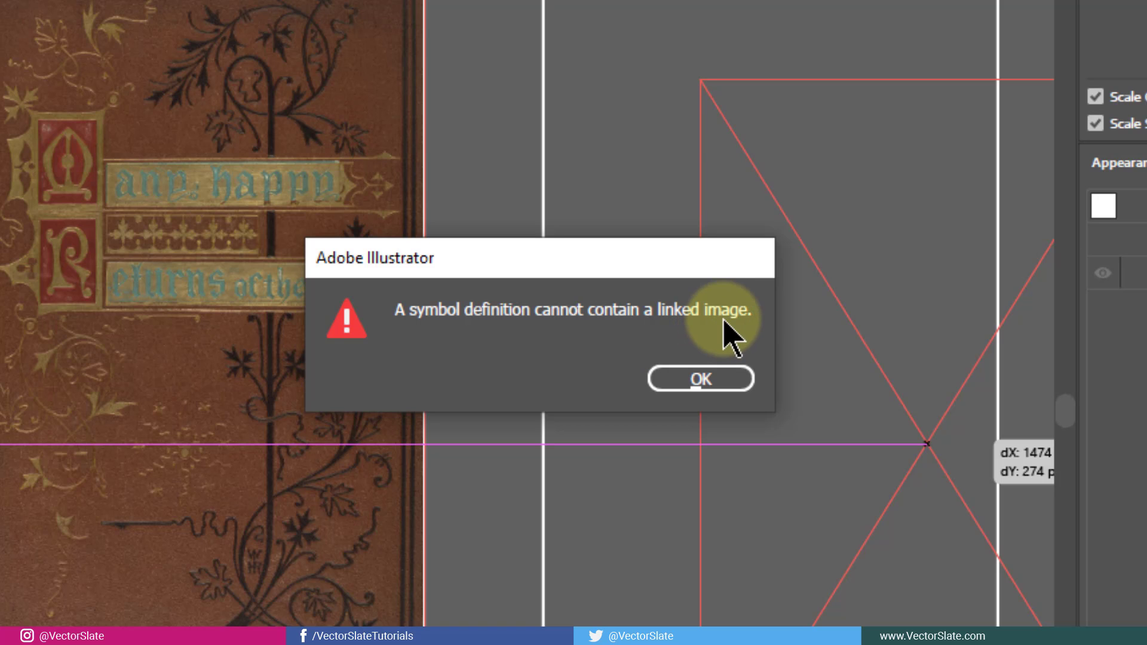
click(700, 379)
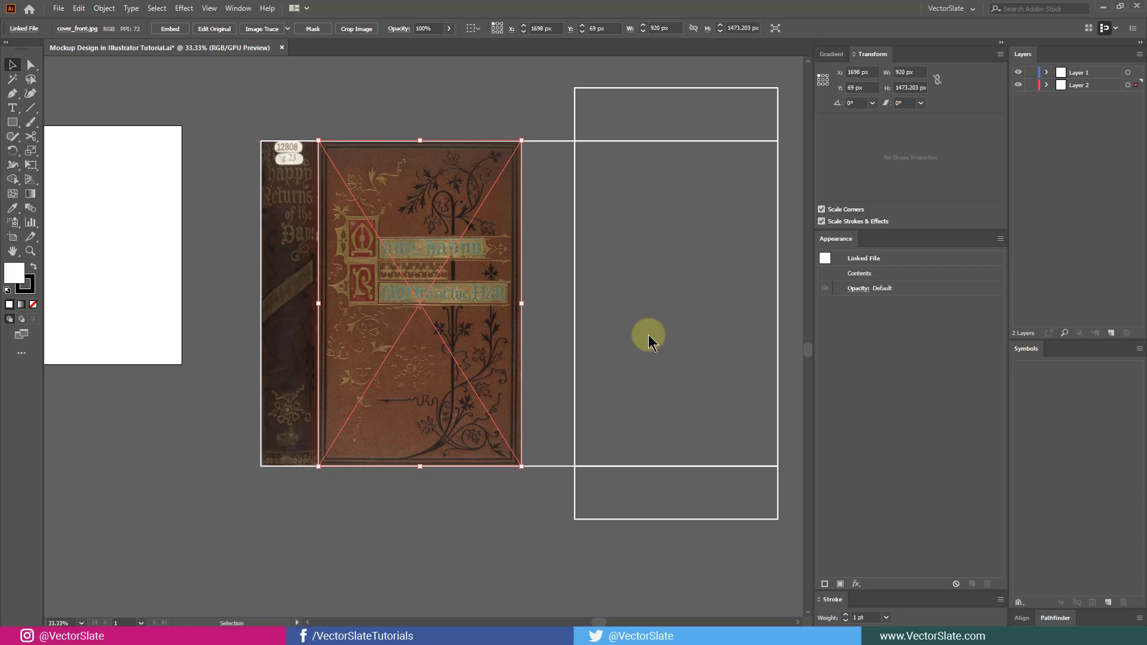
Step: Embed the linked cover image and add the cover_front and cover_spine symbols
click(300, 256)
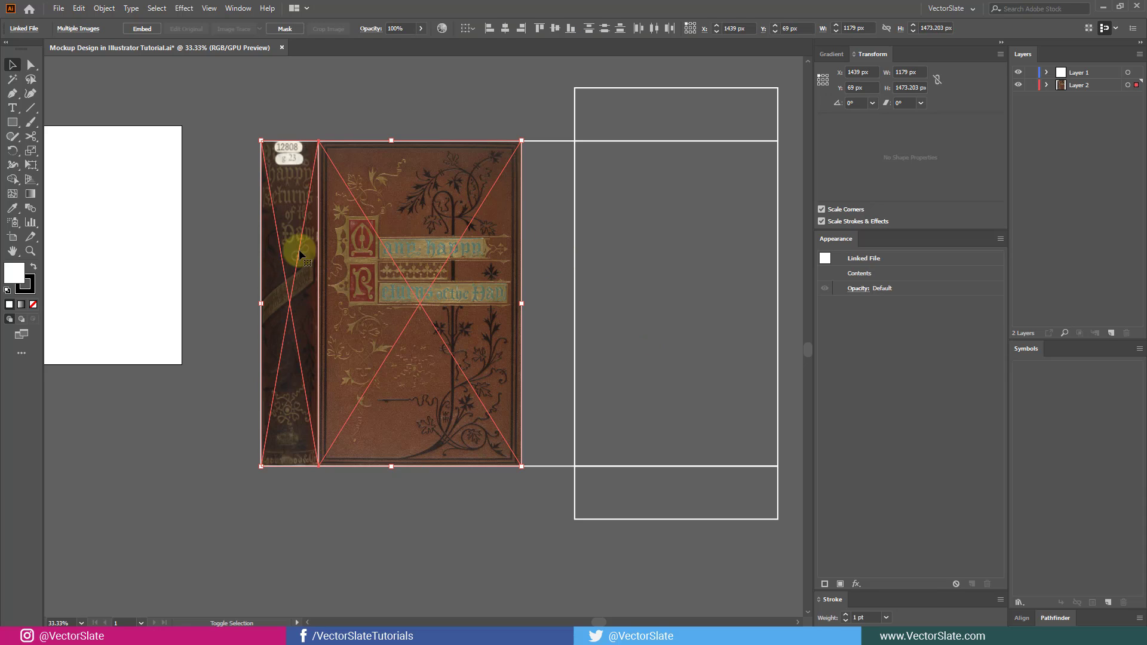
mouse_move(461, 245)
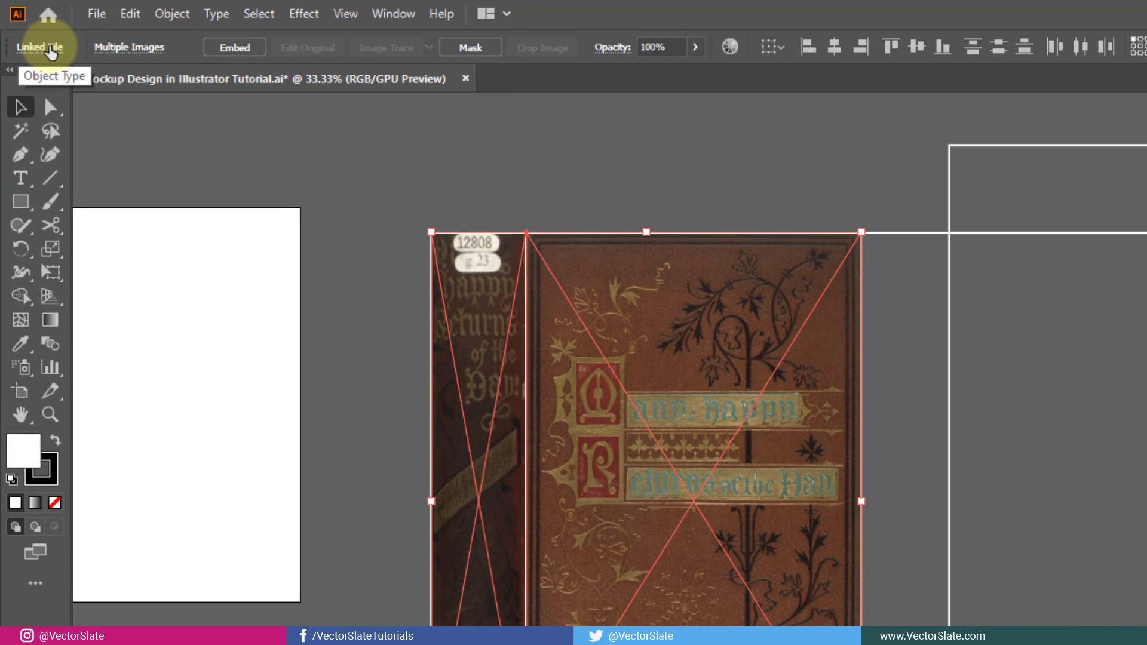
mouse_move(388, 102)
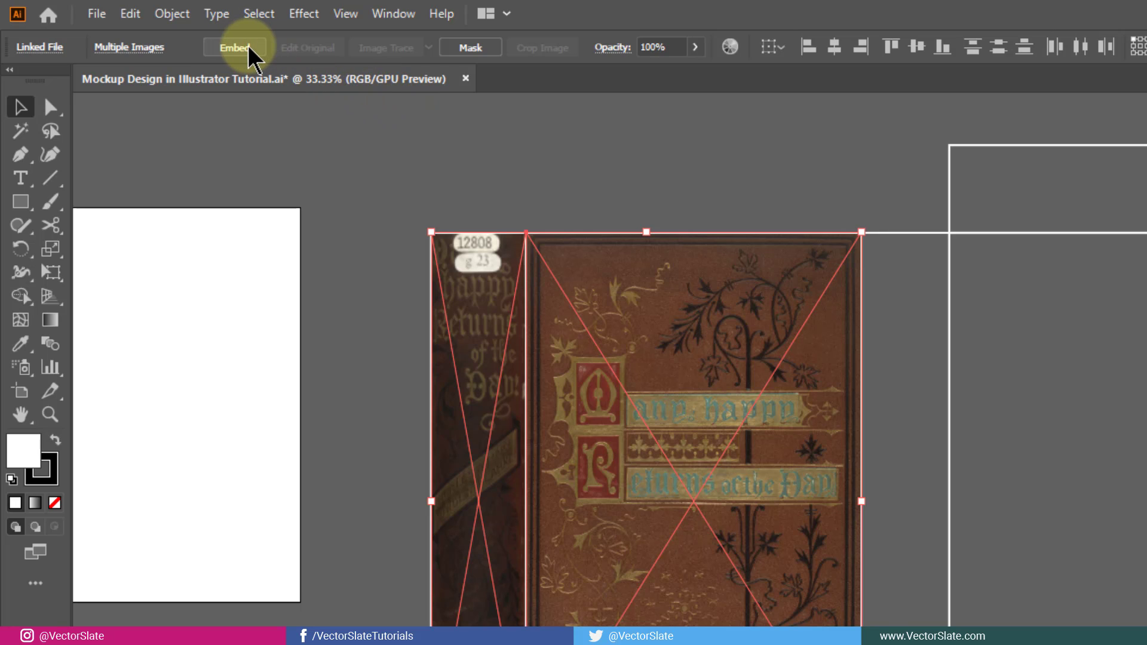
click(234, 47)
text(cover)
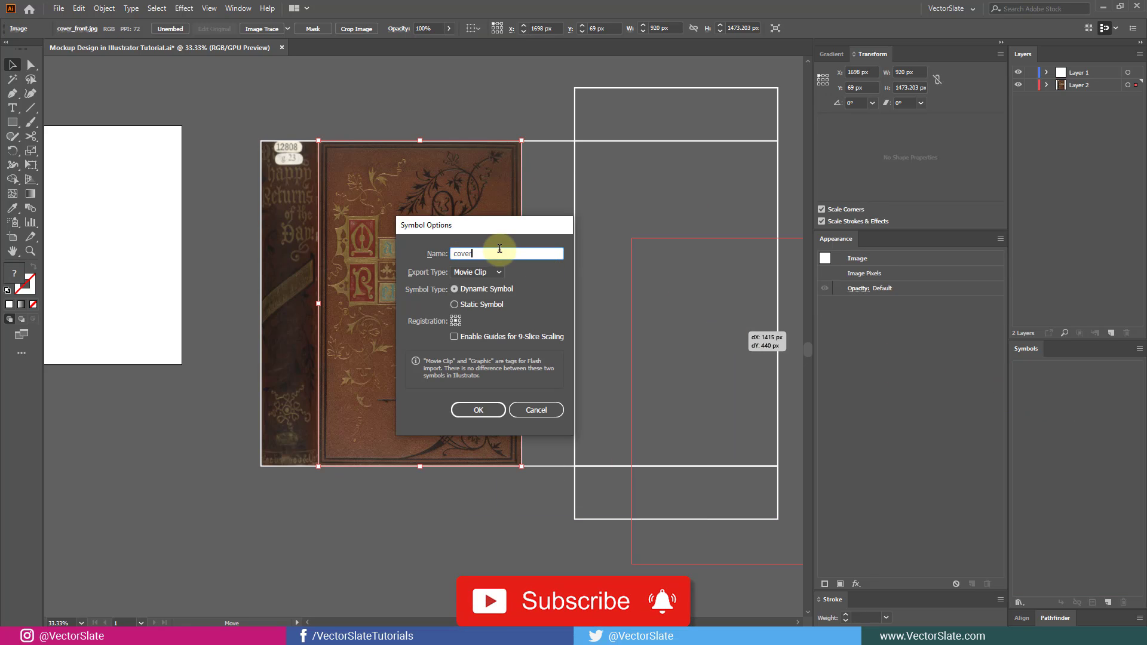
click(478, 410)
text(cover_spide)
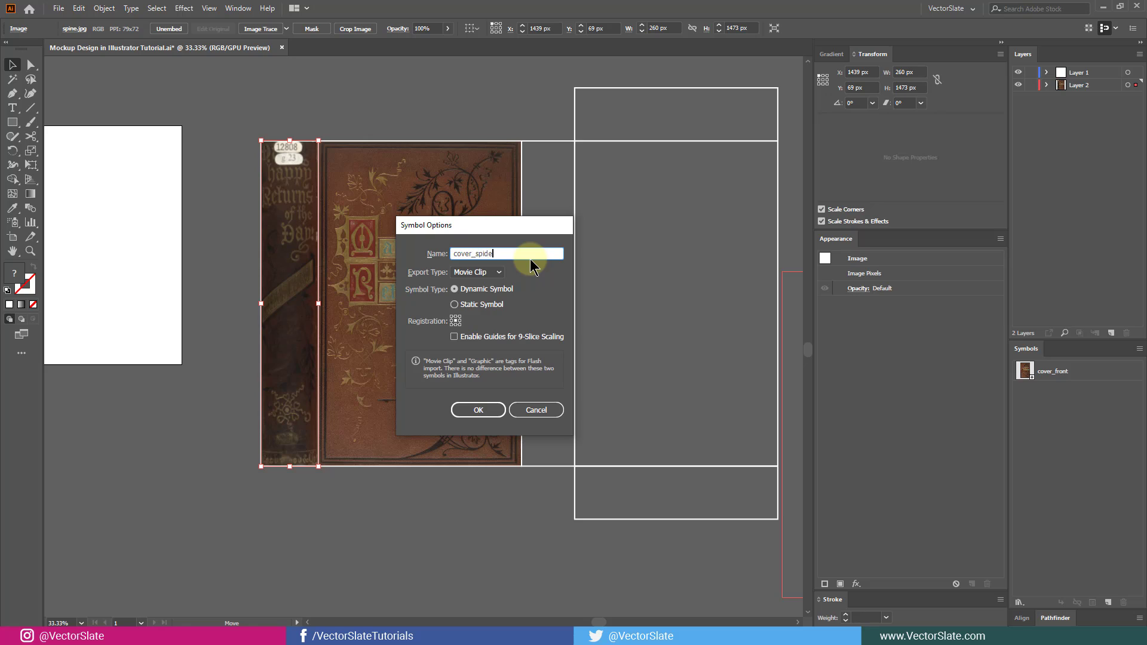
click(479, 410)
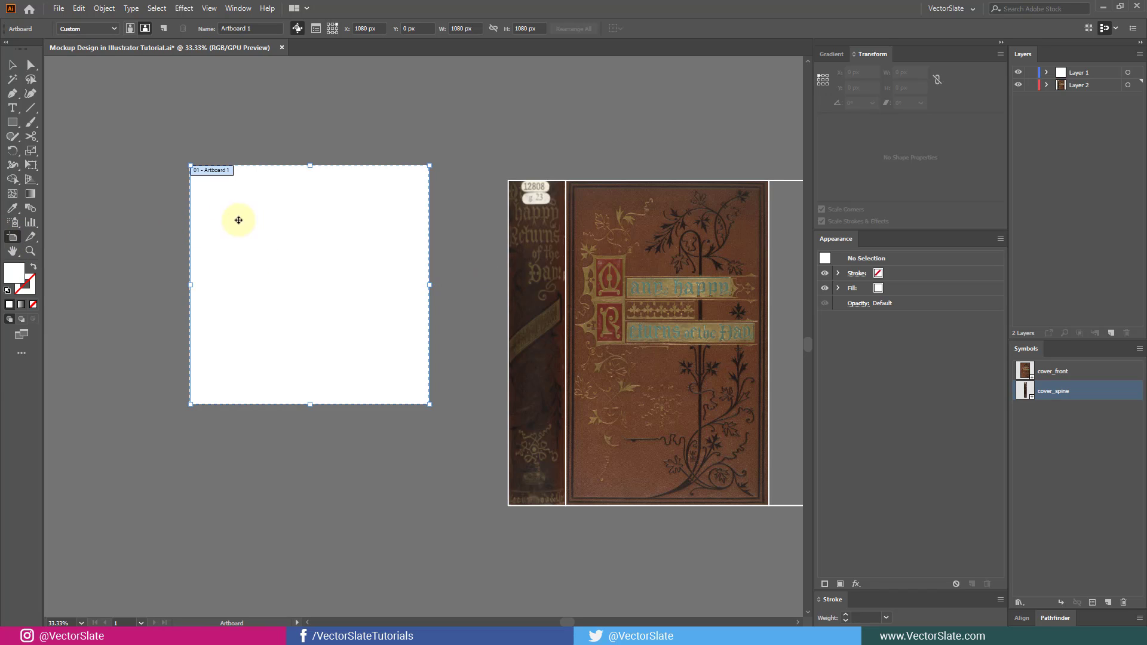
mouse_move(524, 29)
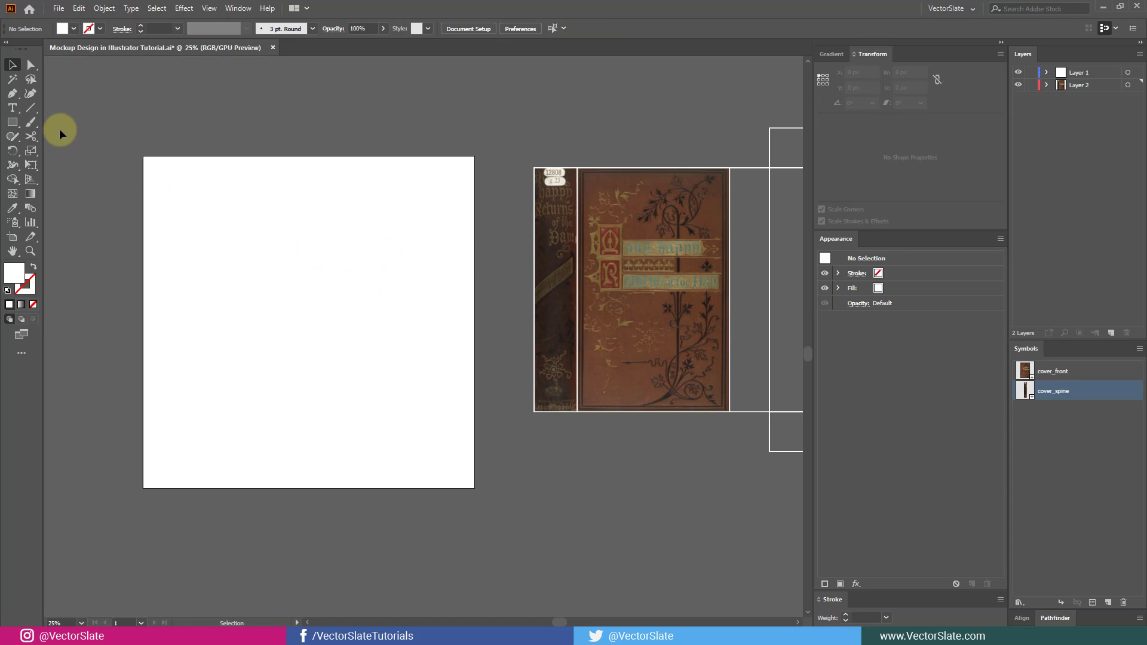
Step: Draw an artboard-sized rectangle with a -90° linear gradient ending at F5F5F5, then deselect
click(13, 122)
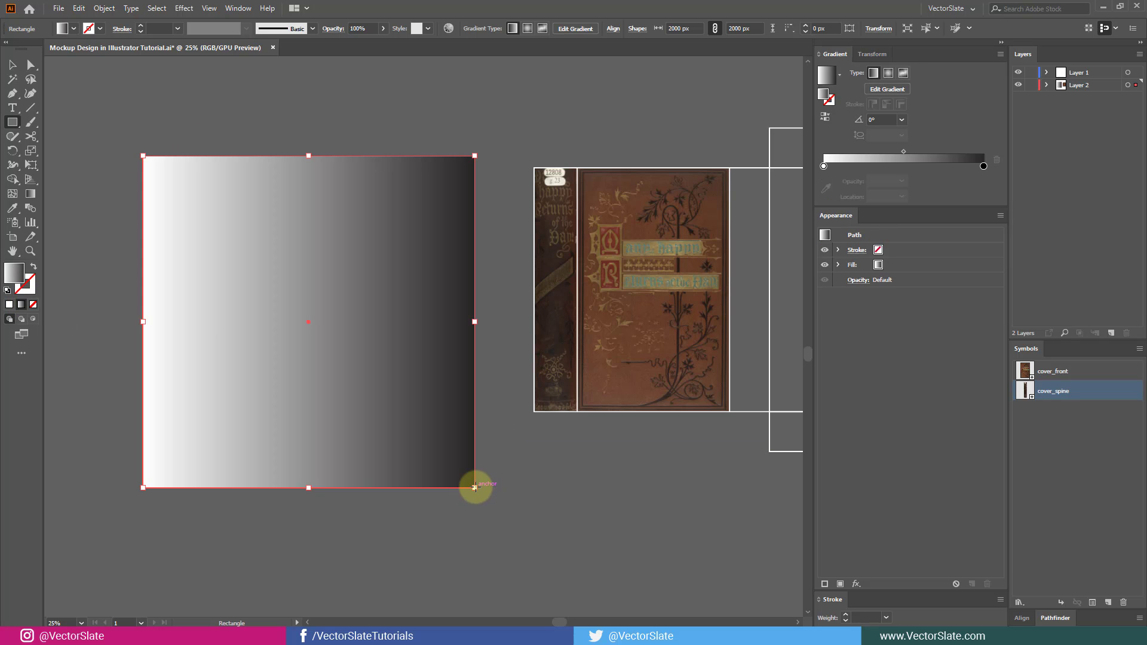
click(13, 194)
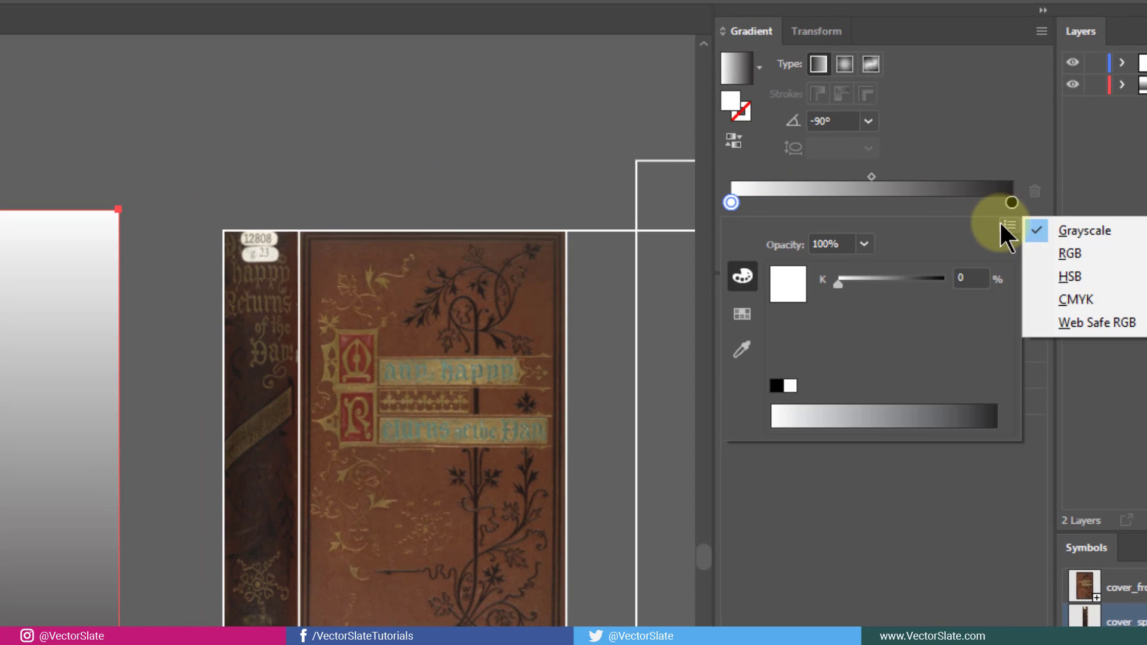
click(1069, 253)
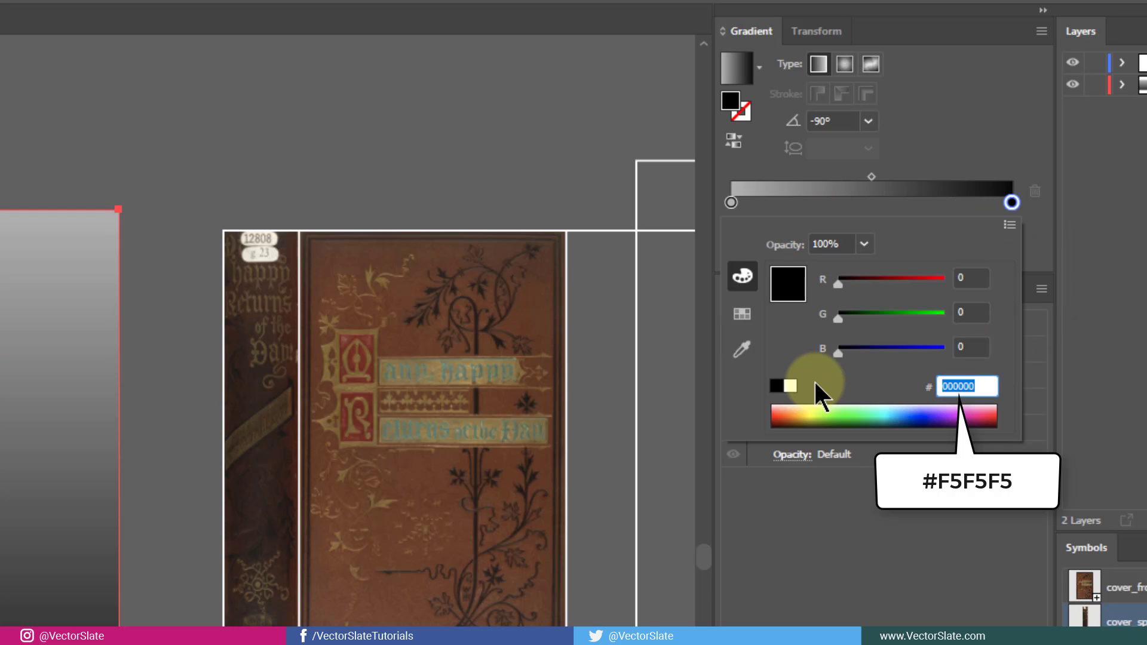
text(F5F5F5)
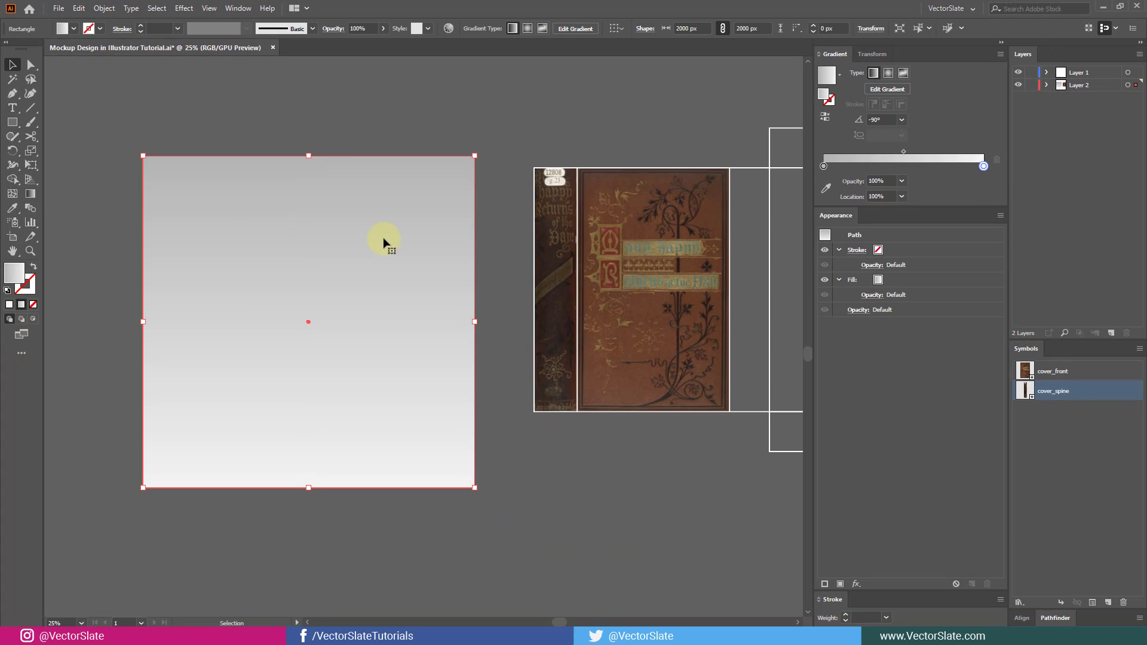
key(ctrl+2)
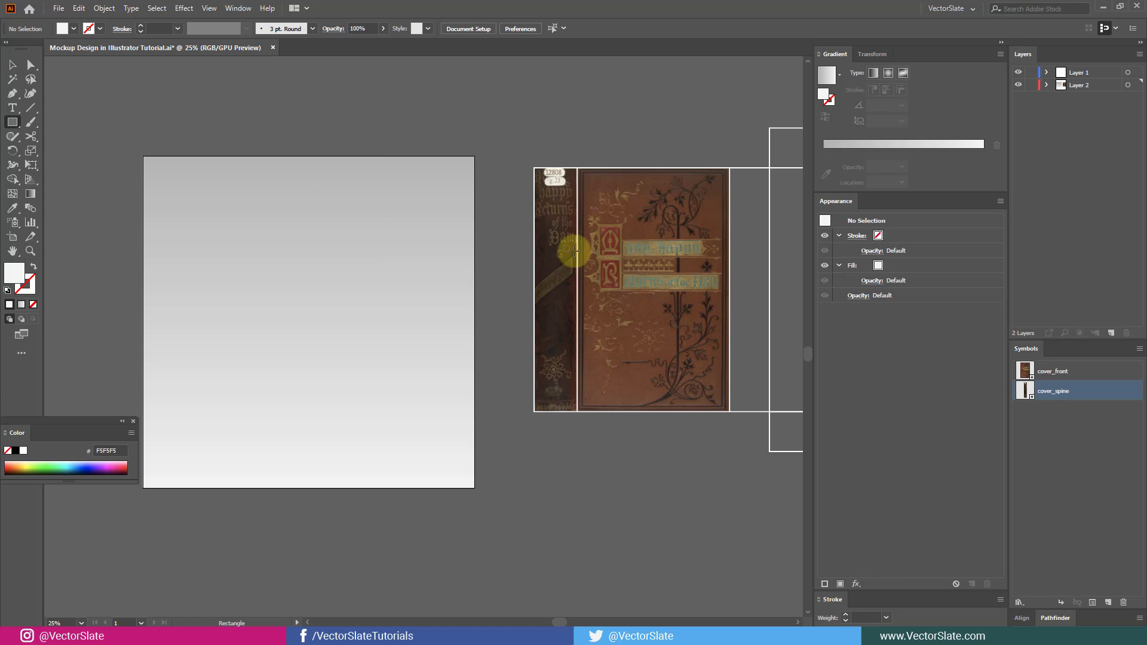
mouse_move(613, 200)
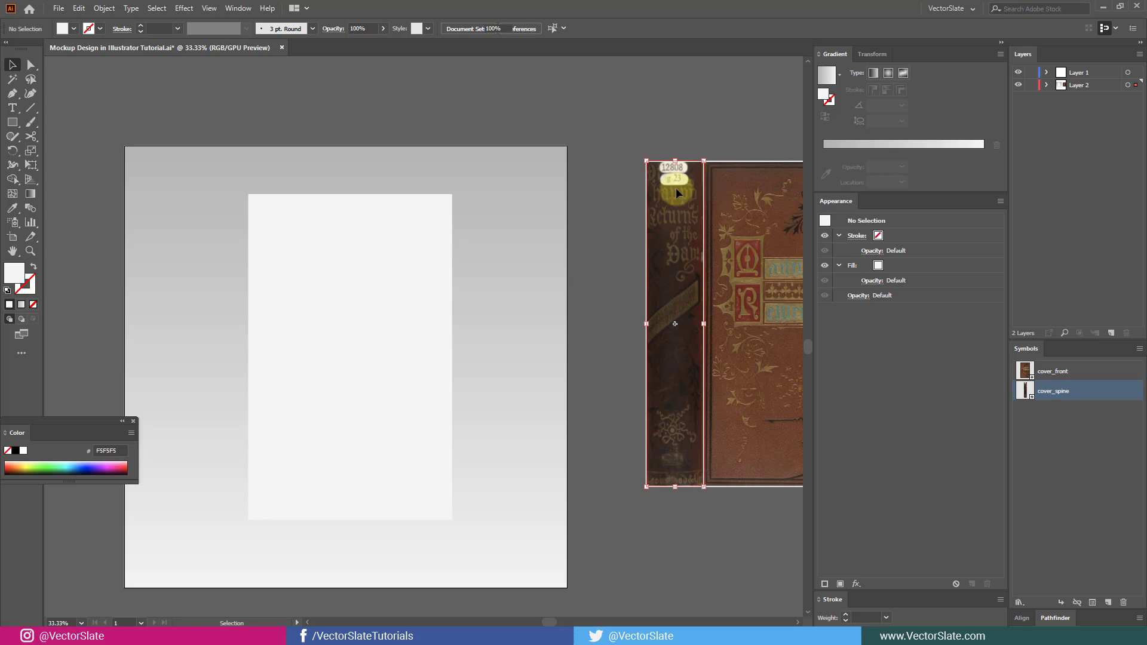
Step: Check the spine image's size, then select the light 920×1471 px rectangle
click(675, 194)
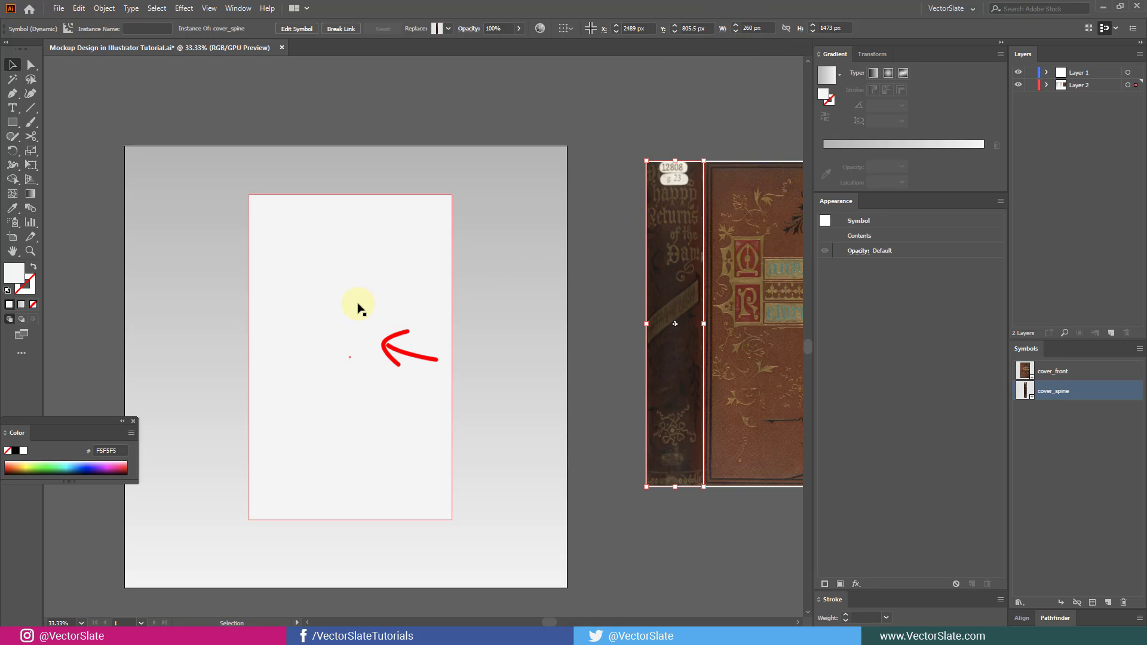
click(350, 356)
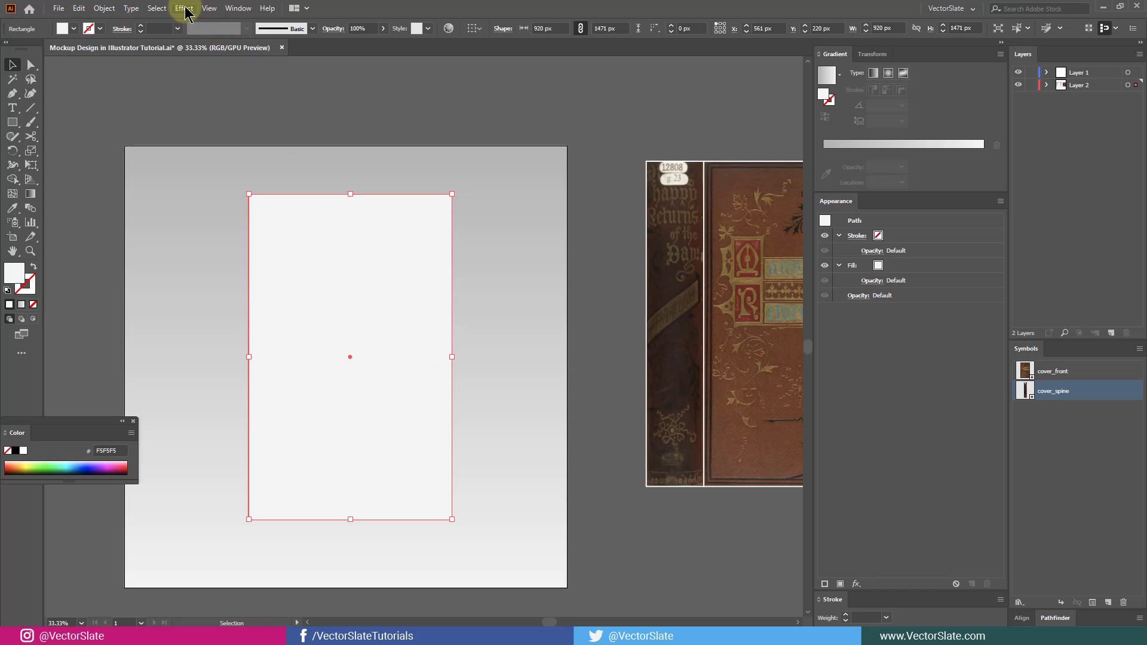
click(183, 8)
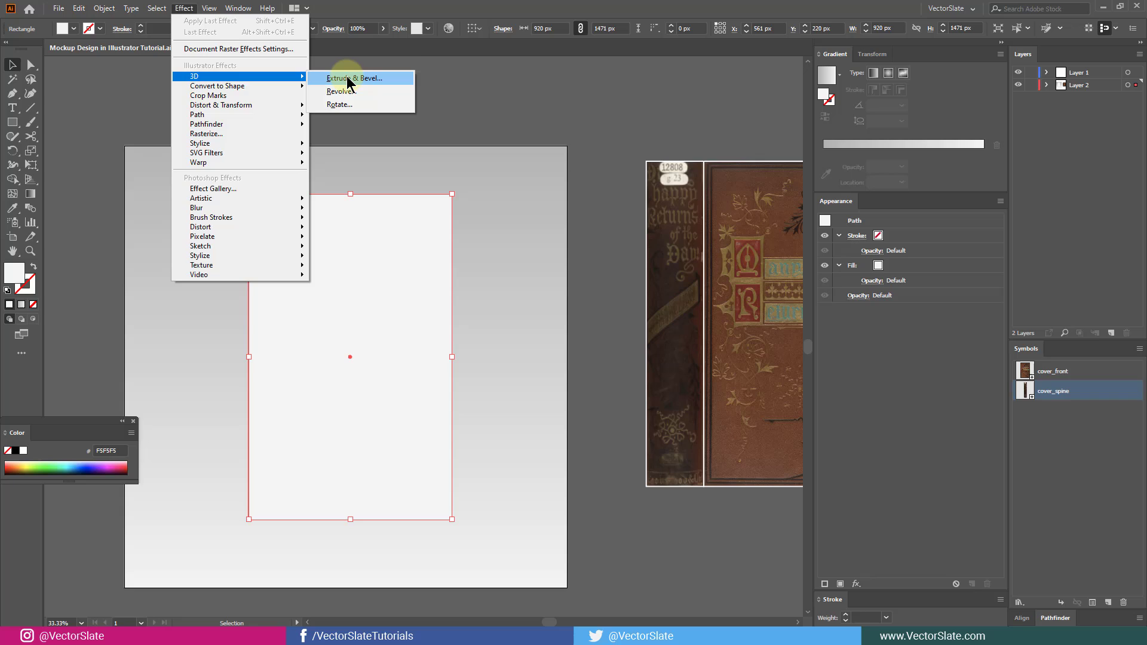
Step: Extrude the rectangle 260 pt deep with 28° perspective and -10°, -33°, 5° rotation
click(356, 77)
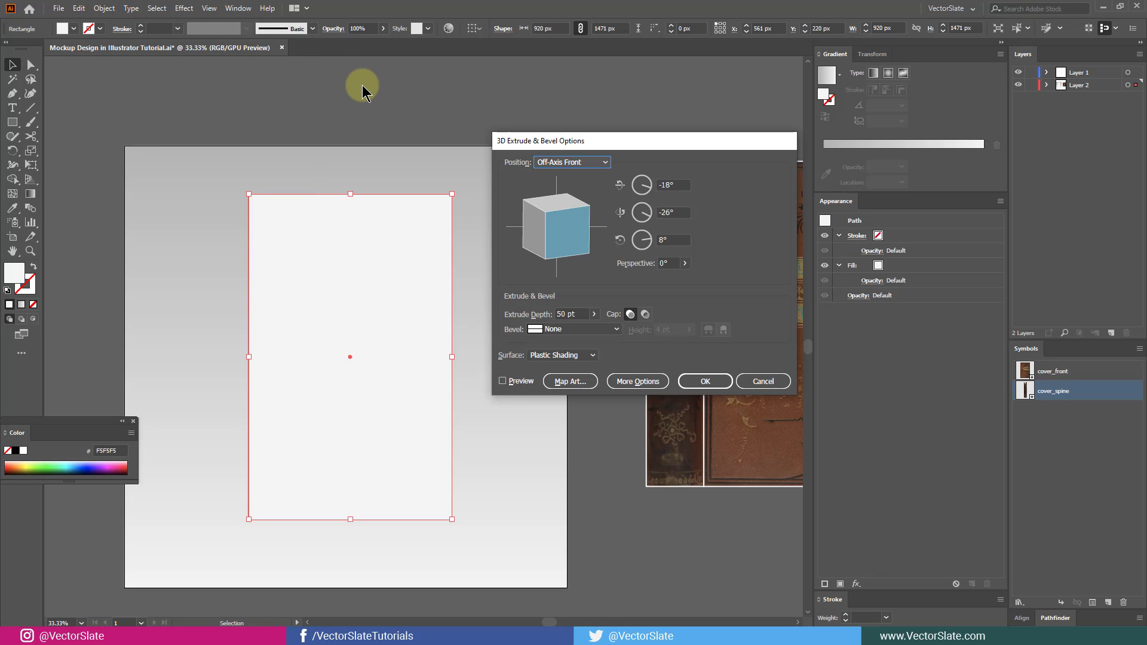
click(503, 381)
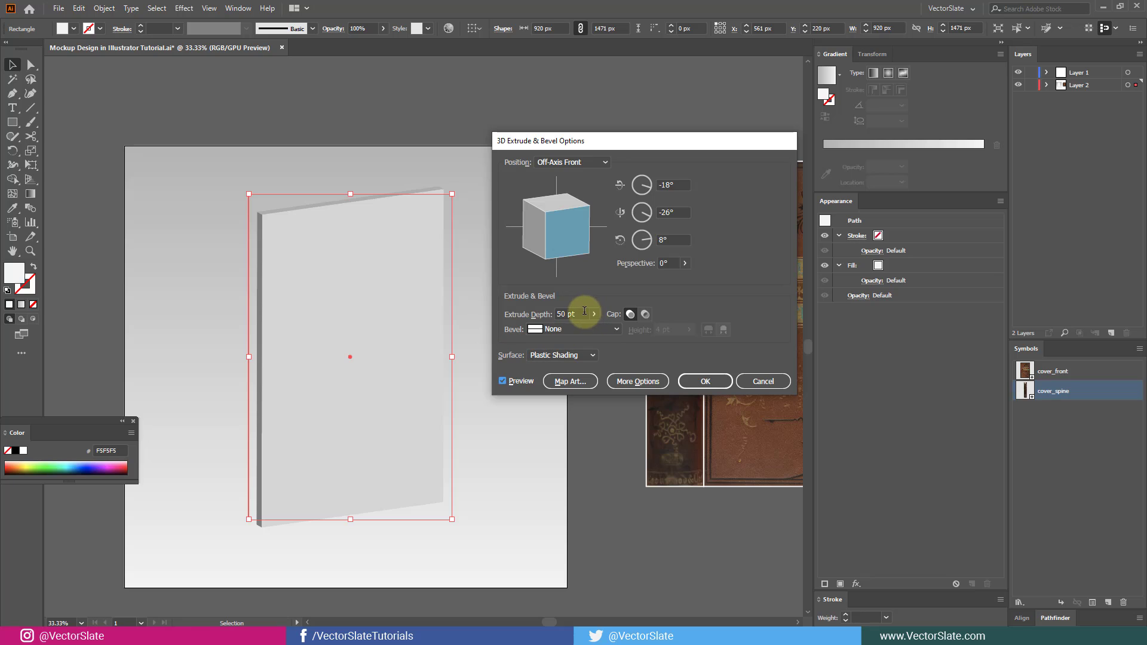
triple_click(570, 314)
text(260)
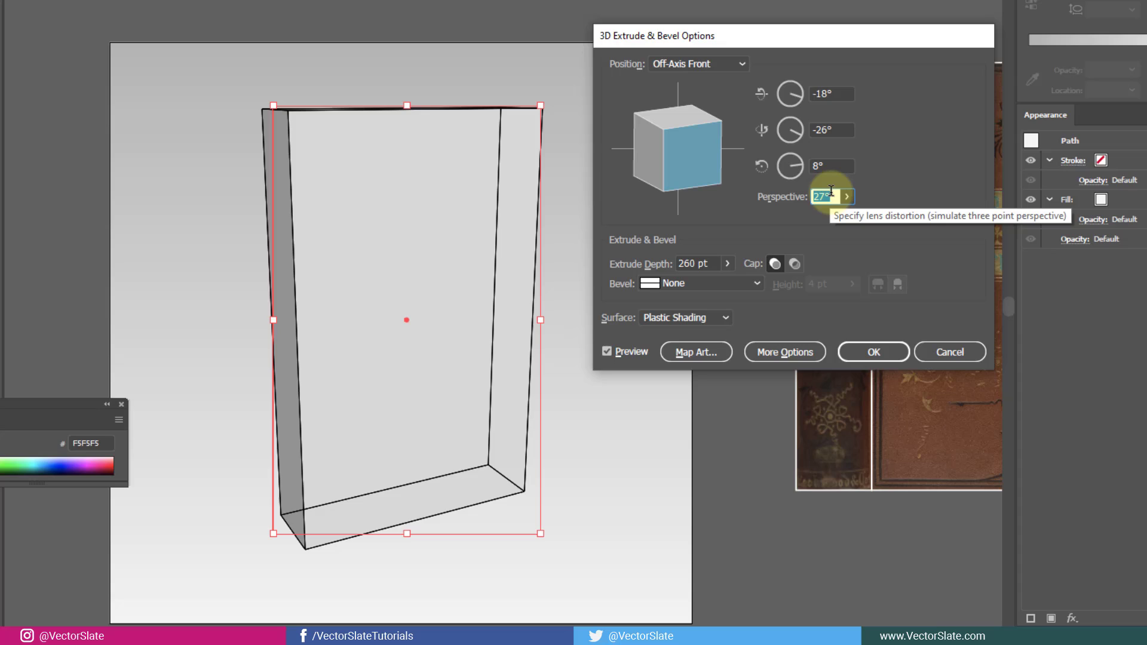
click(846, 196)
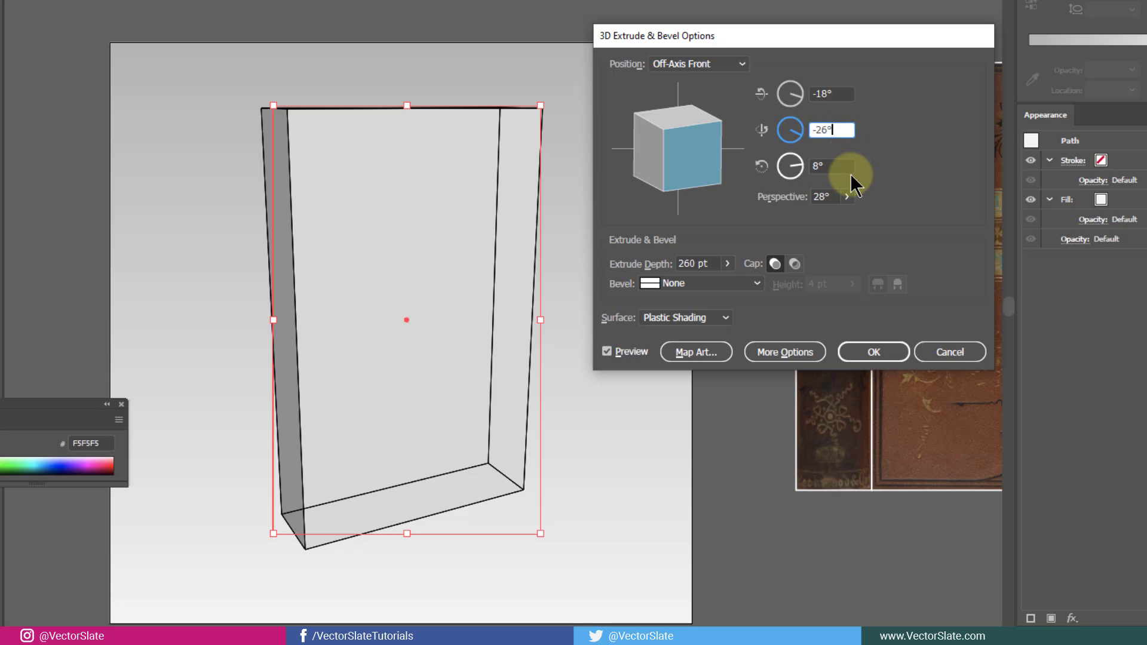
click(832, 166)
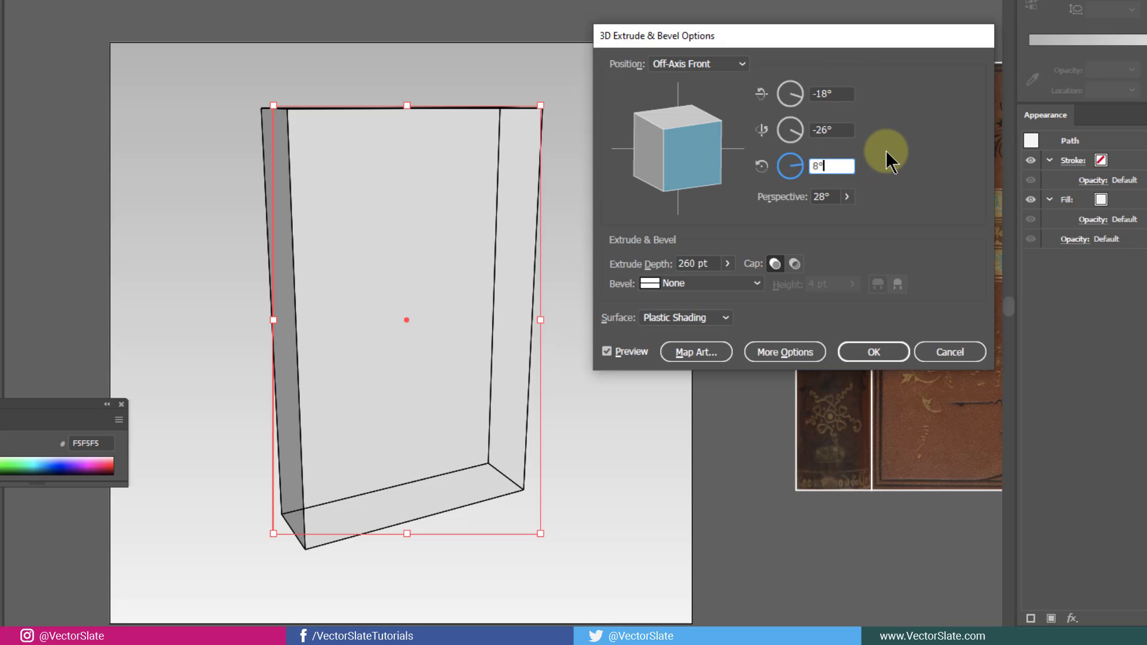
click(696, 64)
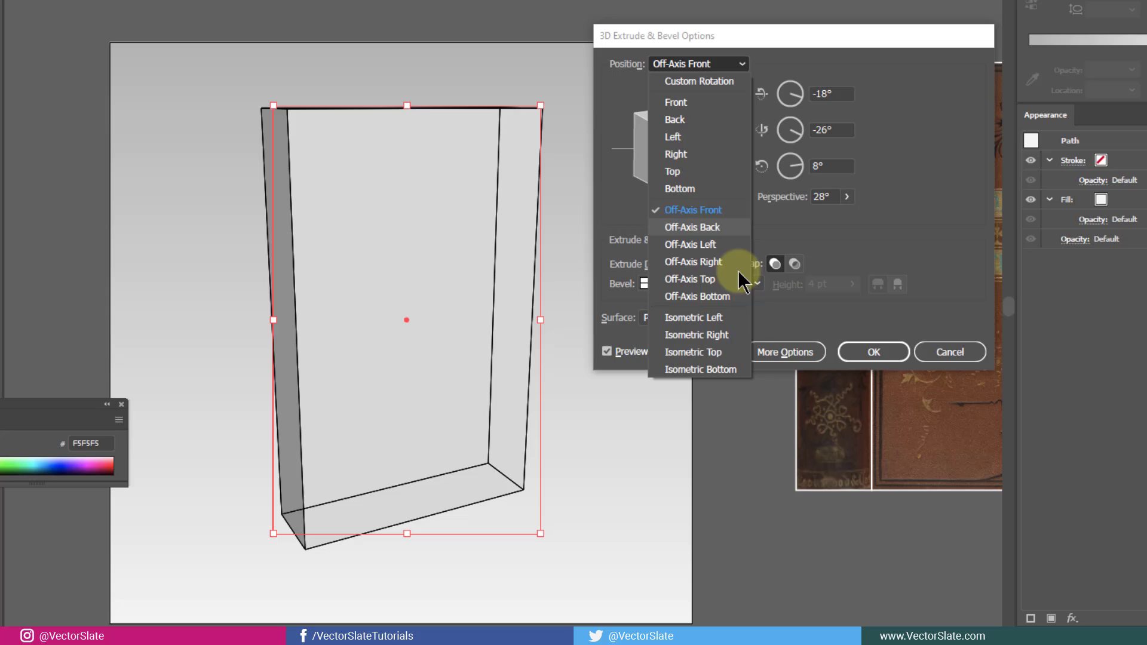
mouse_move(721, 322)
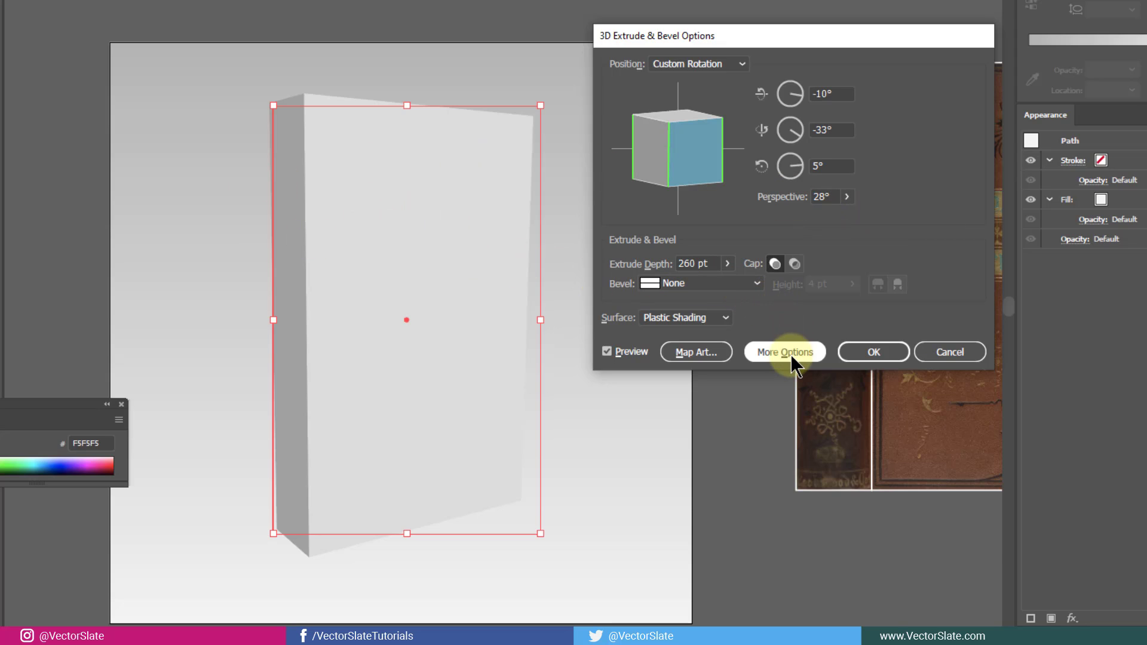
click(784, 352)
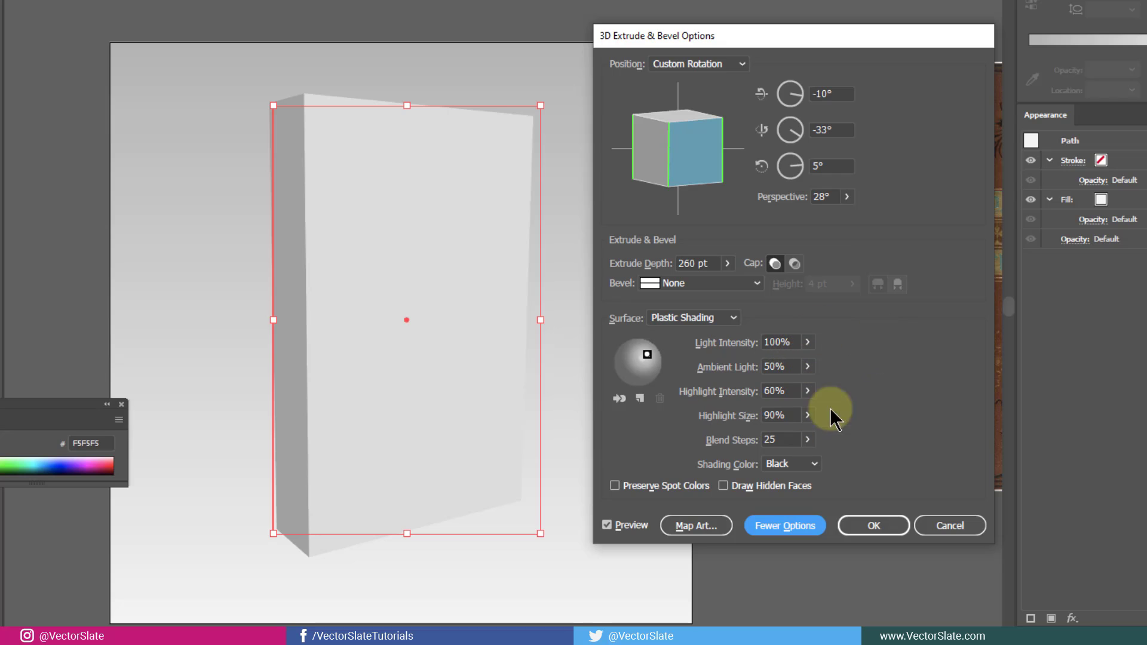
mouse_move(853, 424)
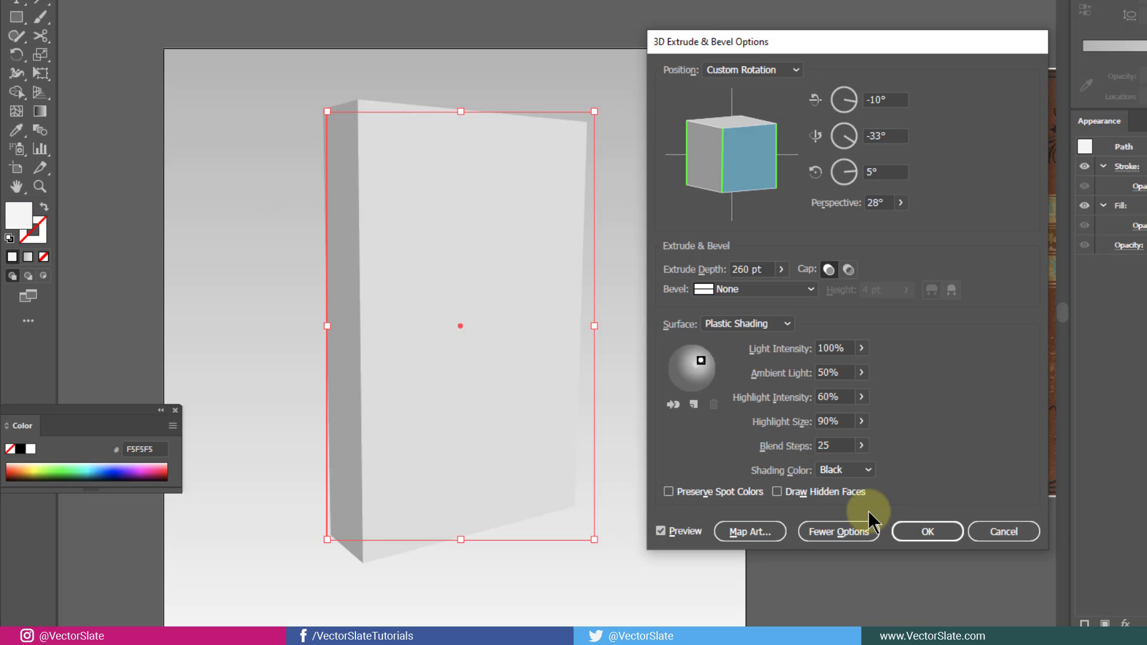
click(839, 532)
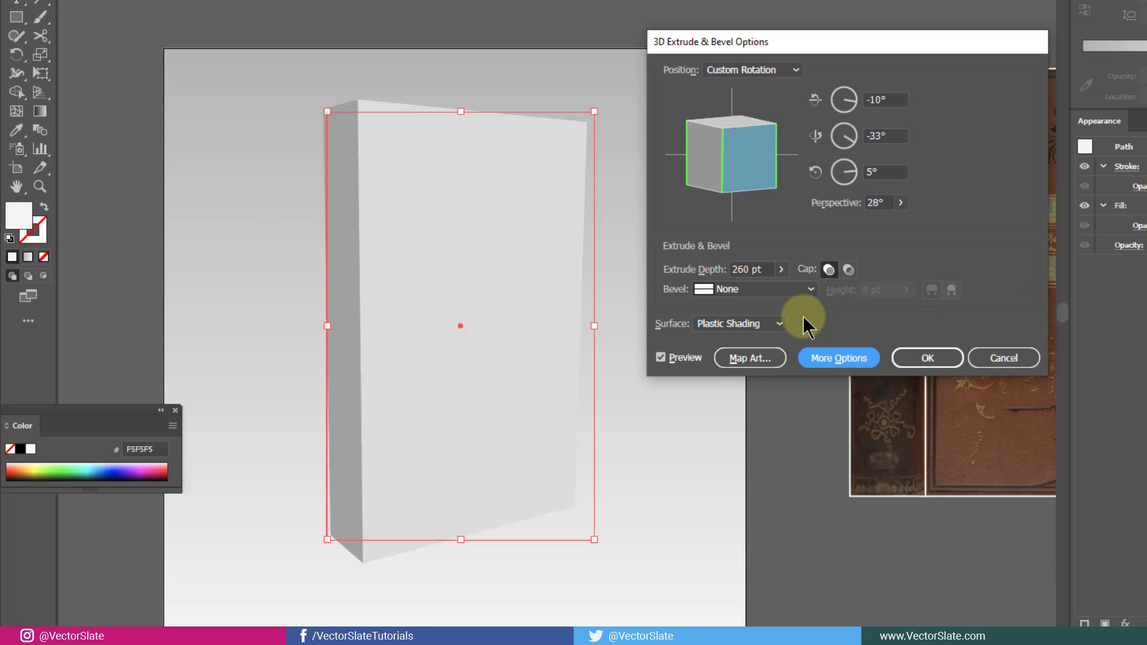
mouse_move(749, 358)
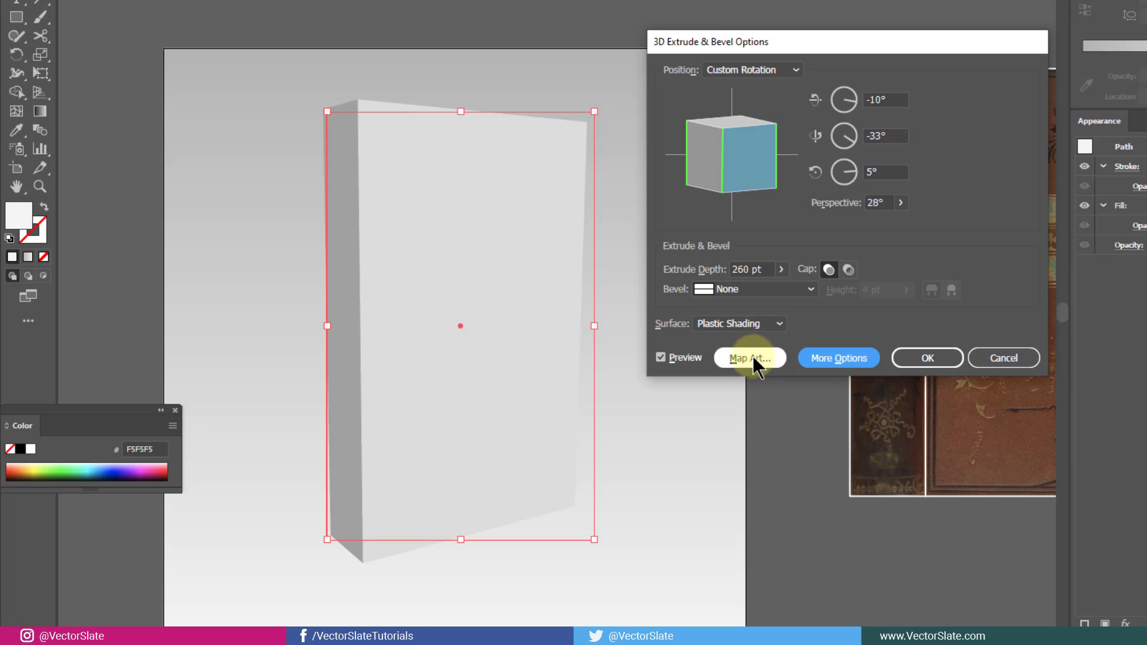
Step: Map the cover_front symbol onto surface 1, scaled to fit the face
click(750, 358)
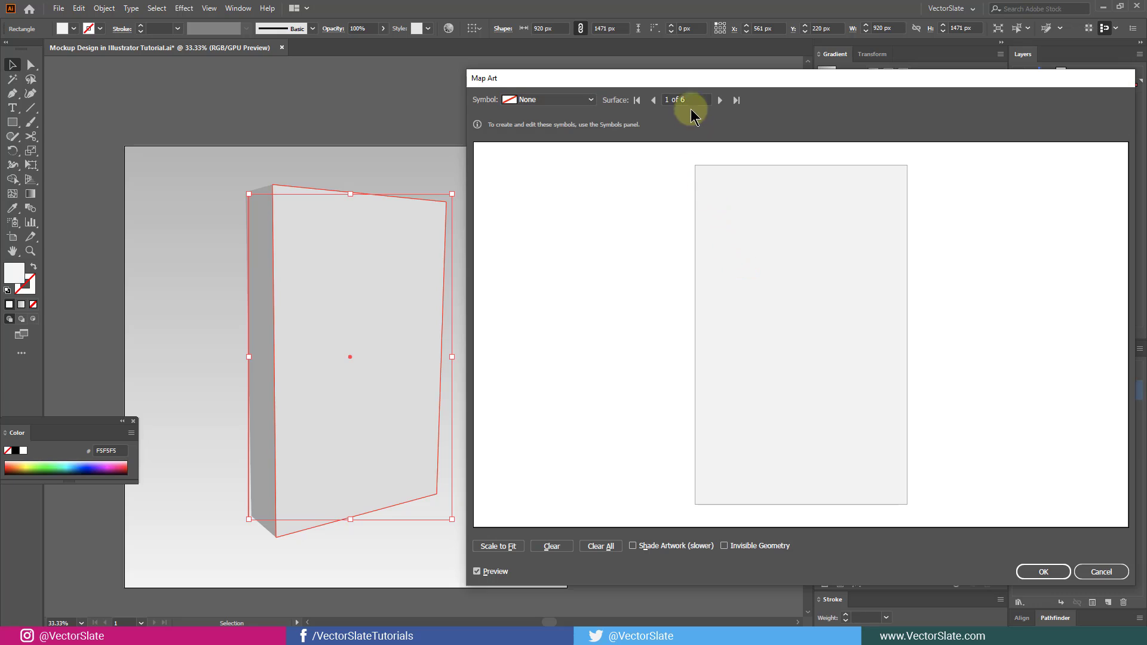
mouse_move(677, 121)
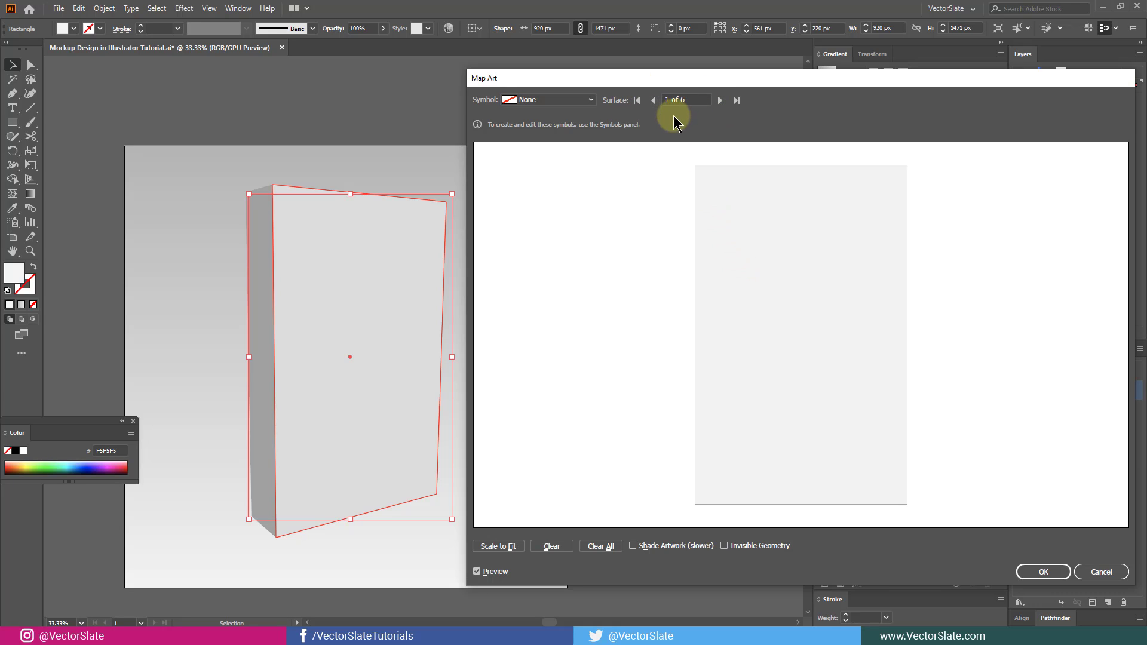
mouse_move(685, 117)
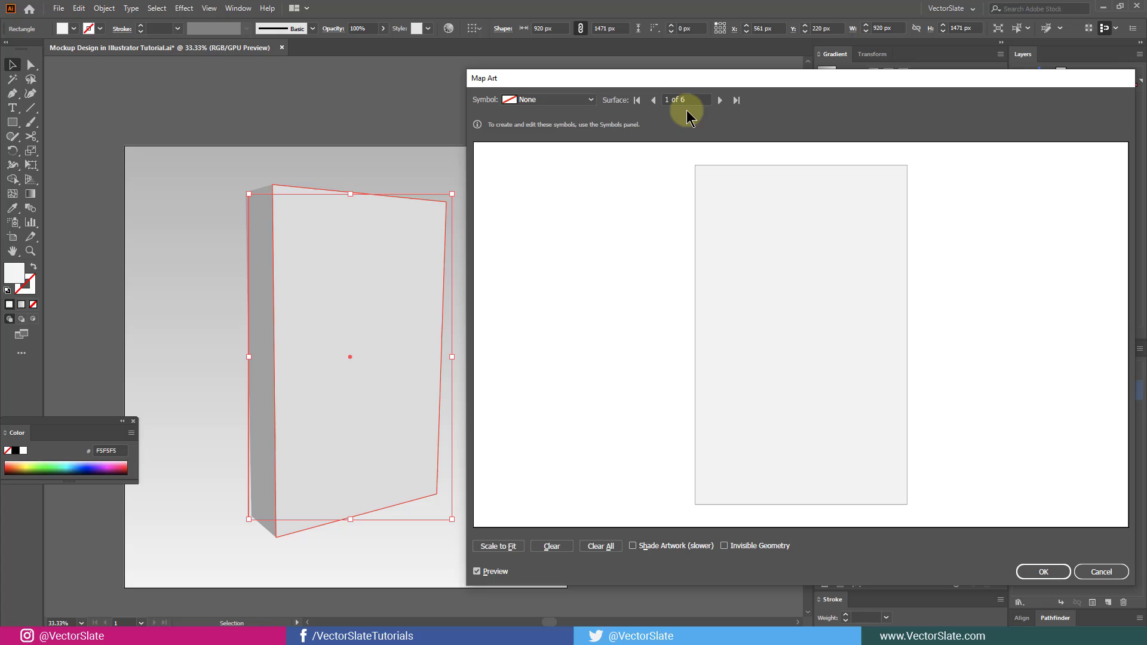
mouse_move(655, 92)
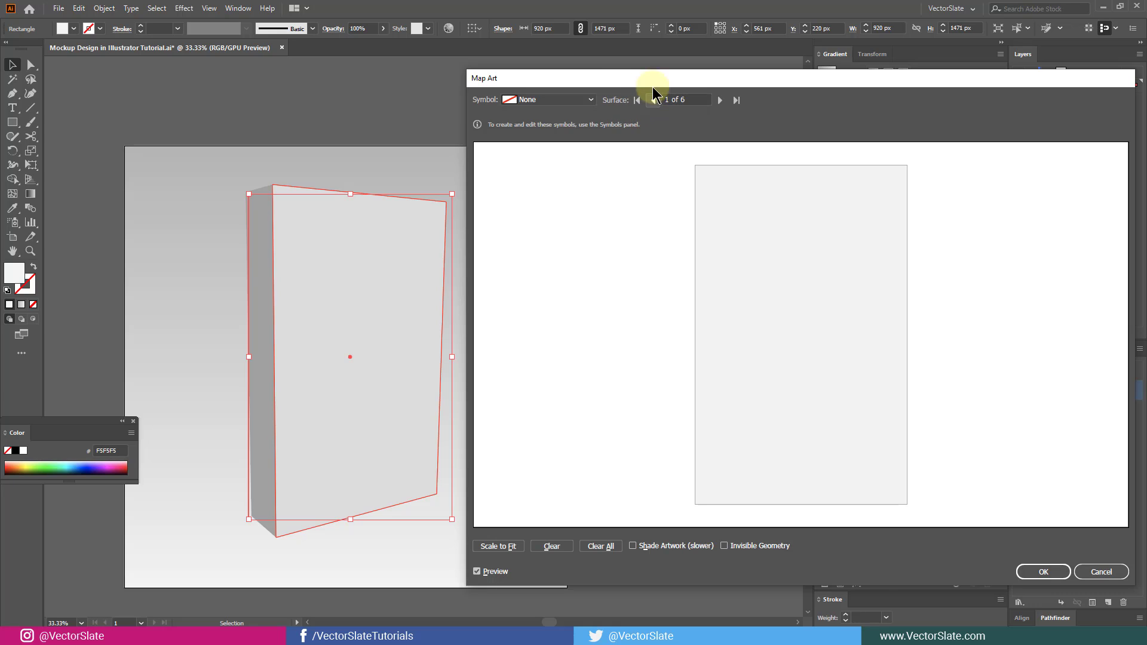
mouse_move(394, 274)
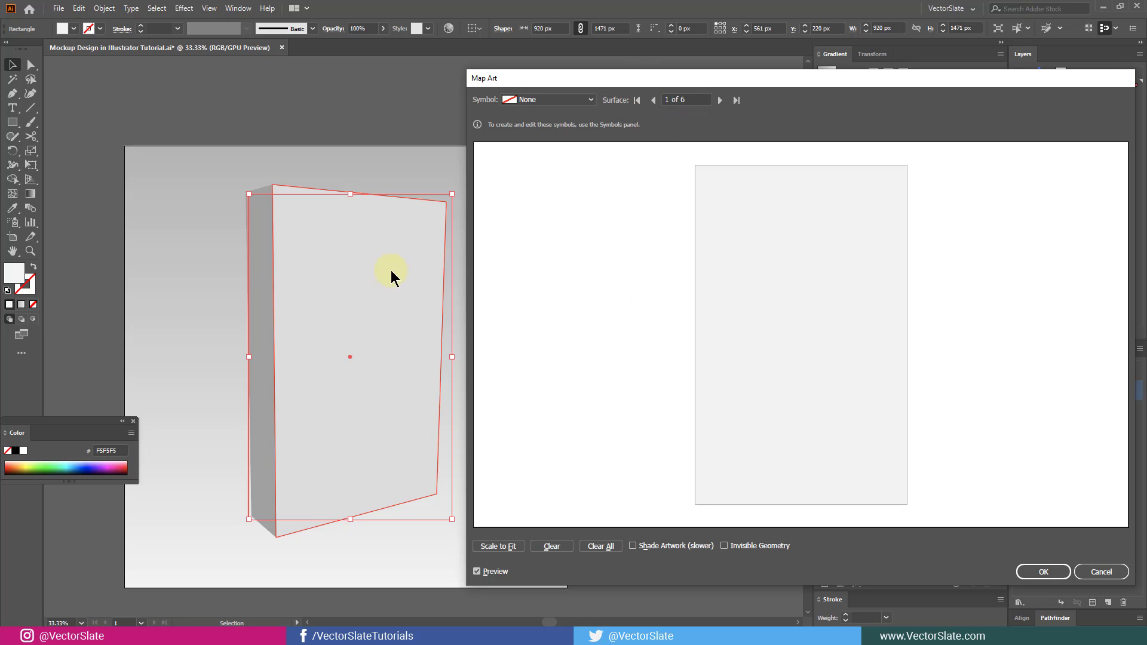
mouse_move(364, 330)
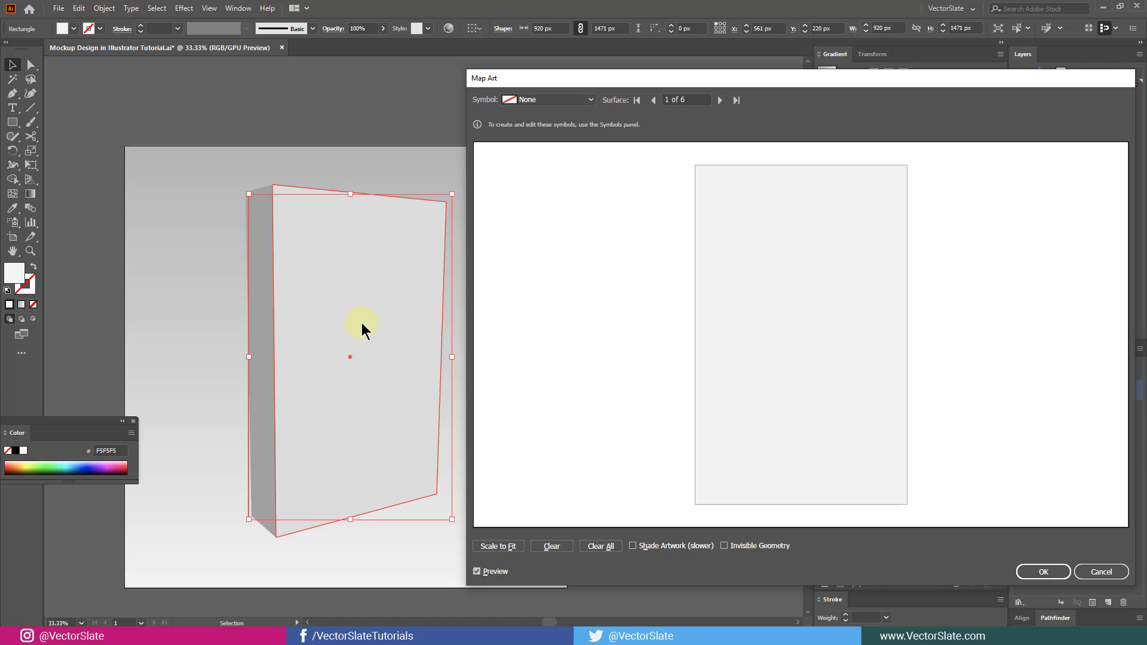
mouse_move(682, 143)
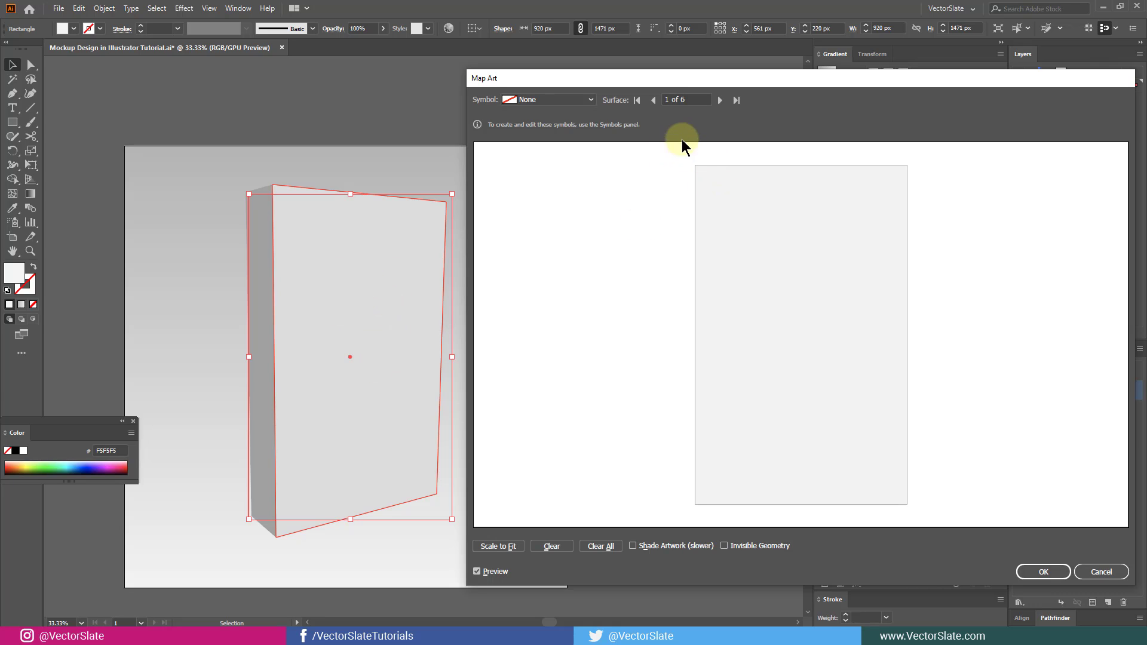
click(548, 98)
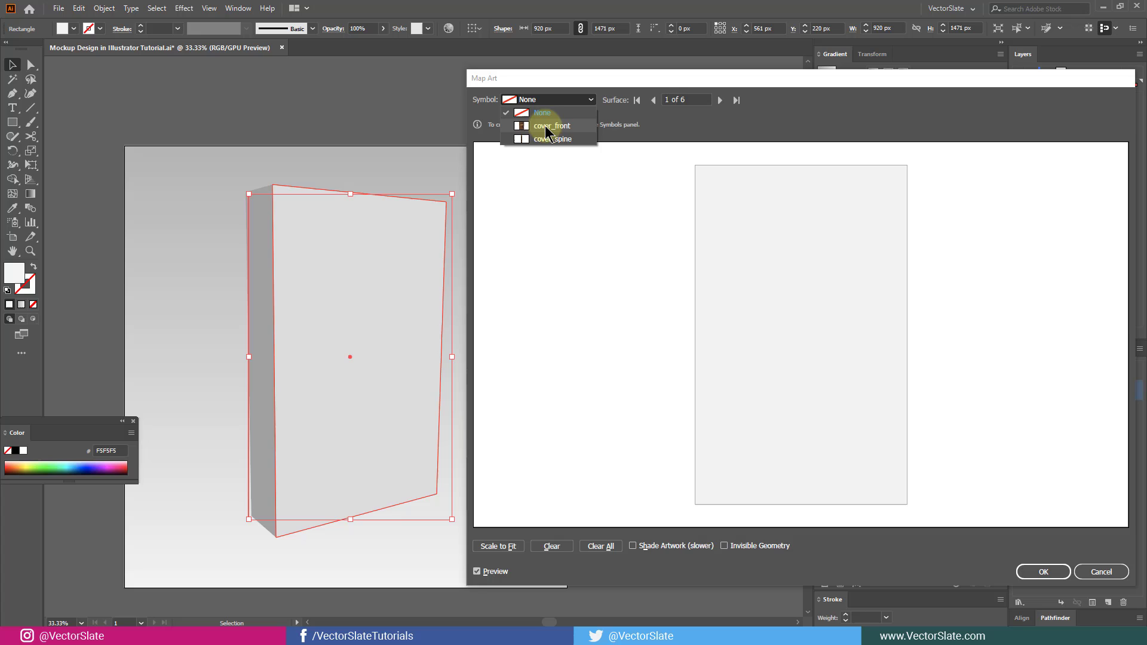
mouse_move(555, 125)
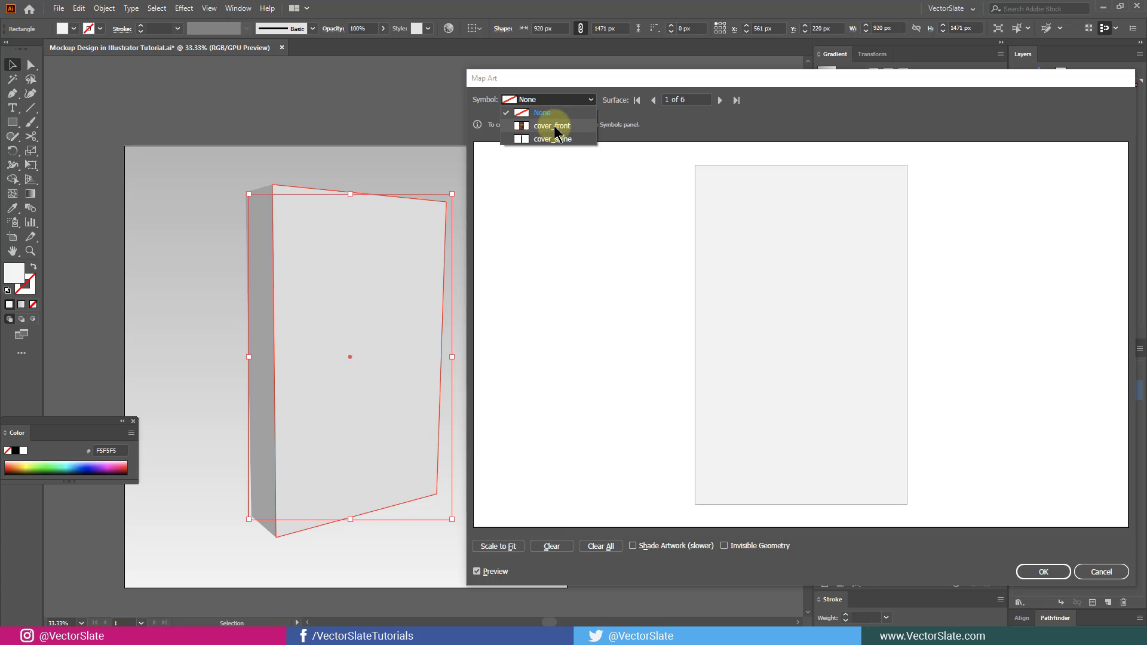
click(552, 125)
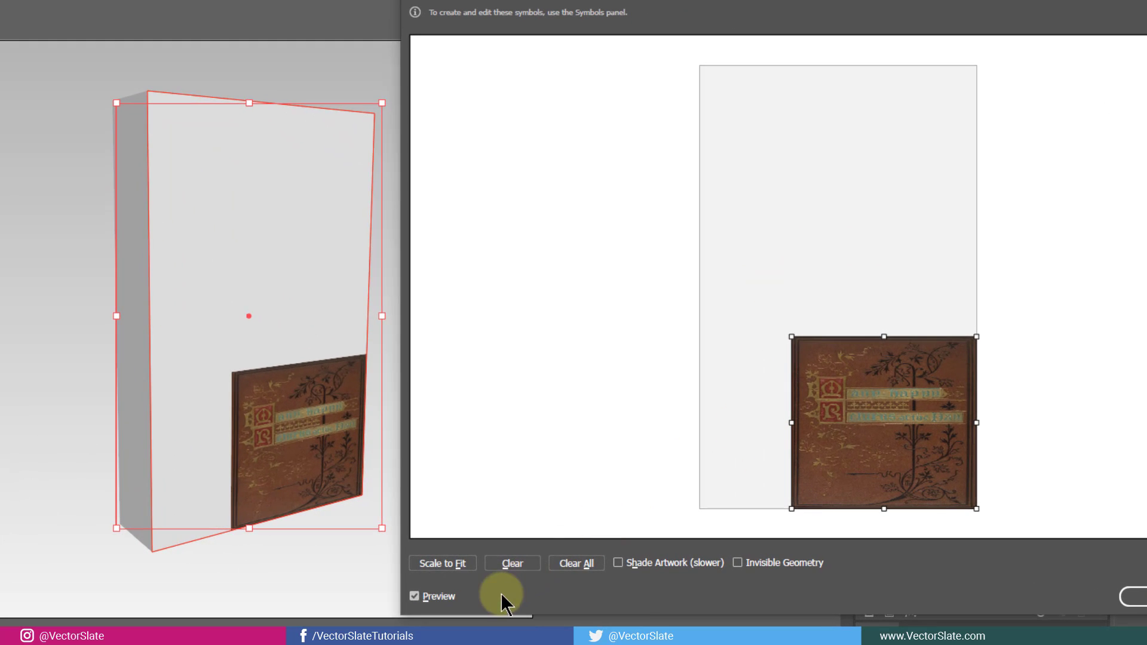
click(441, 564)
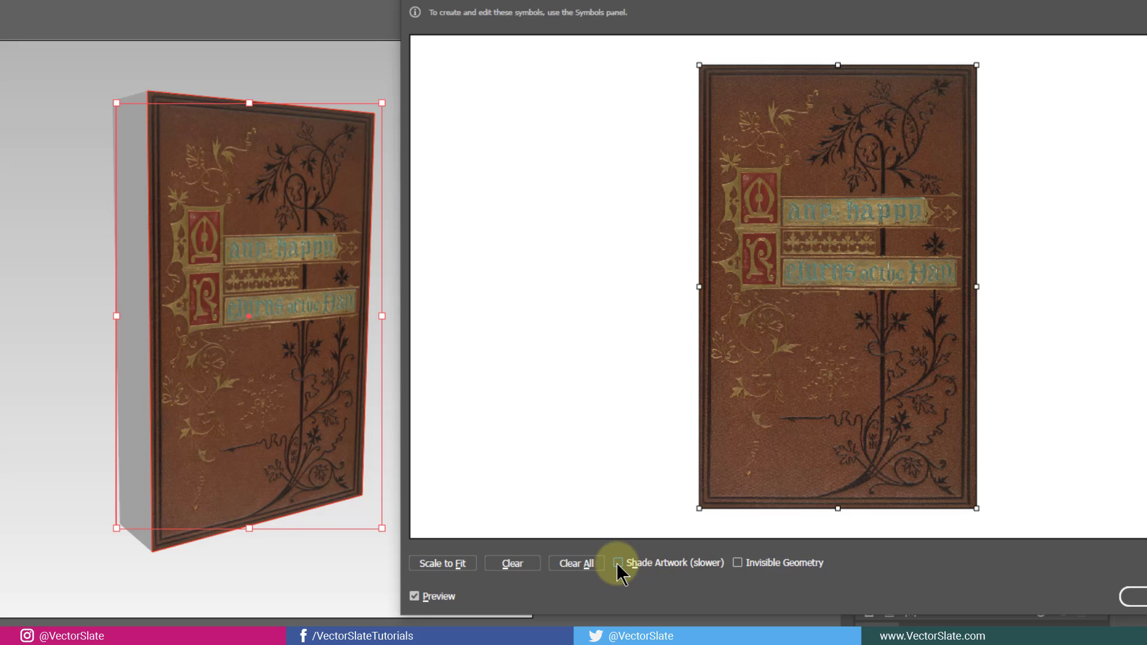
Step: Toggle Shade Artwork and Invisible Geometry on and off to preview the mapping
click(618, 563)
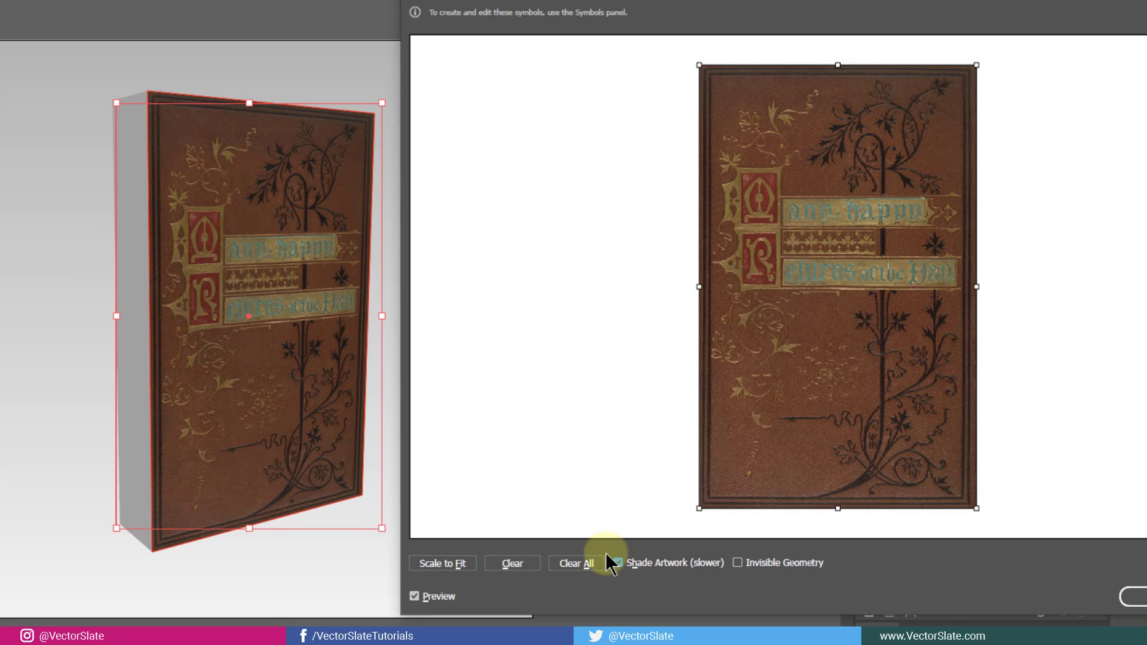
click(617, 563)
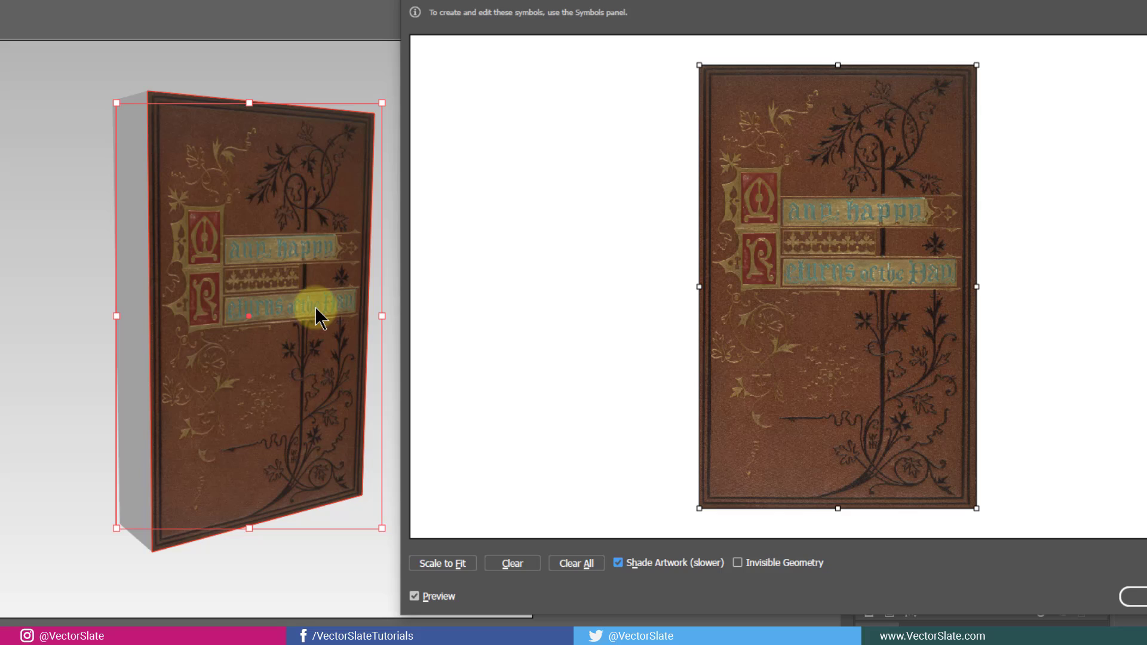
mouse_move(81, 515)
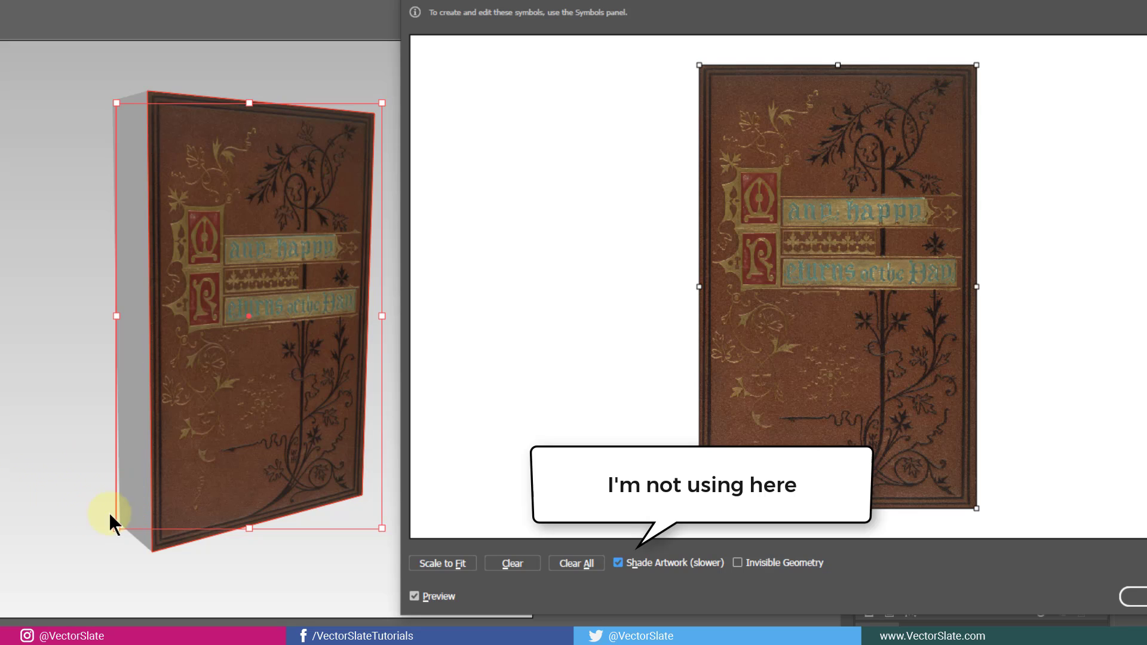
click(619, 563)
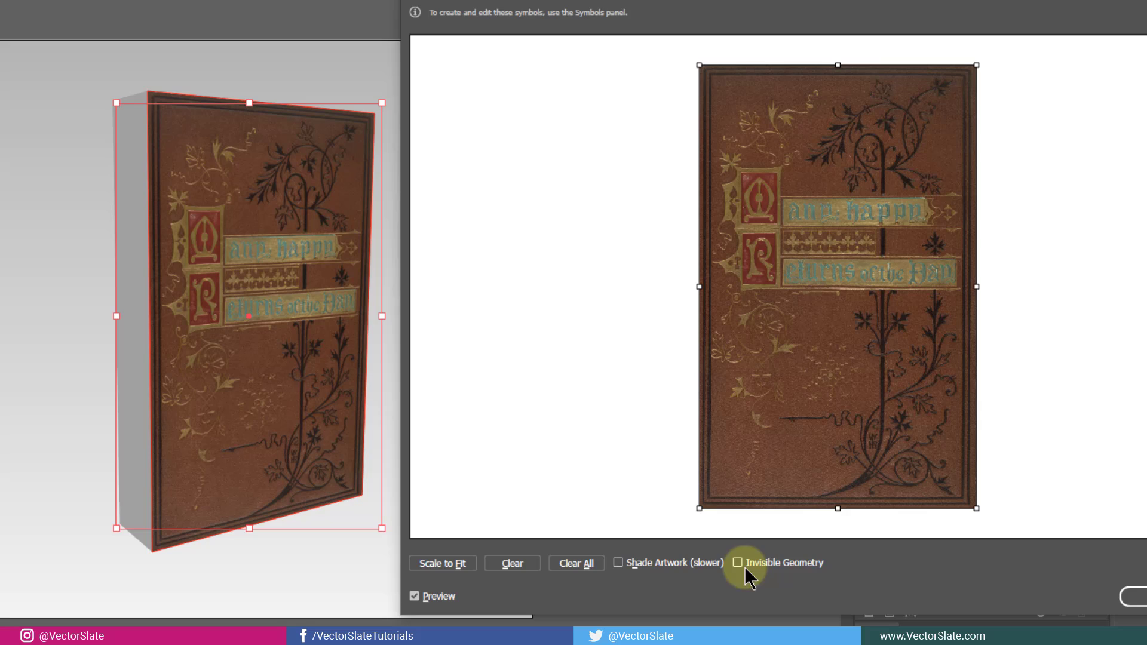
click(738, 563)
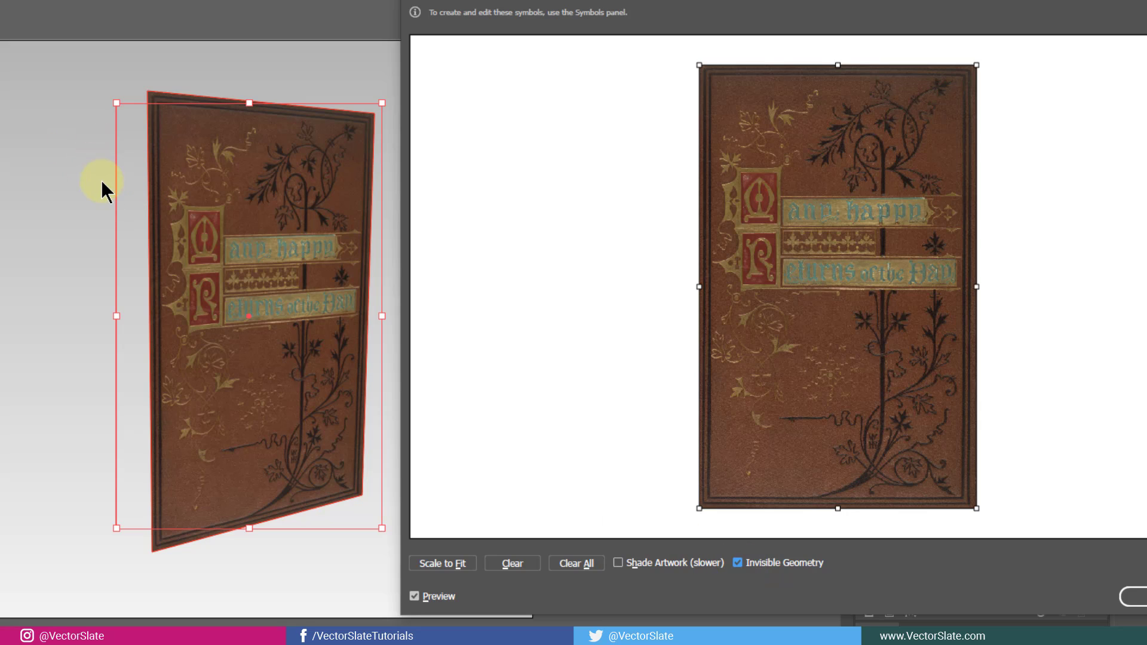
mouse_move(123, 206)
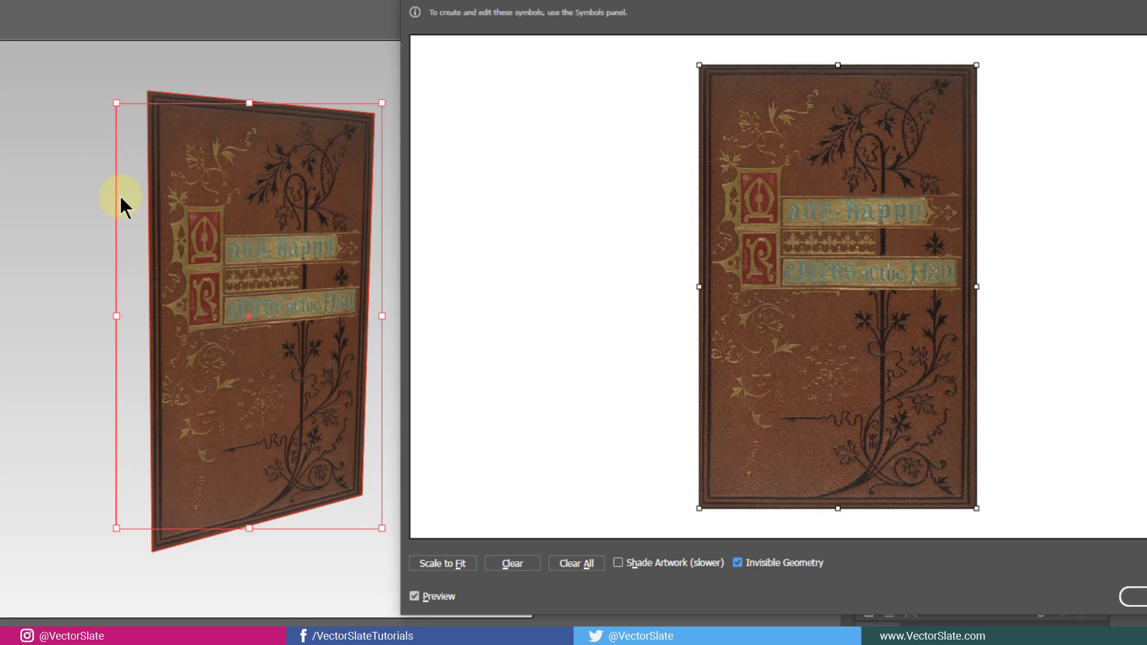
click(736, 561)
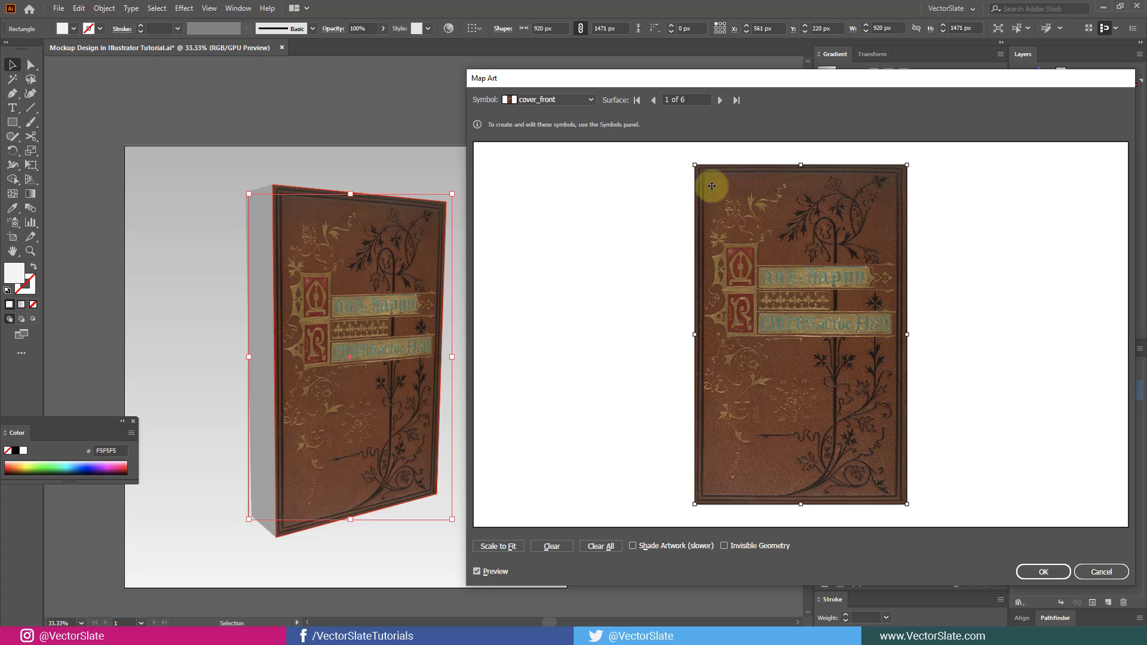
Step: Map cover_spine onto surface 5 of 6, scaled to fit, and confirm Map Art
click(719, 100)
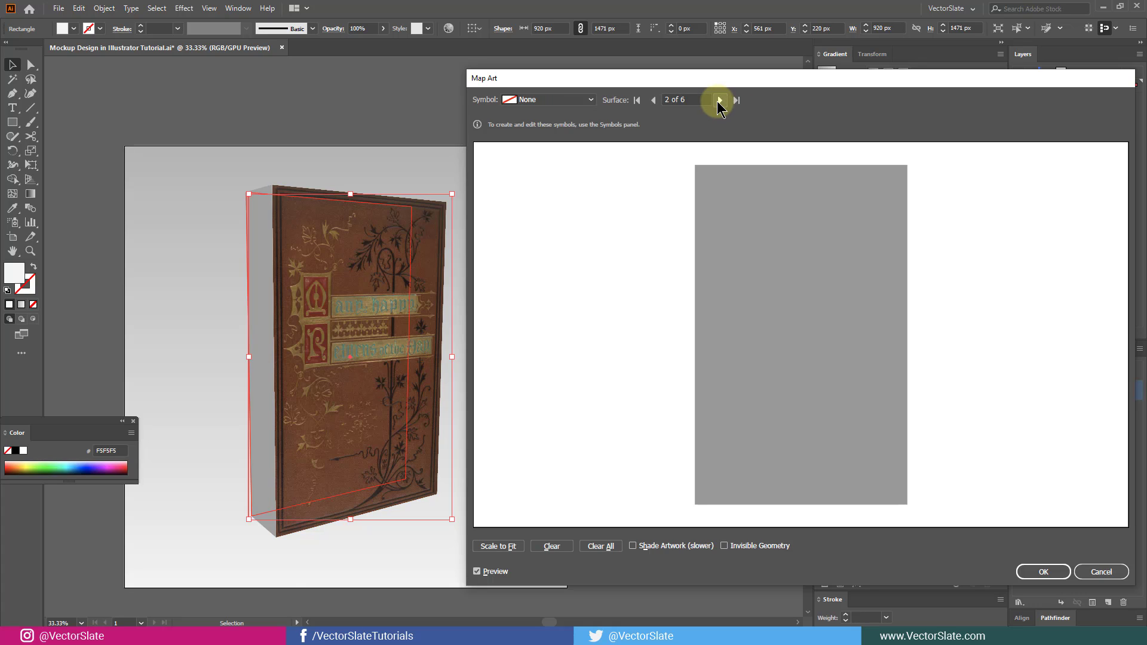
click(719, 100)
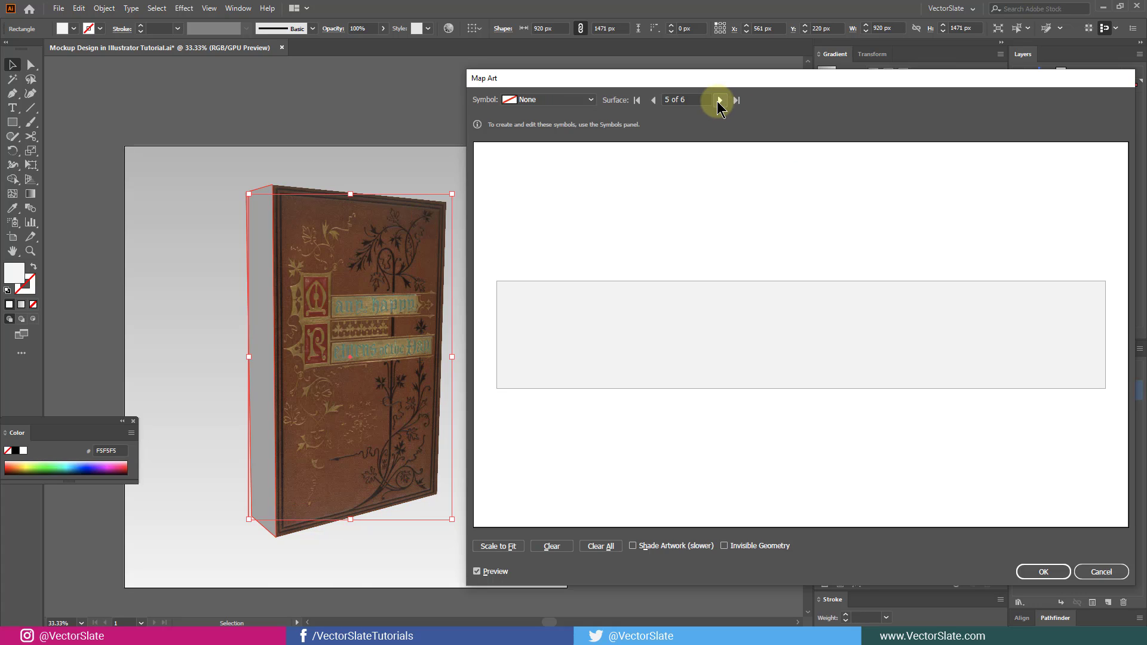
mouse_move(326, 261)
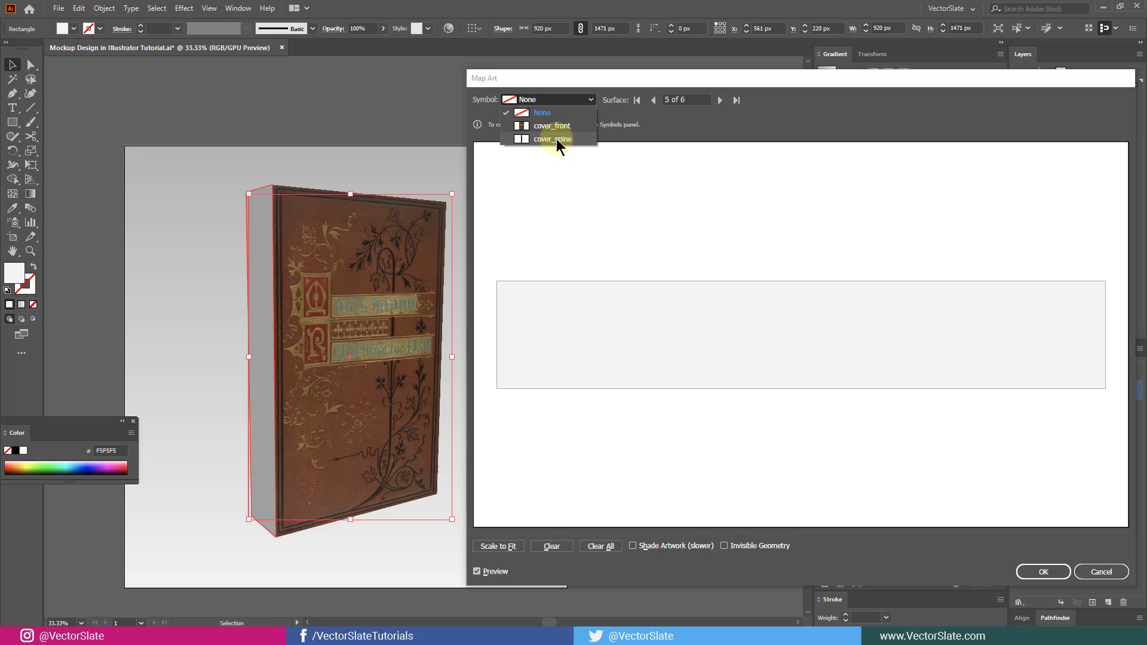
click(552, 139)
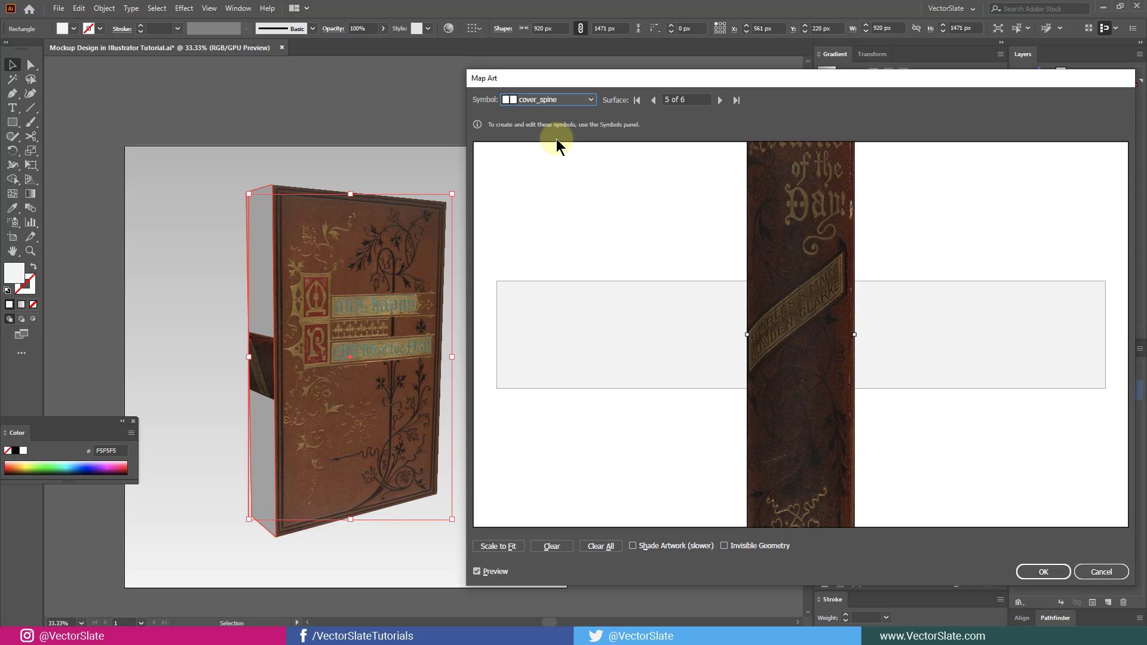
mouse_move(673, 297)
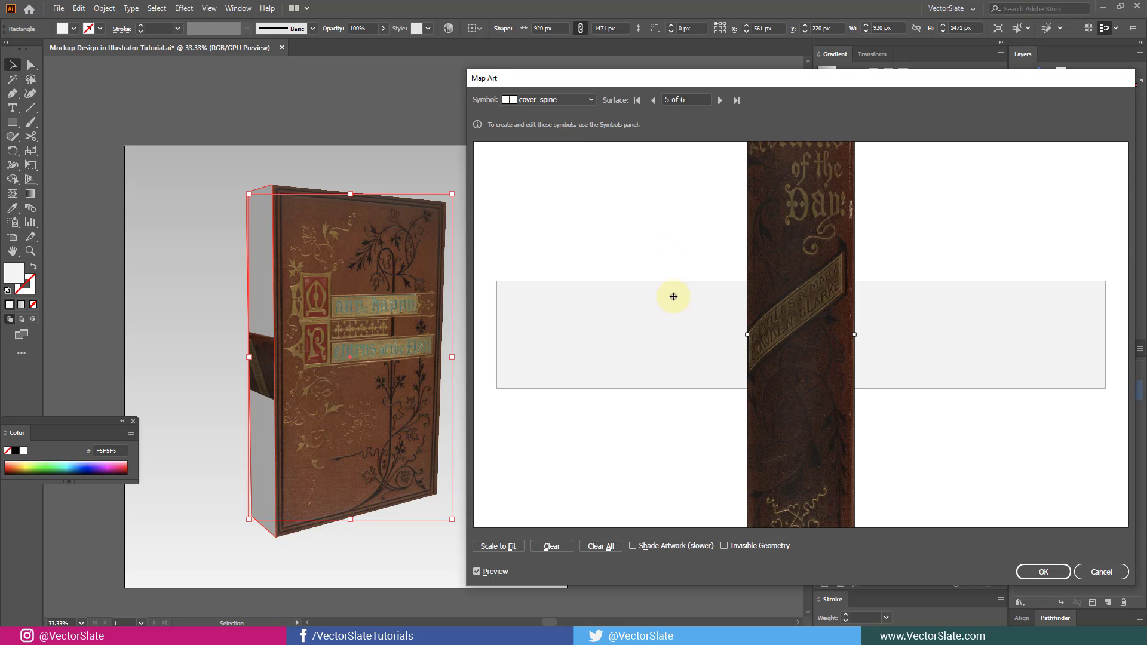
mouse_move(784, 226)
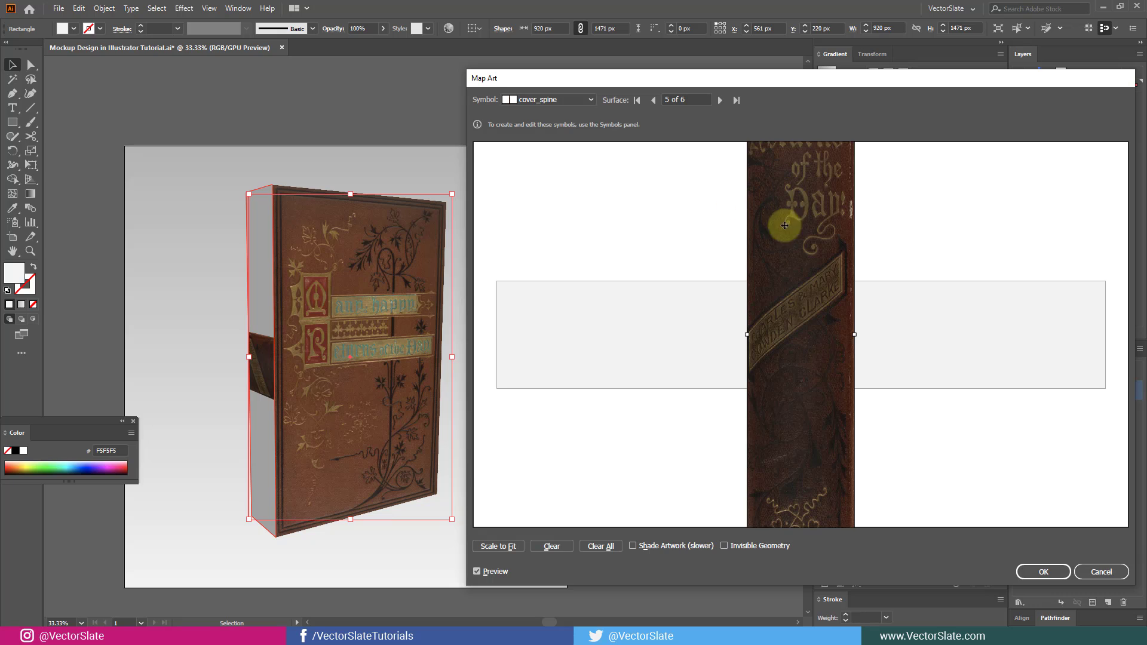
click(498, 546)
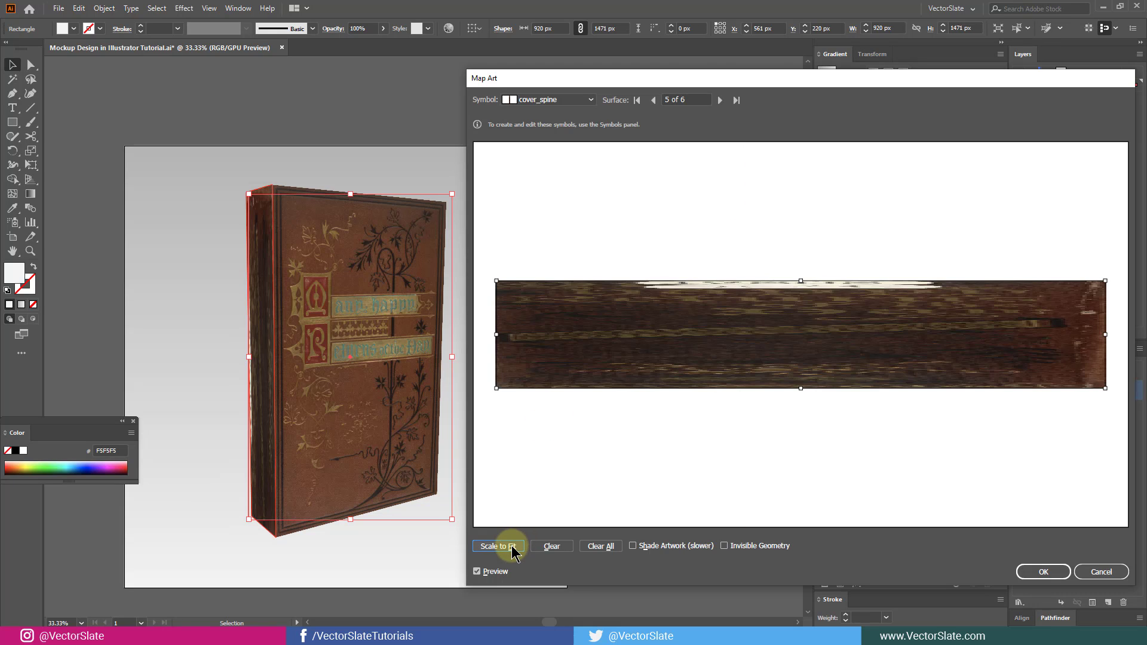
click(499, 546)
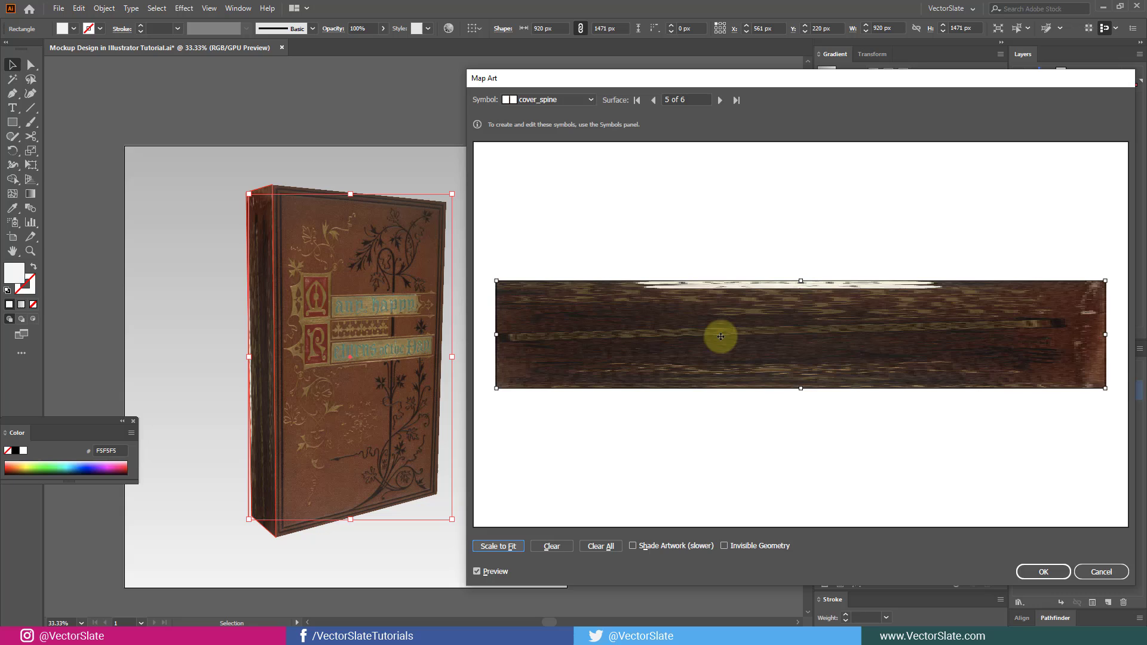
mouse_move(710, 317)
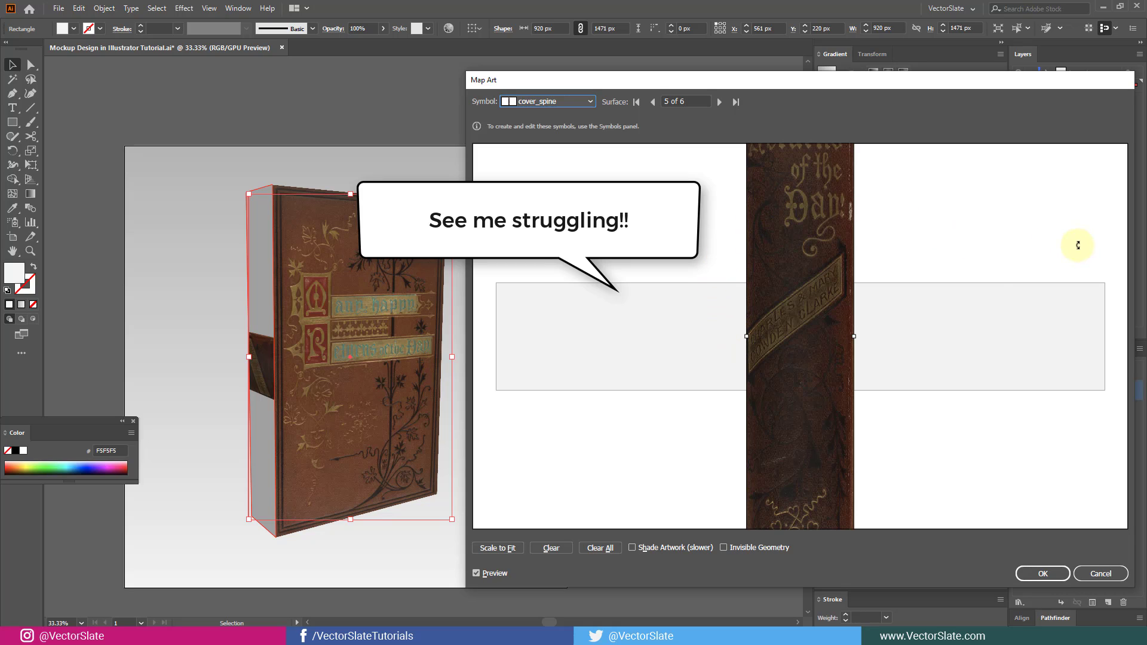
mouse_move(707, 467)
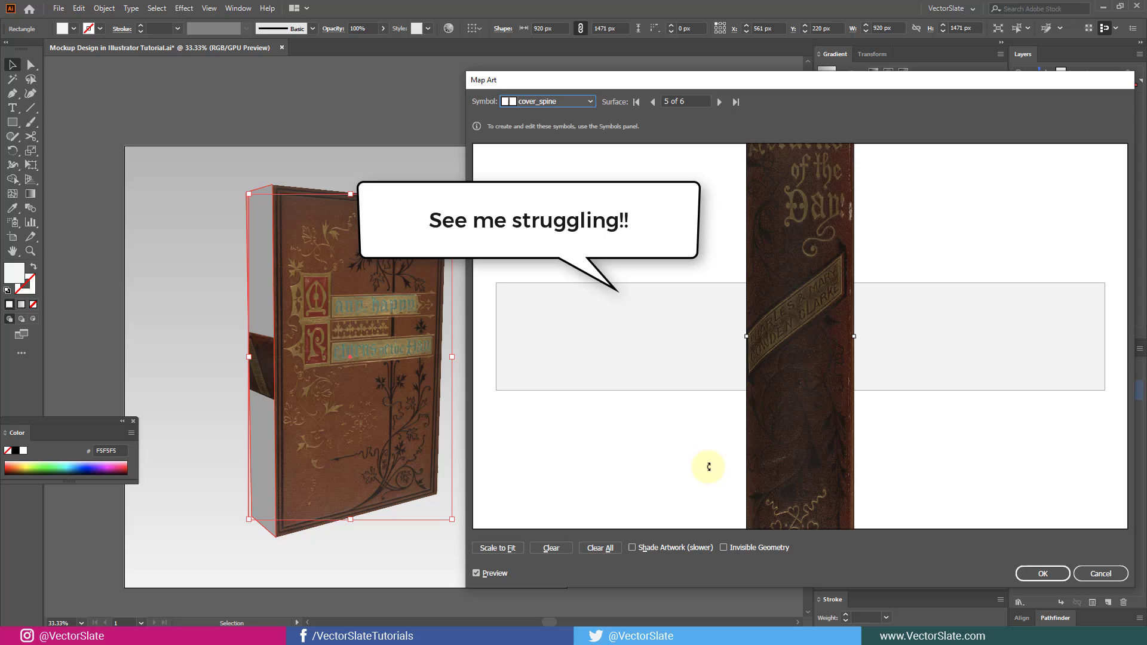
click(498, 548)
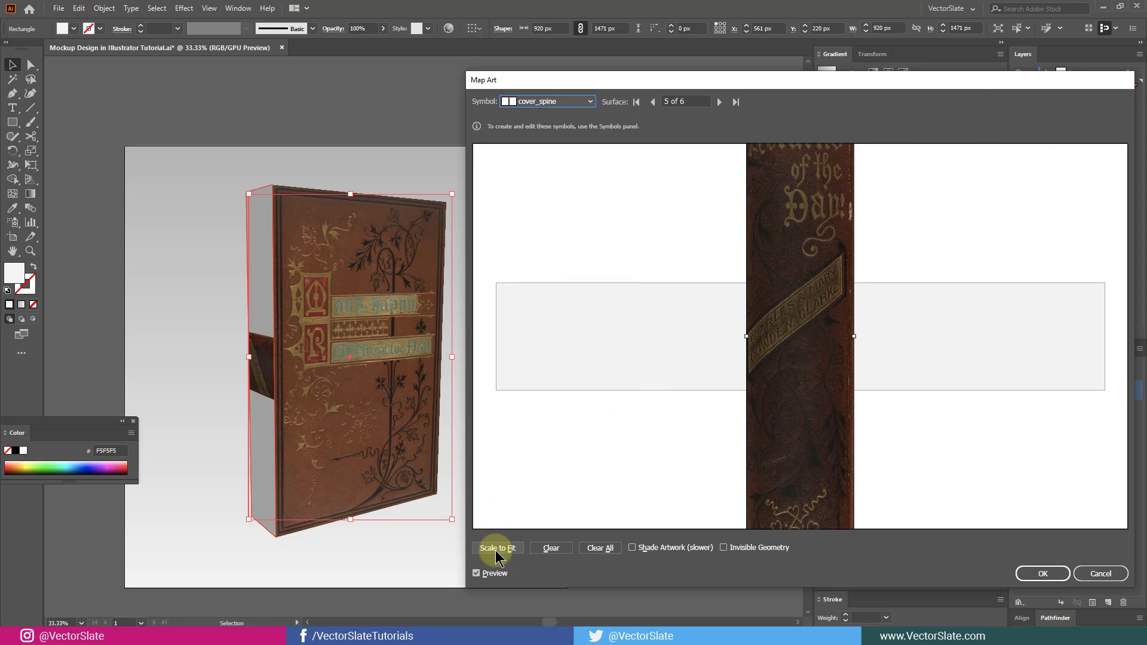
click(498, 548)
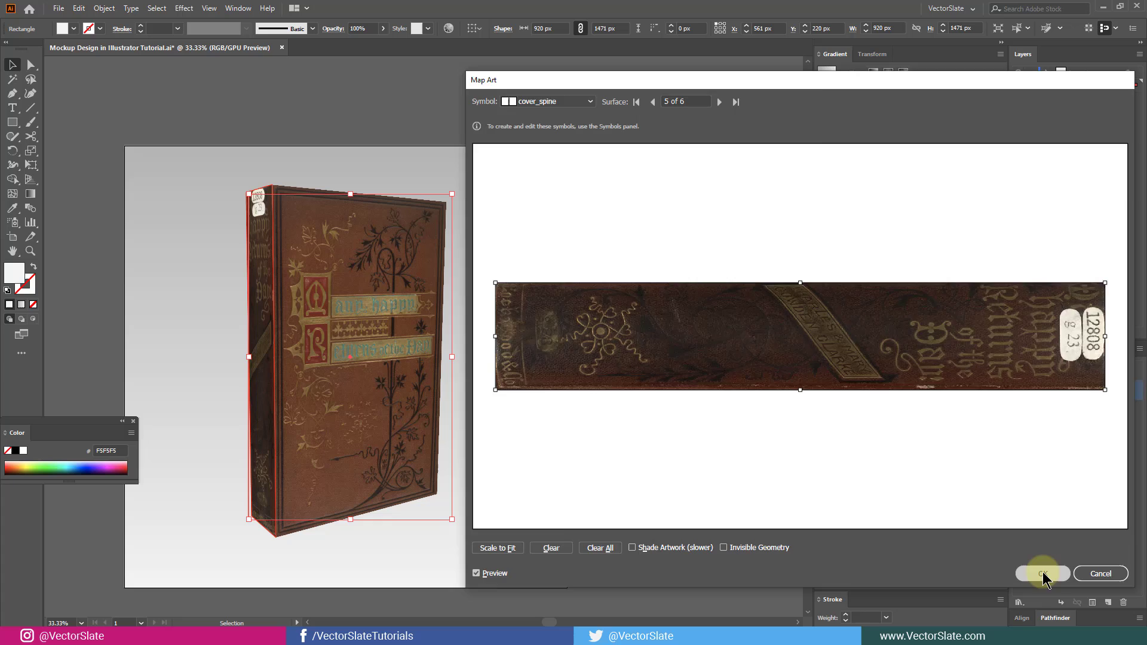
click(1042, 573)
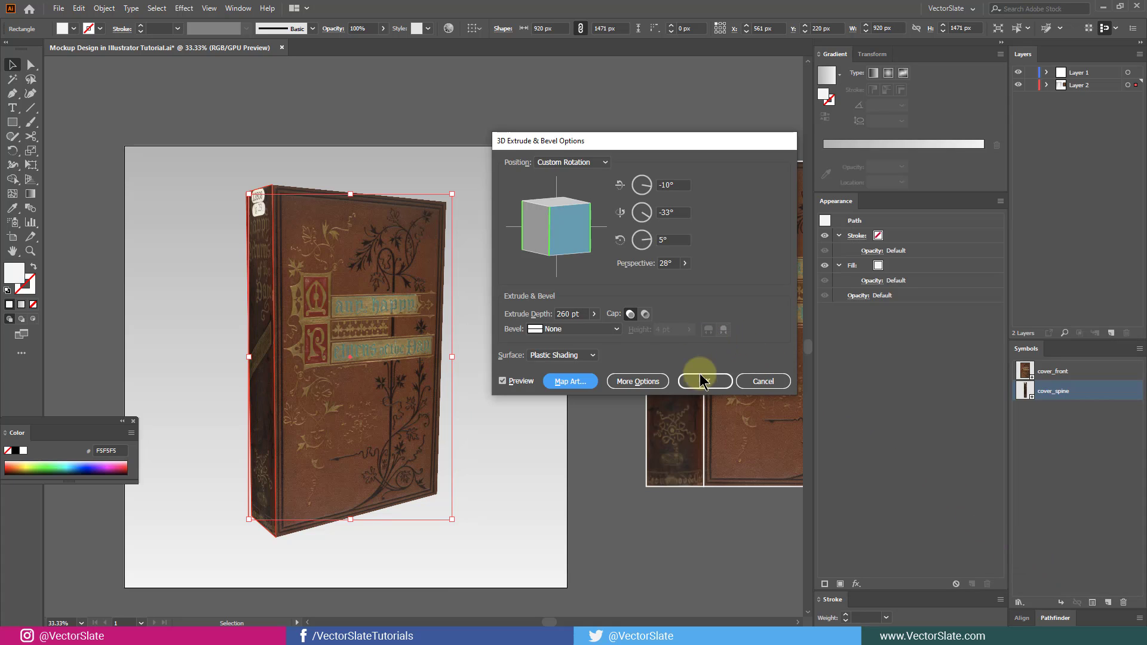
Step: Apply the 3D book, pen-draw a black four-sided shadow at its base, and send it backward
click(704, 380)
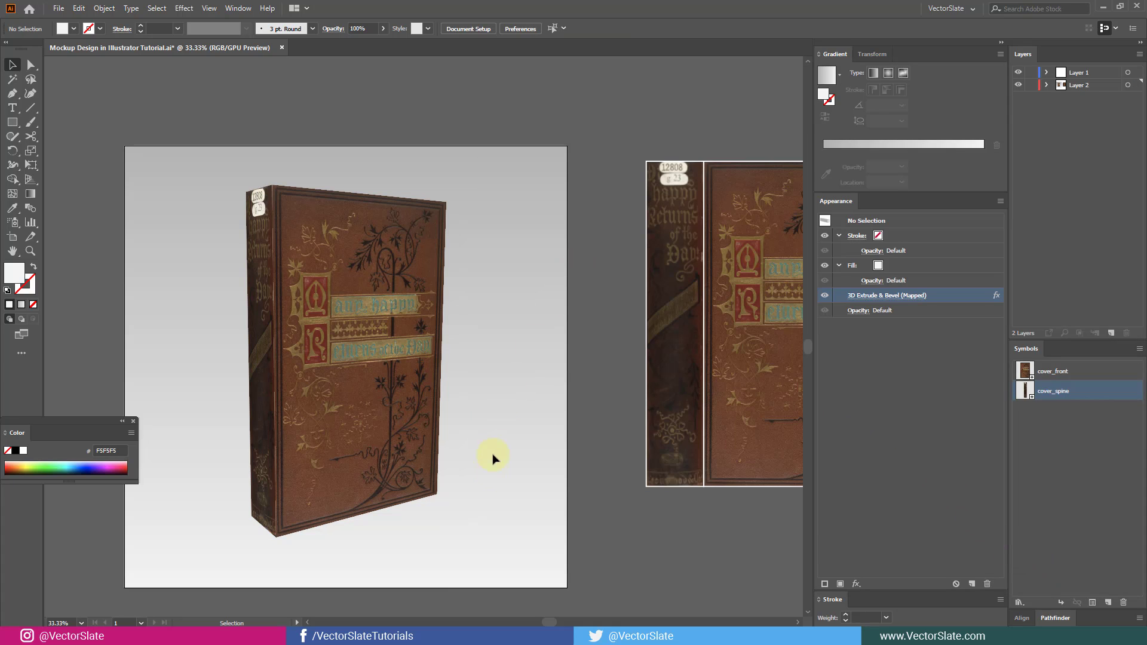
mouse_move(307, 538)
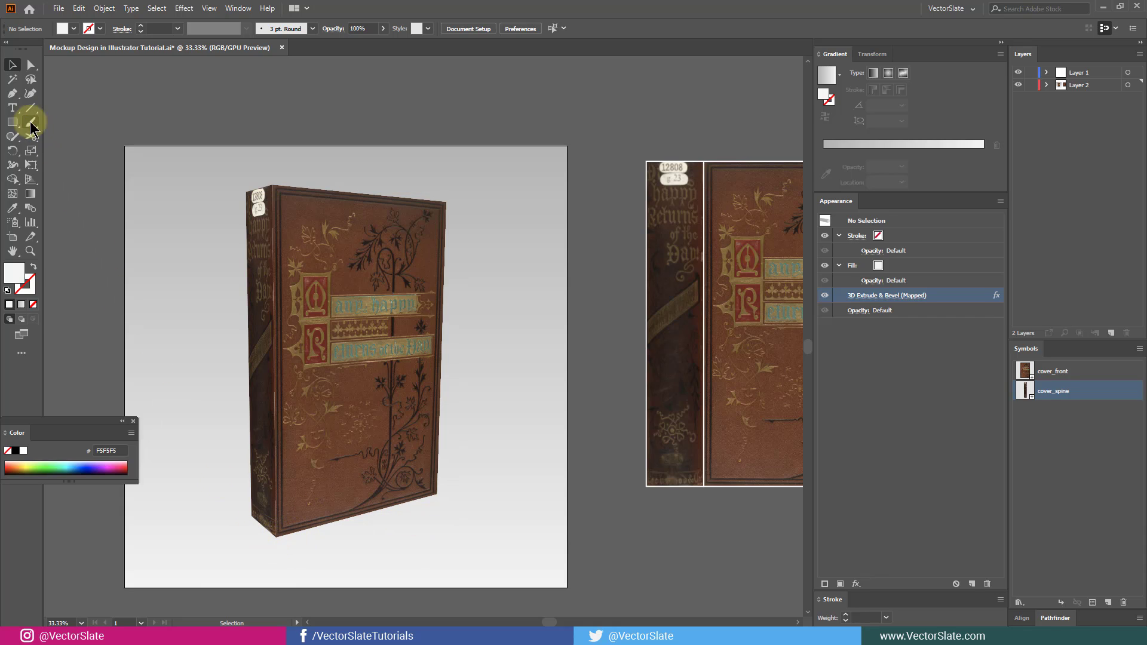
click(12, 93)
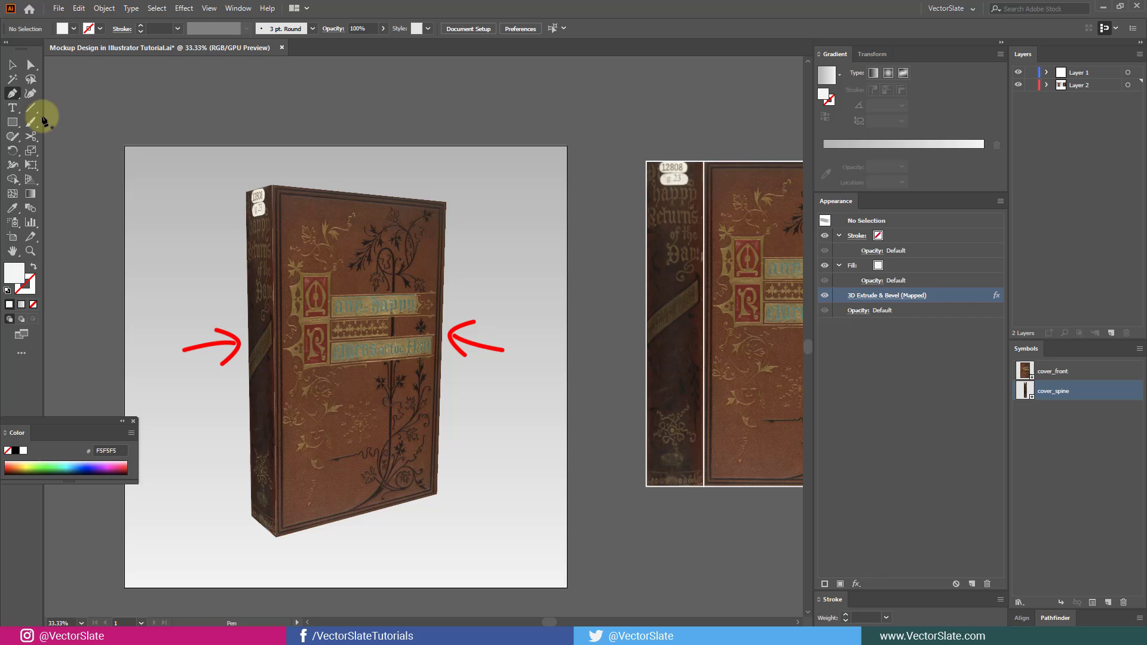
mouse_move(277, 538)
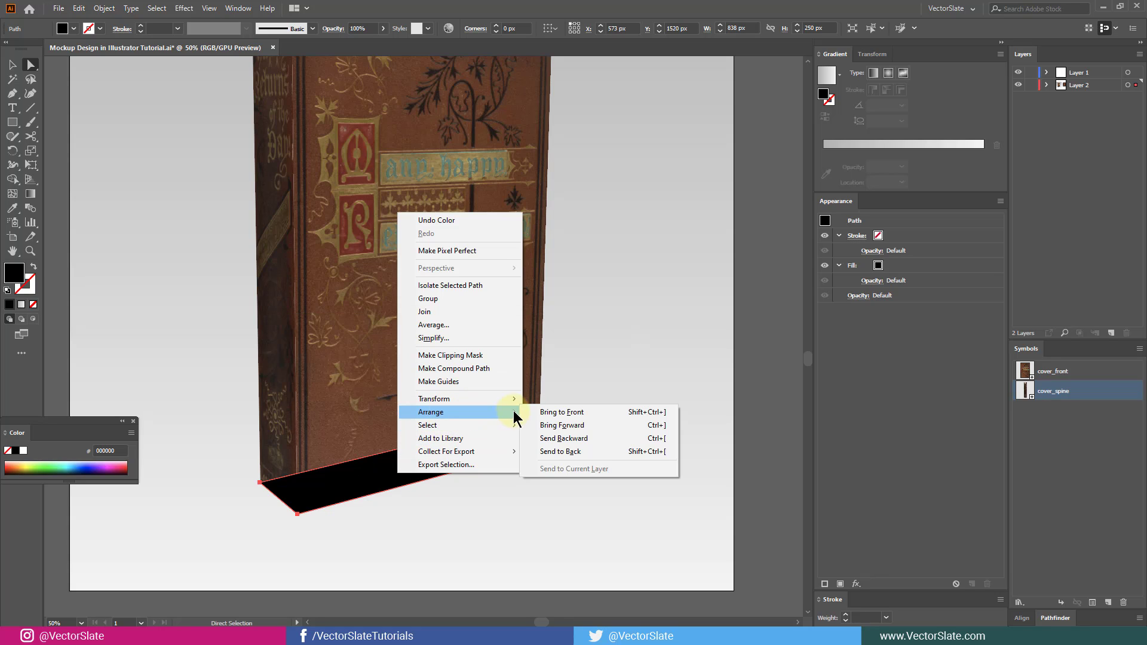
mouse_move(595, 443)
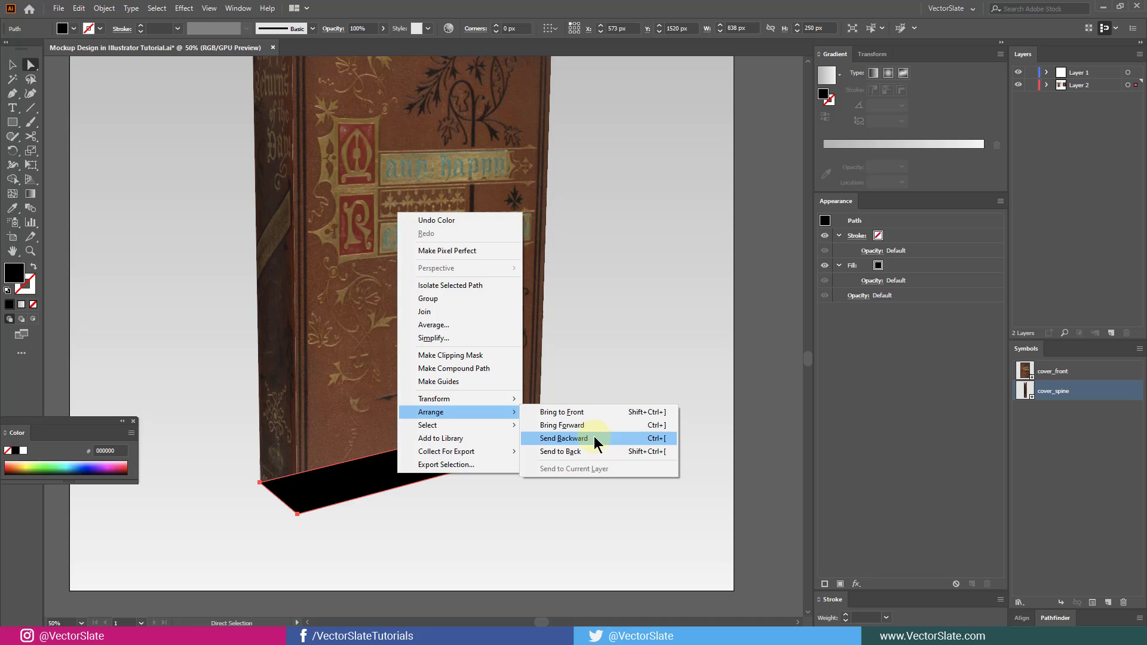
click(563, 438)
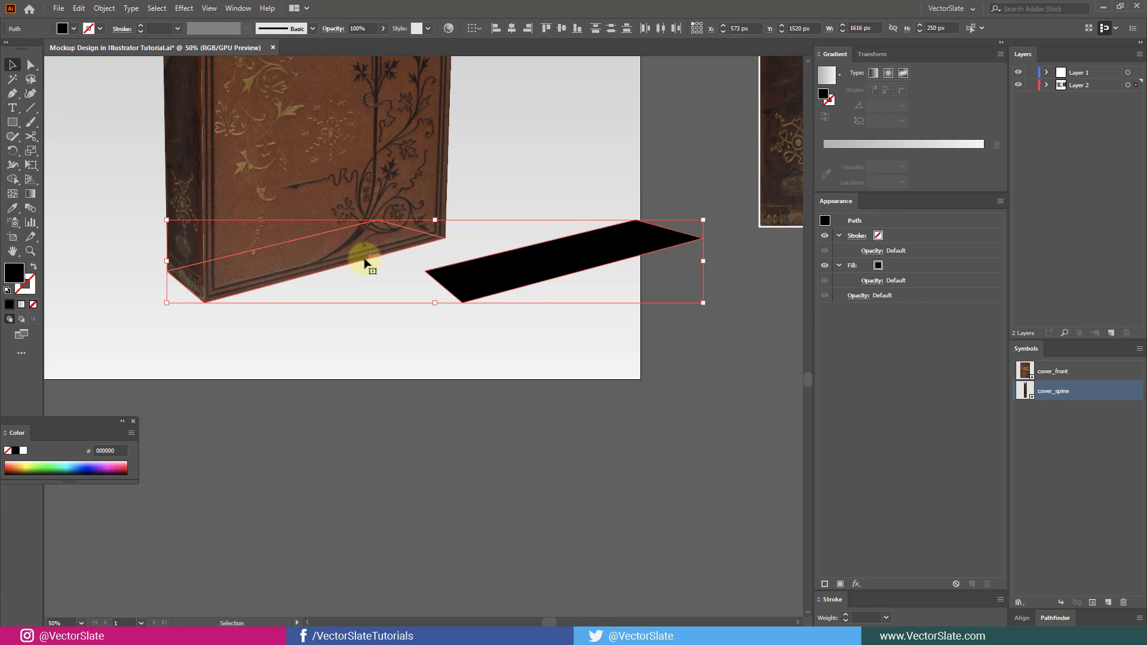
mouse_move(604, 304)
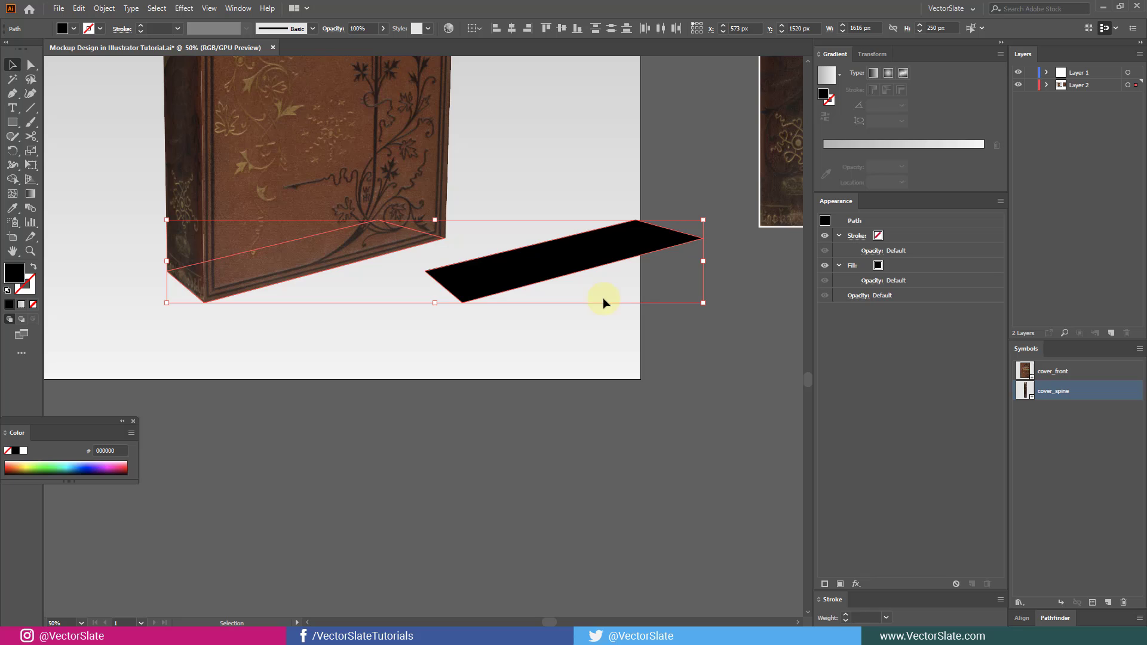
Step: Select the shadow's fill and expand it slightly with Offset Path
click(912, 265)
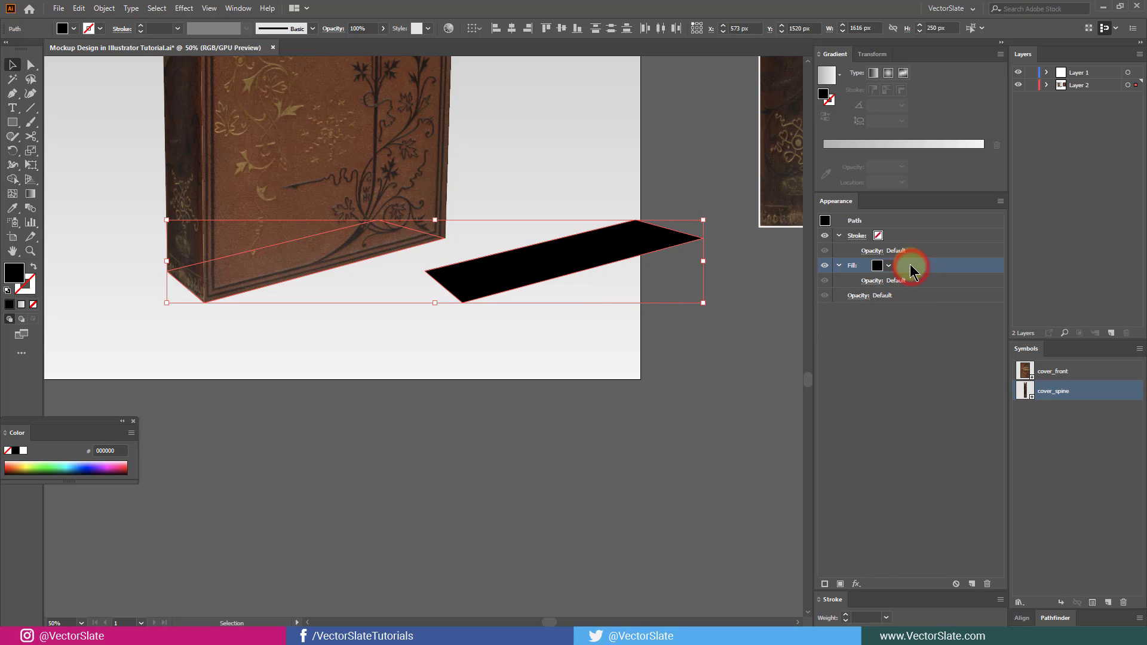
click(855, 583)
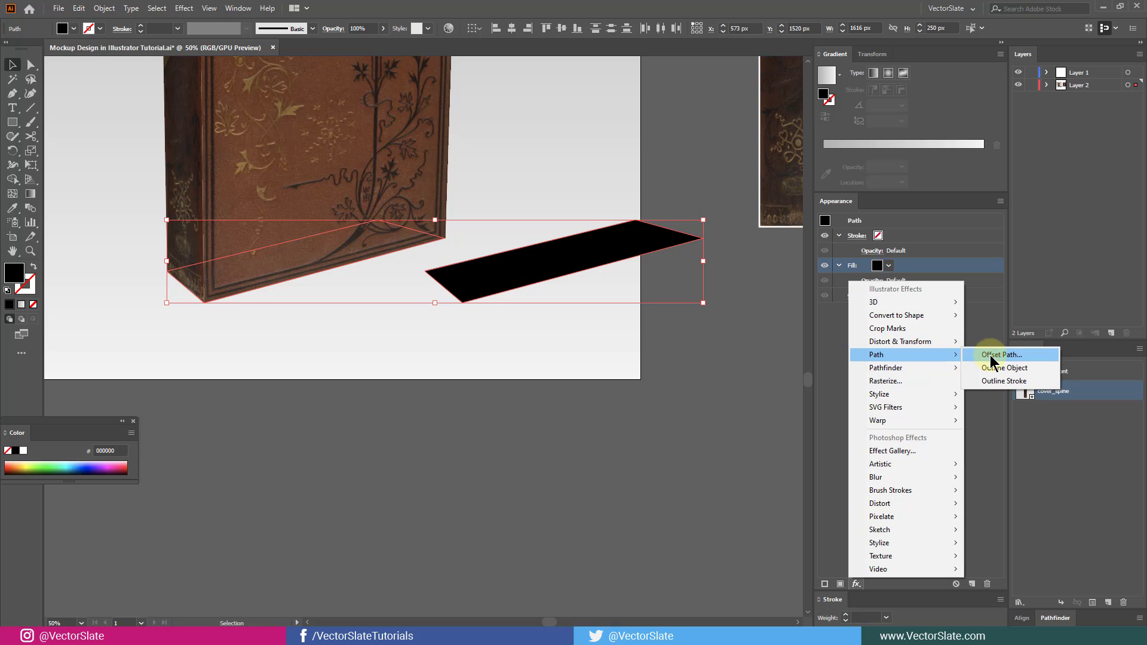
click(1001, 354)
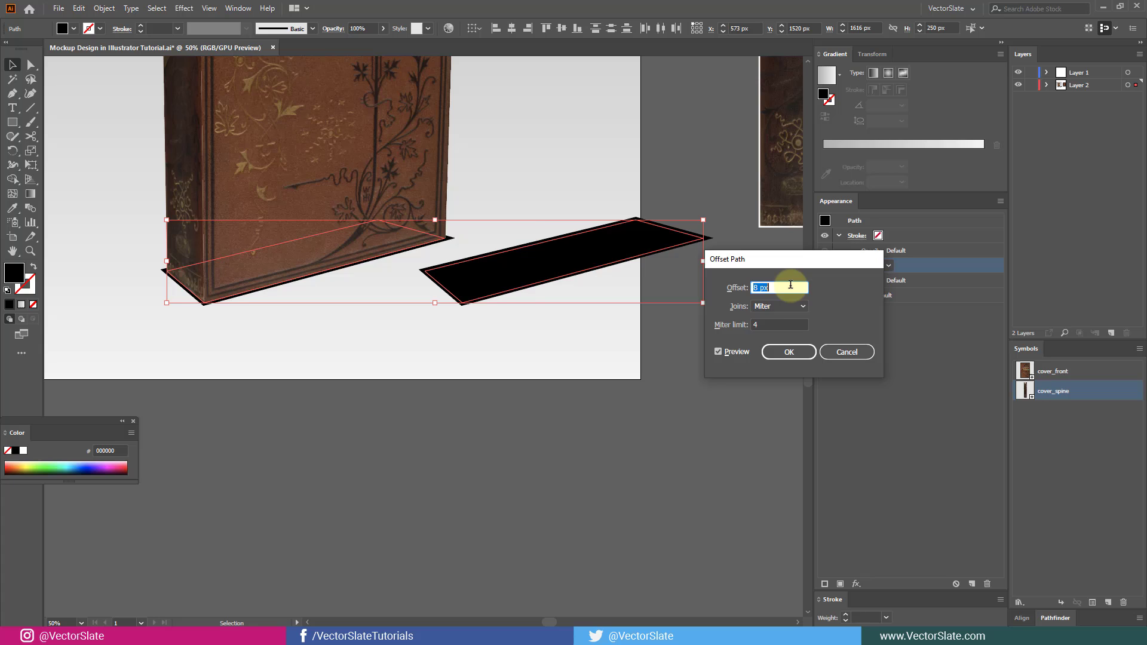
click(788, 352)
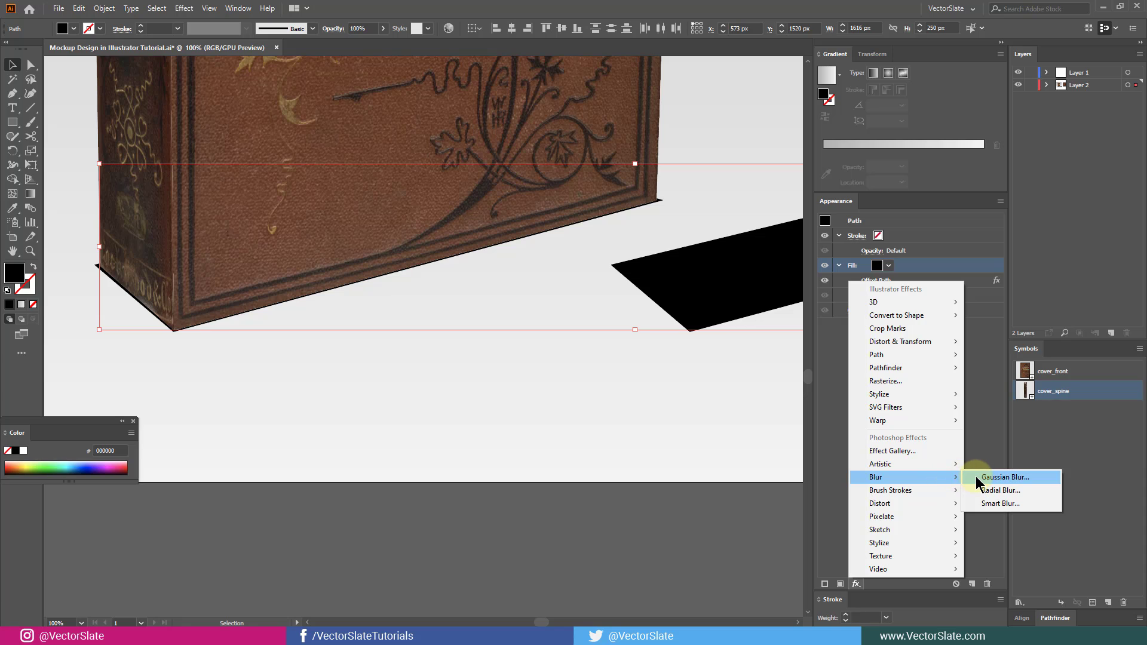
Step: Soften the shadow fill with a 20 px Gaussian Blur
click(1004, 477)
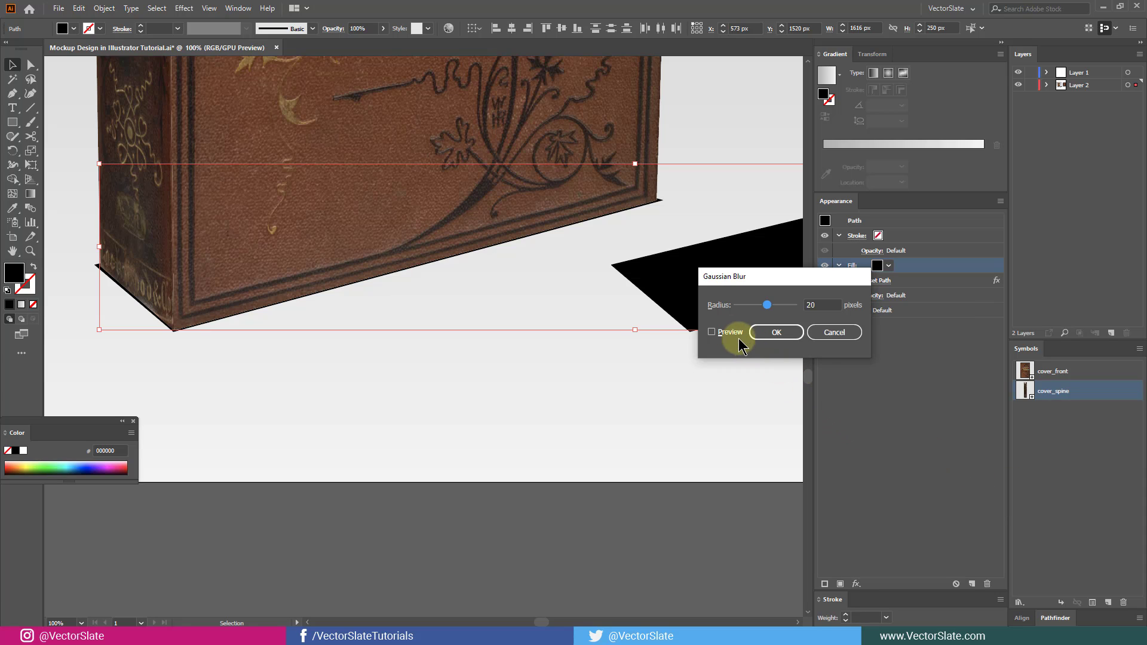
click(712, 332)
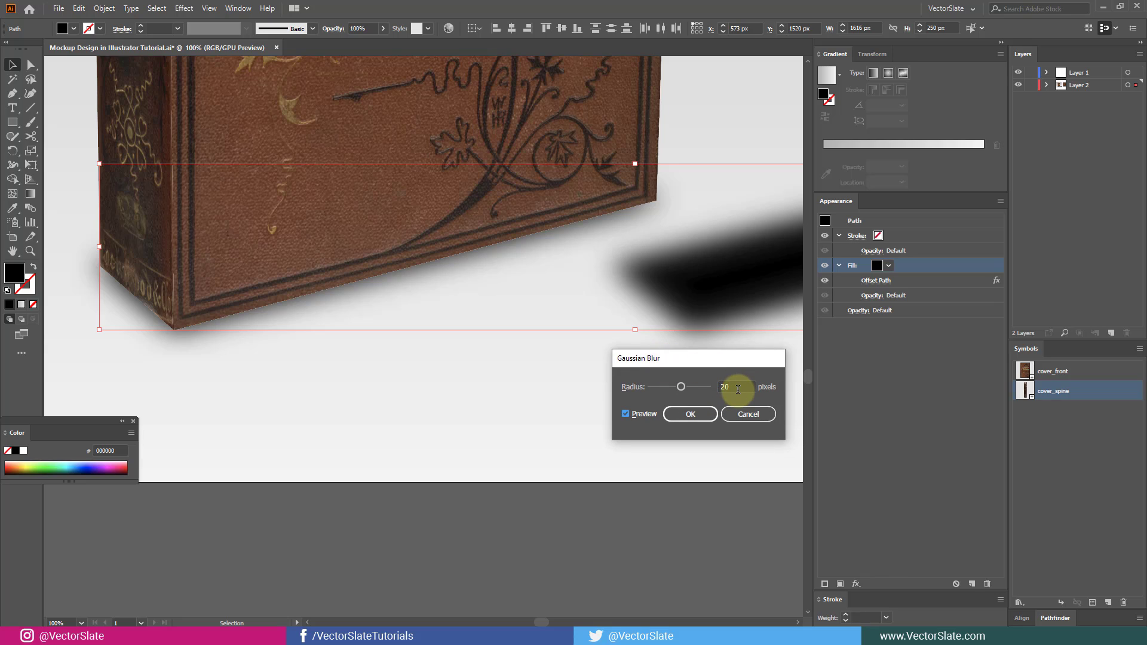
click(689, 413)
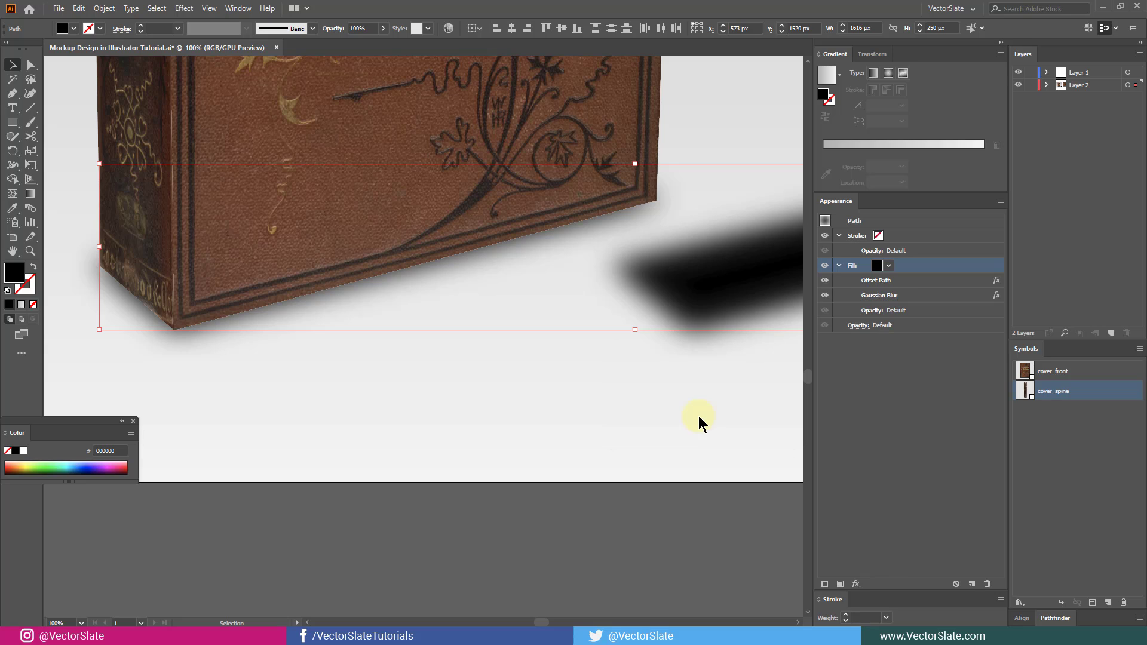
mouse_move(745, 382)
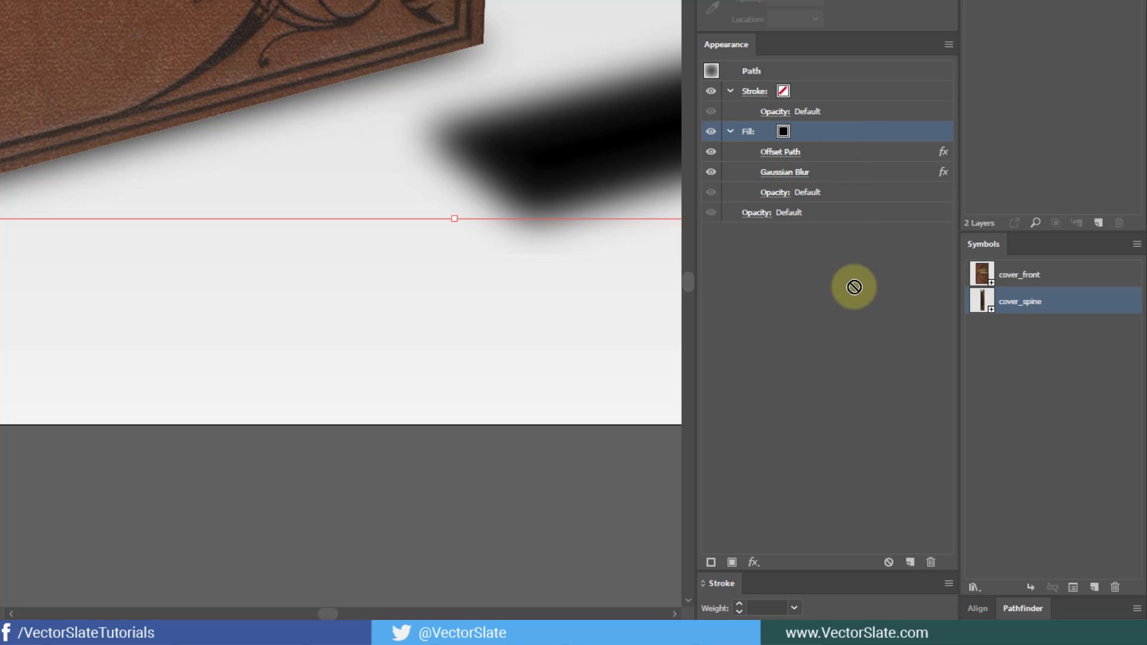
Step: Duplicate the blurred shadow fill with a 4 px Gaussian Blur and 50% opacity
click(910, 563)
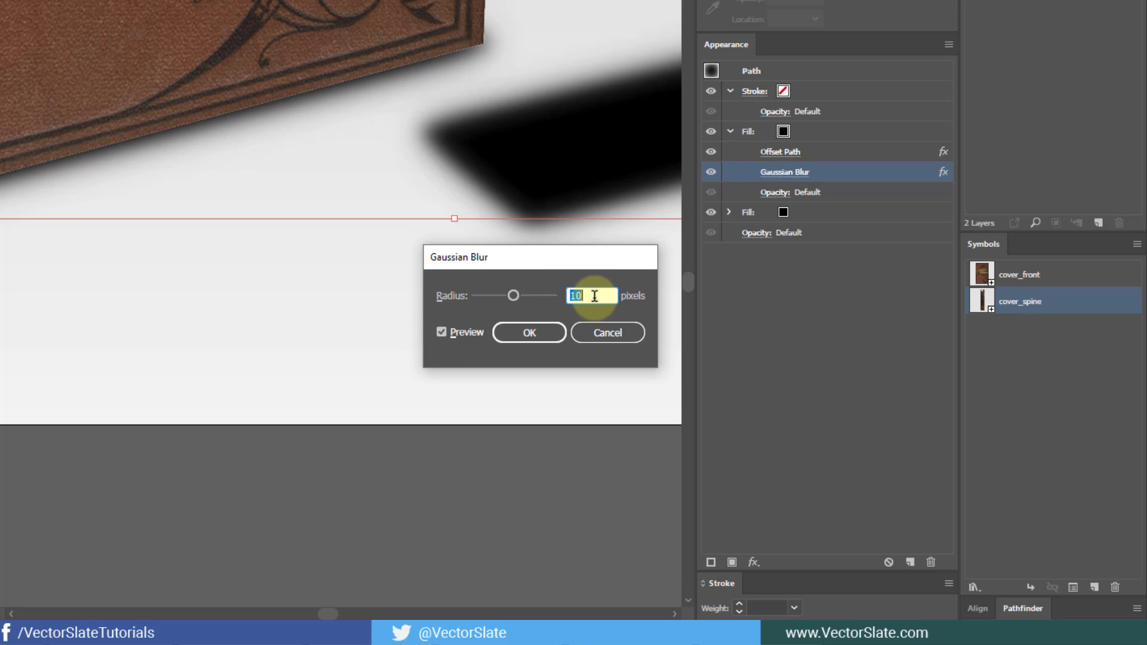
text(4)
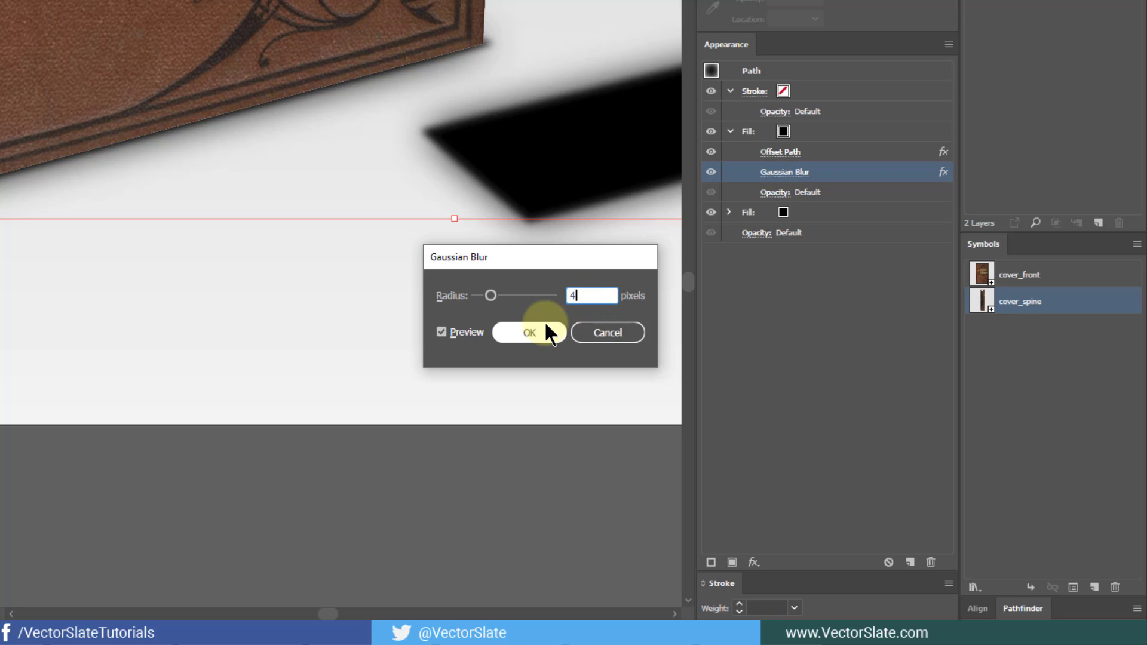
click(528, 332)
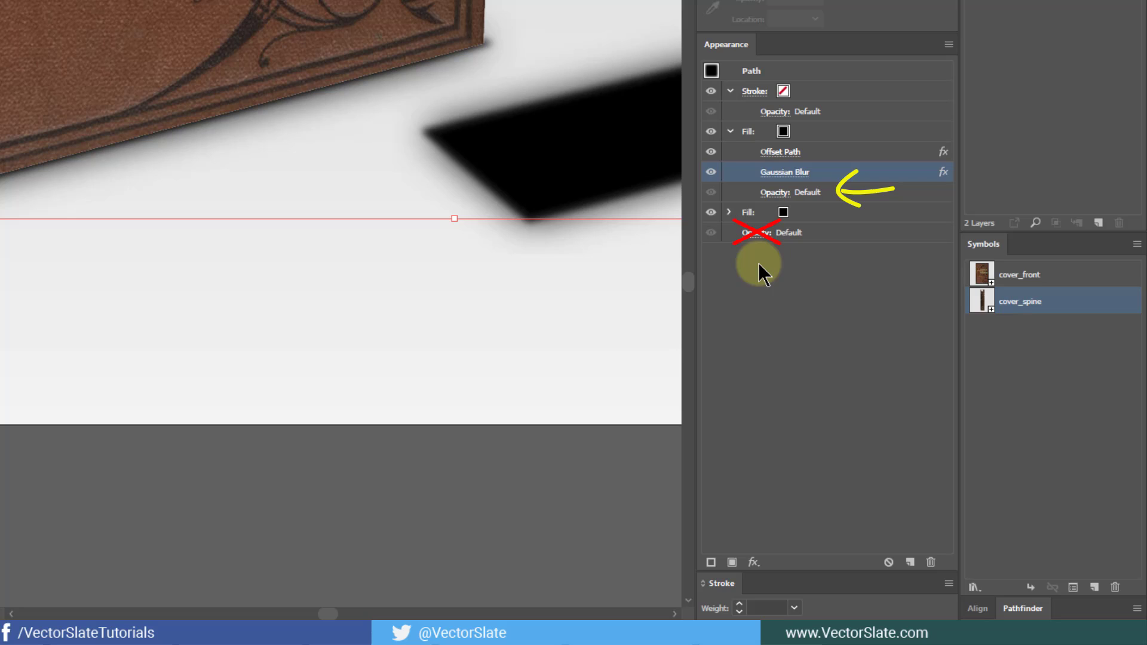
click(774, 192)
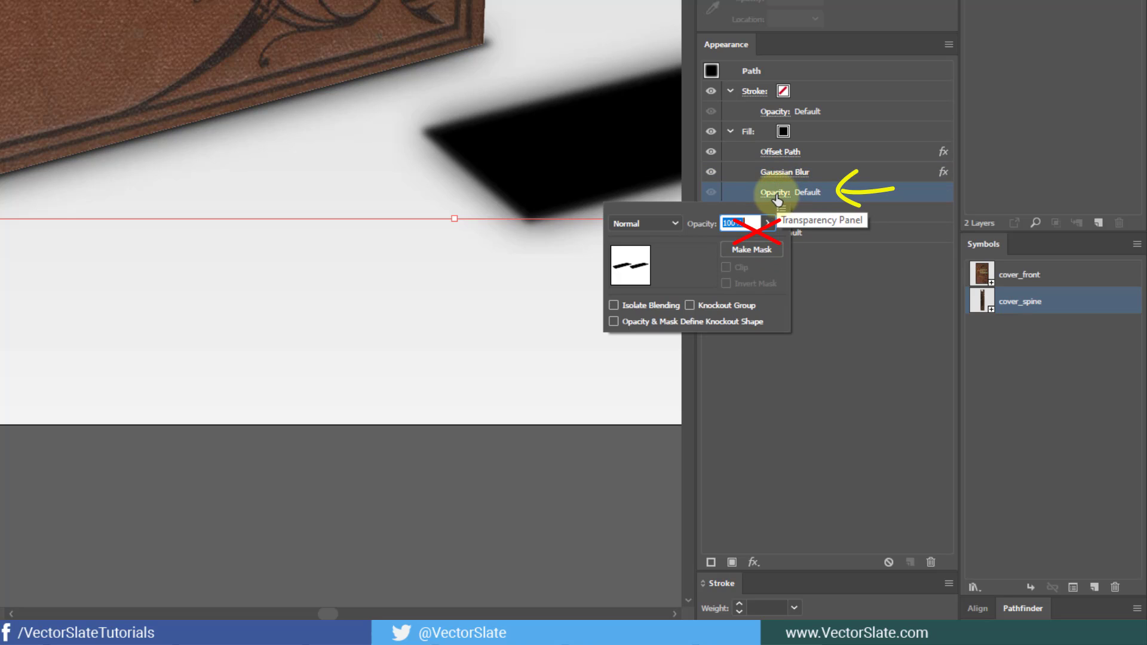
text(50)
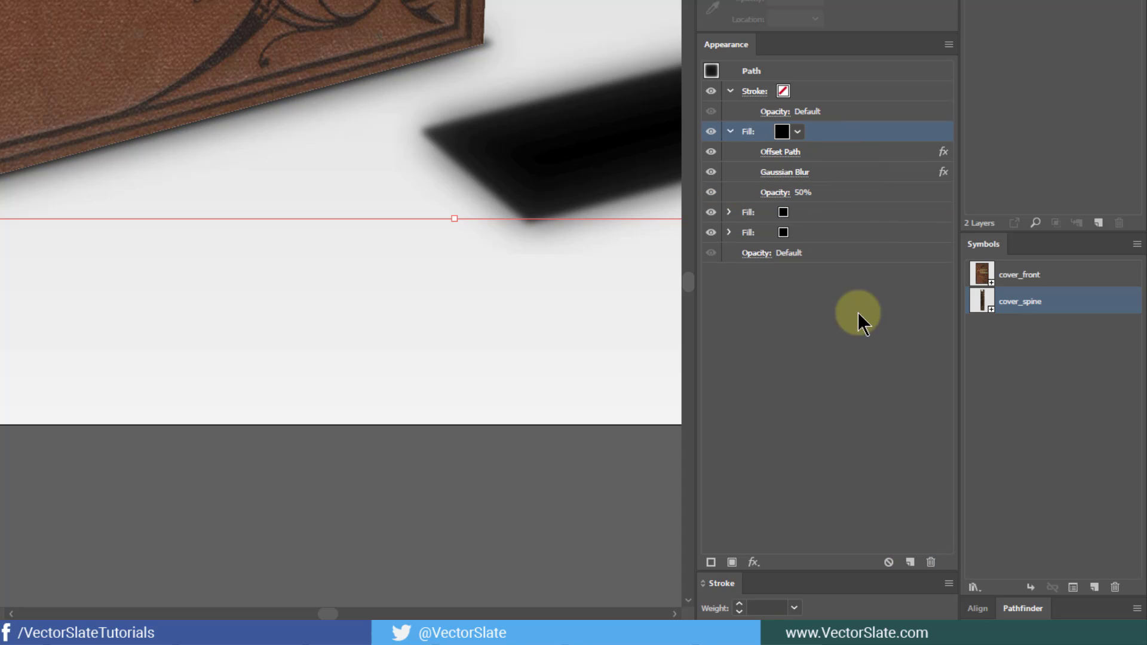
Step: Add another fill copy with a tighter 2 px Gaussian Blur
click(785, 172)
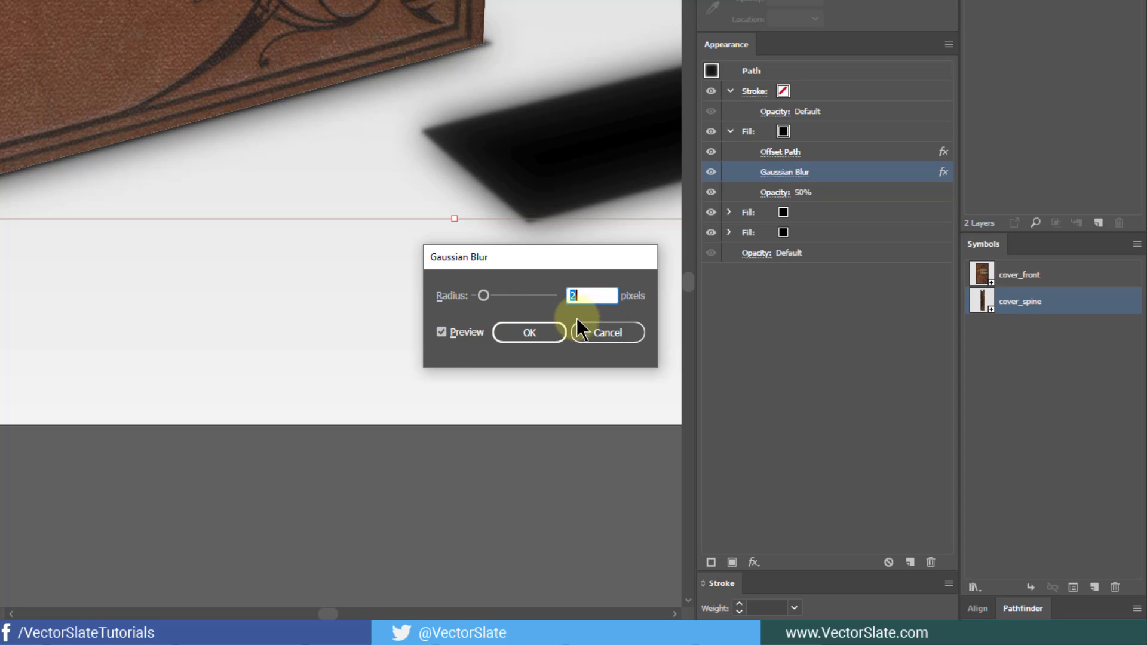
click(528, 333)
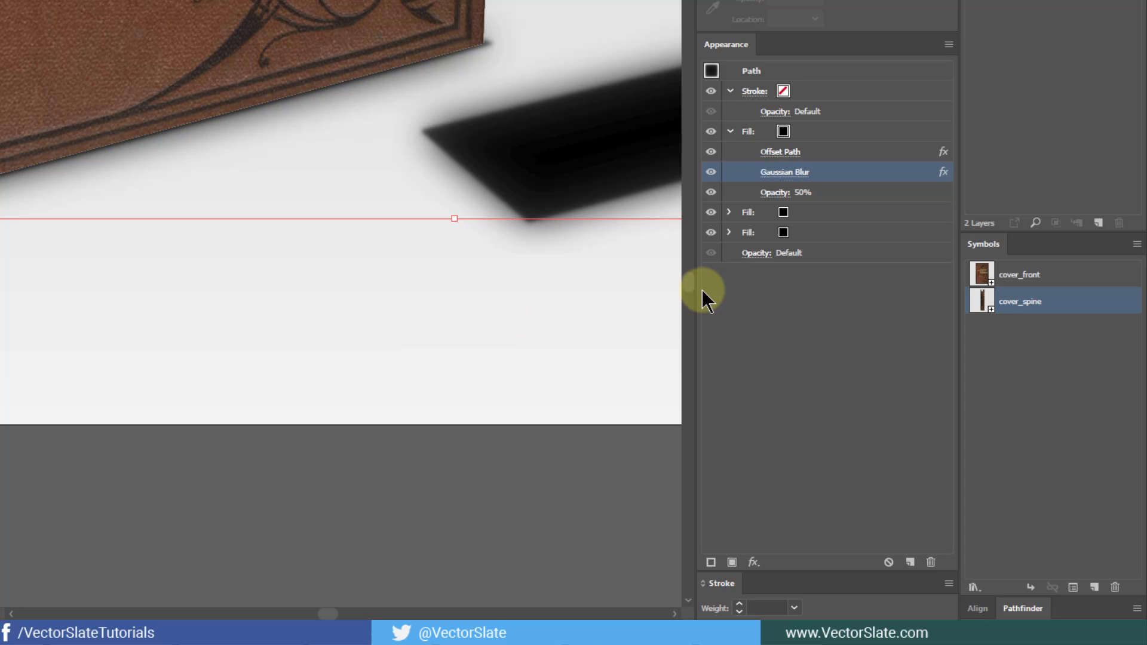
click(785, 193)
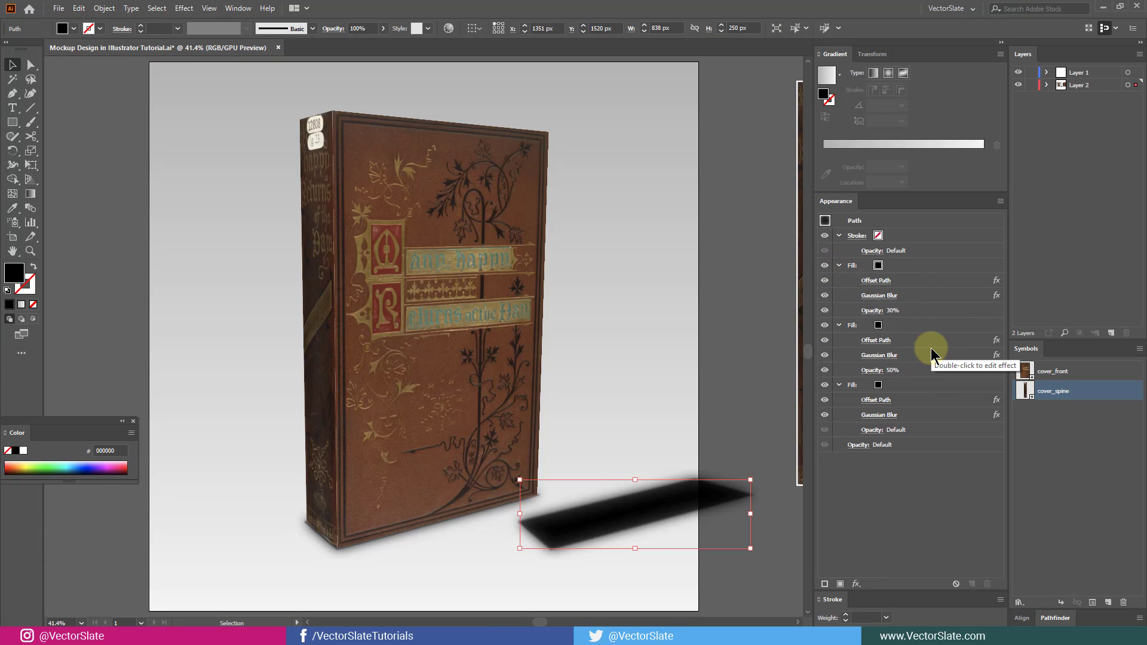
mouse_move(929, 457)
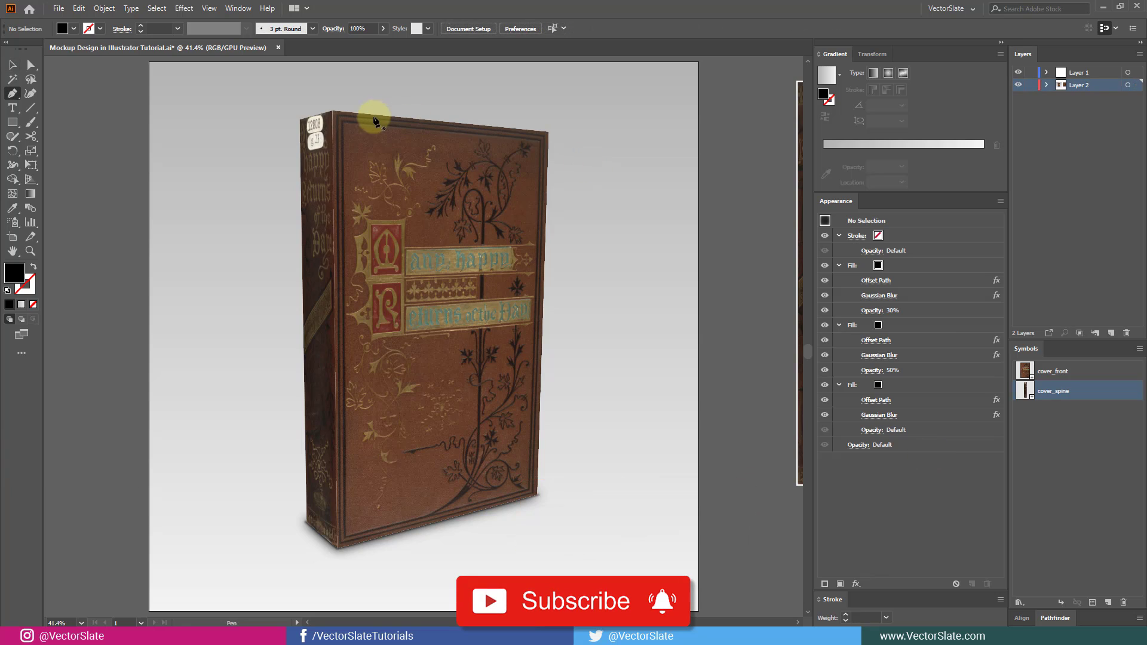
Step: Draw a rectangle over the front cover and fill it with the White to 0% White gradient
click(543, 499)
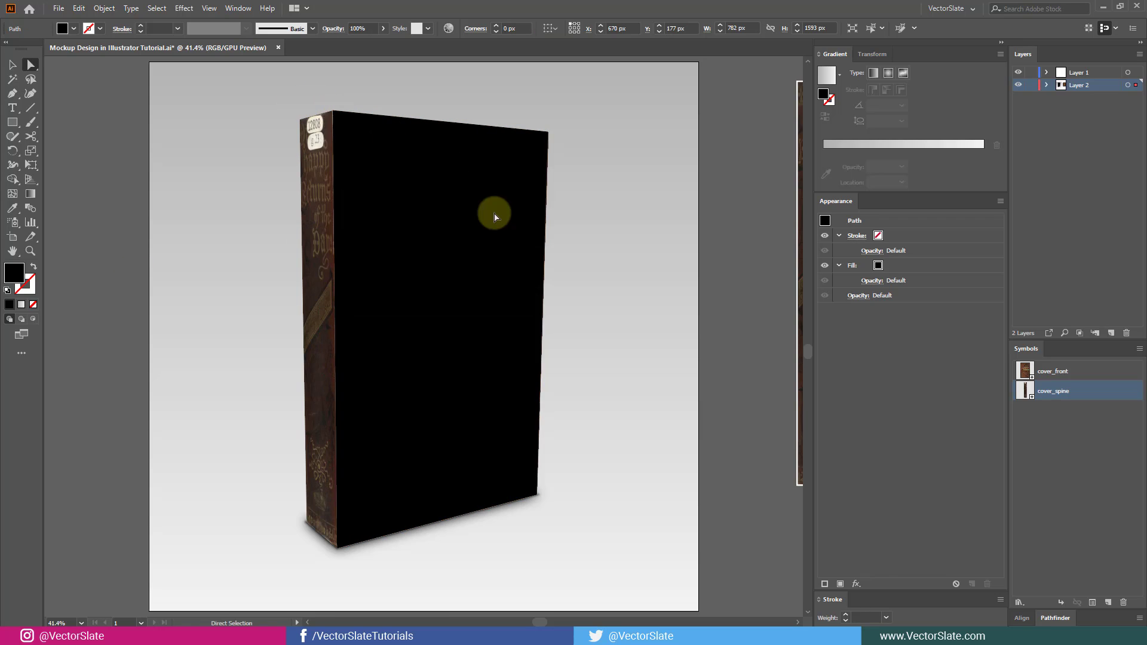
click(829, 73)
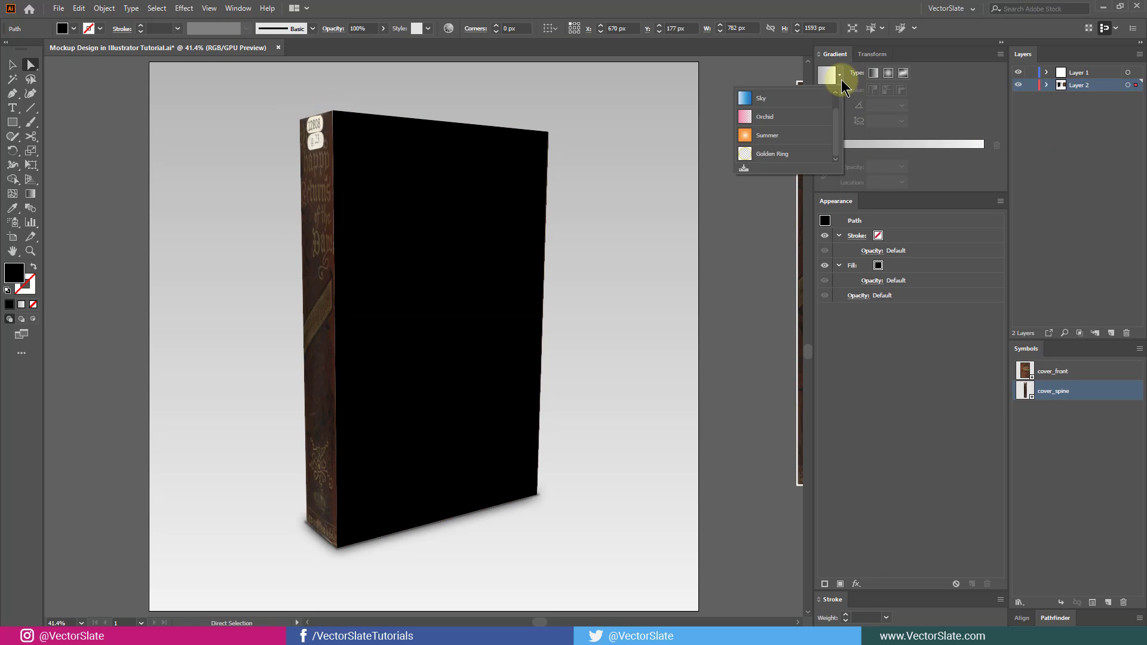
click(828, 75)
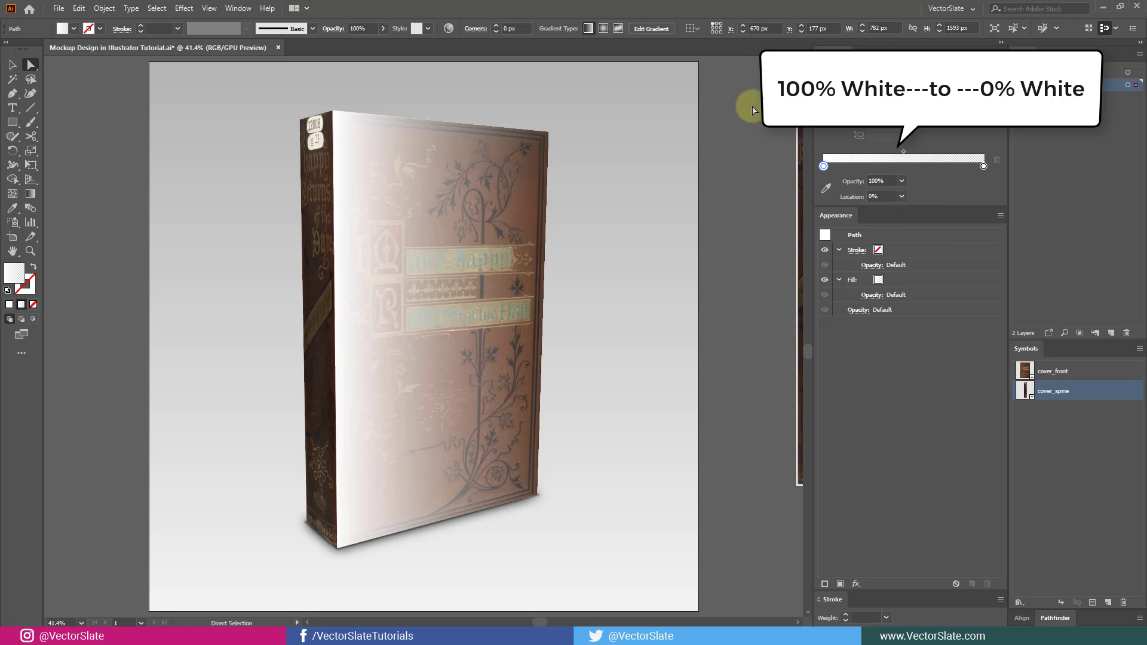
Step: Set the overlay's blend mode to Soft Light
click(870, 309)
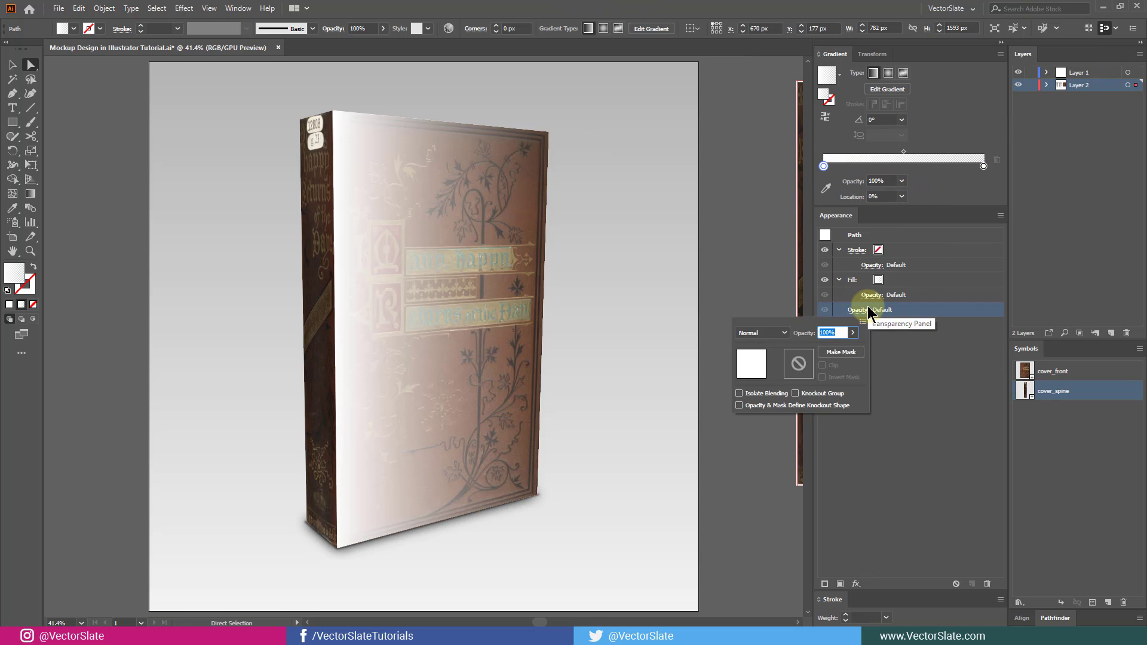
click(763, 333)
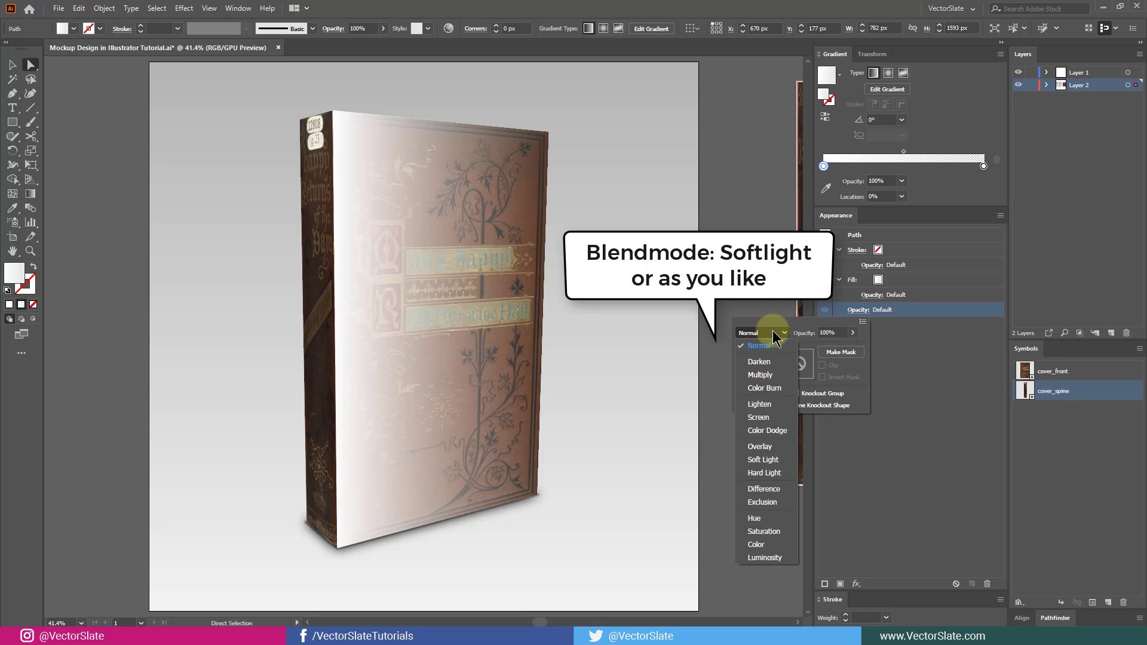
click(763, 460)
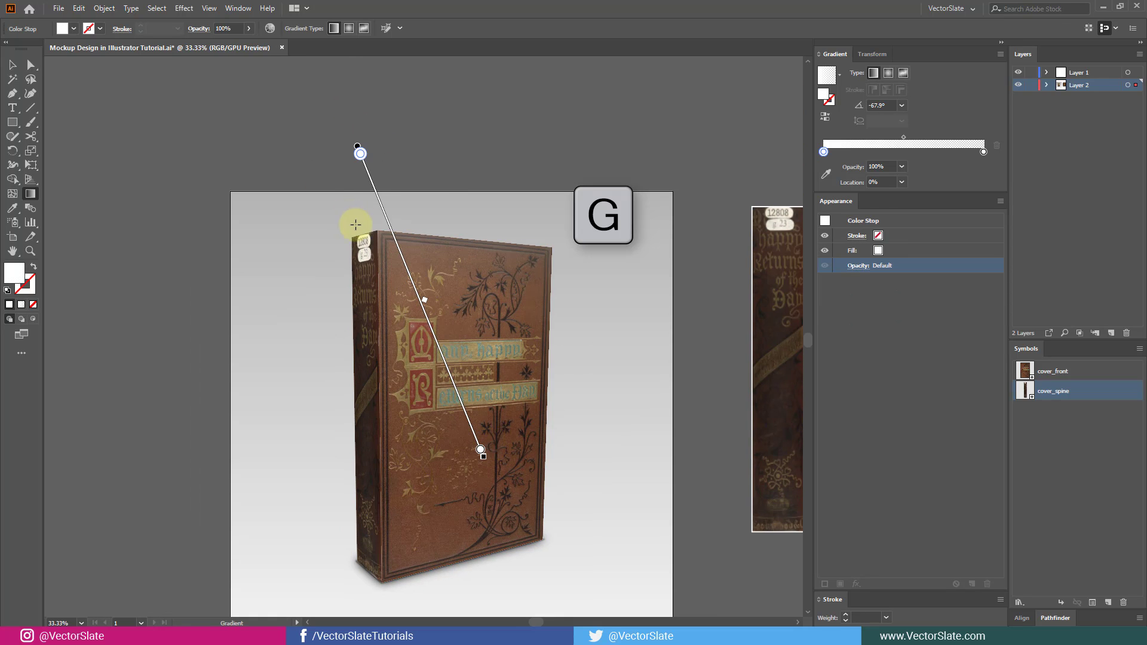
Step: Drag the white gradient diagonally from the cover's upper left toward its lower middle
drag(359, 154, 355, 166)
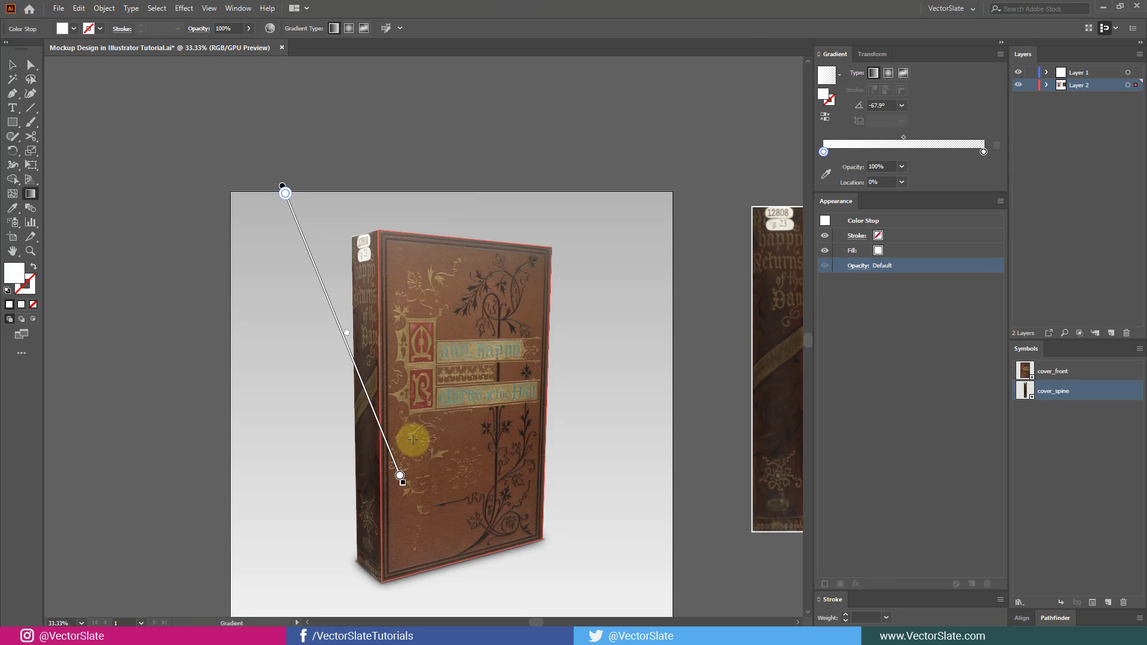
drag(284, 193, 321, 258)
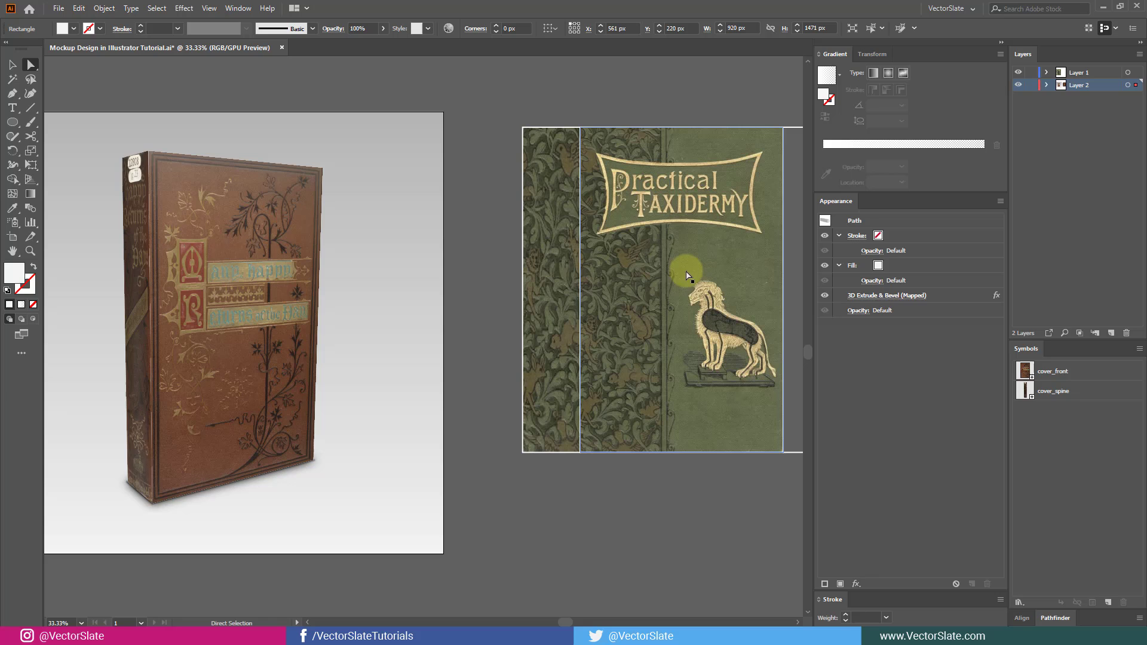
mouse_move(672, 273)
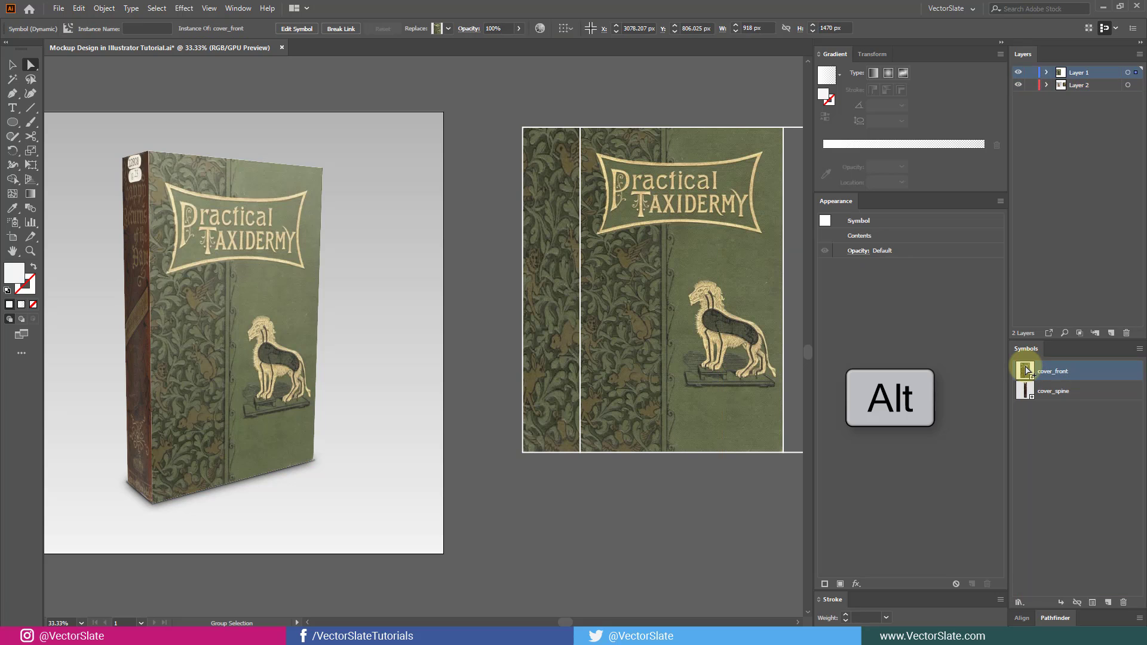
Step: Redefine cover_front and cover_spine with the Practical Taxidermy artwork, then toggle the 3D effect to refresh
click(252, 254)
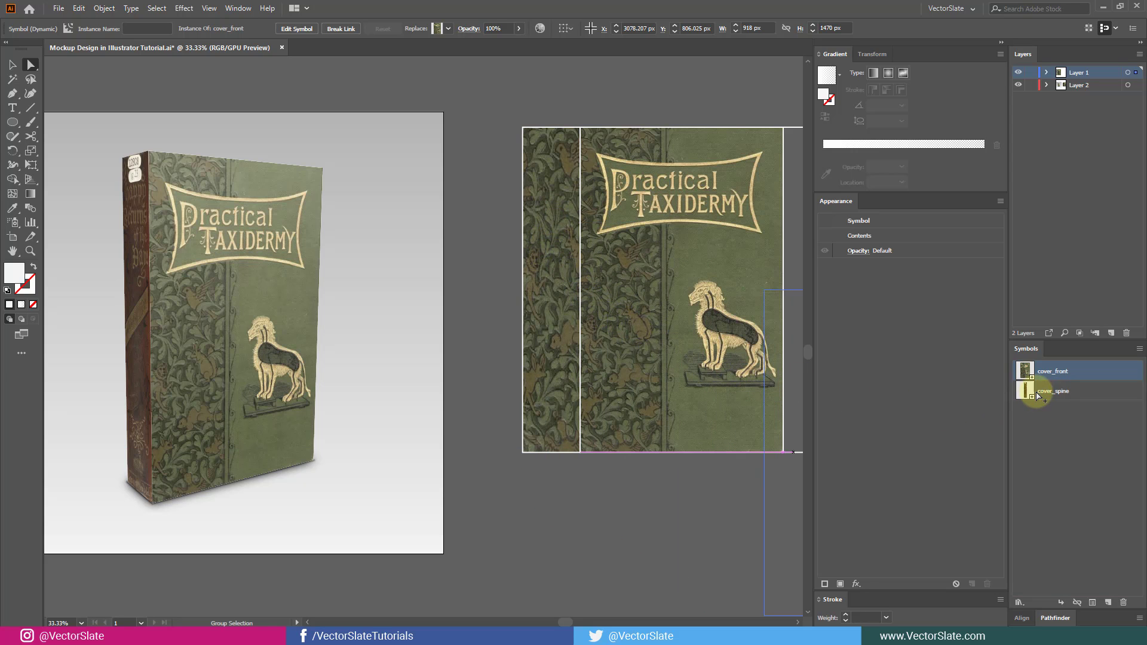
click(1053, 391)
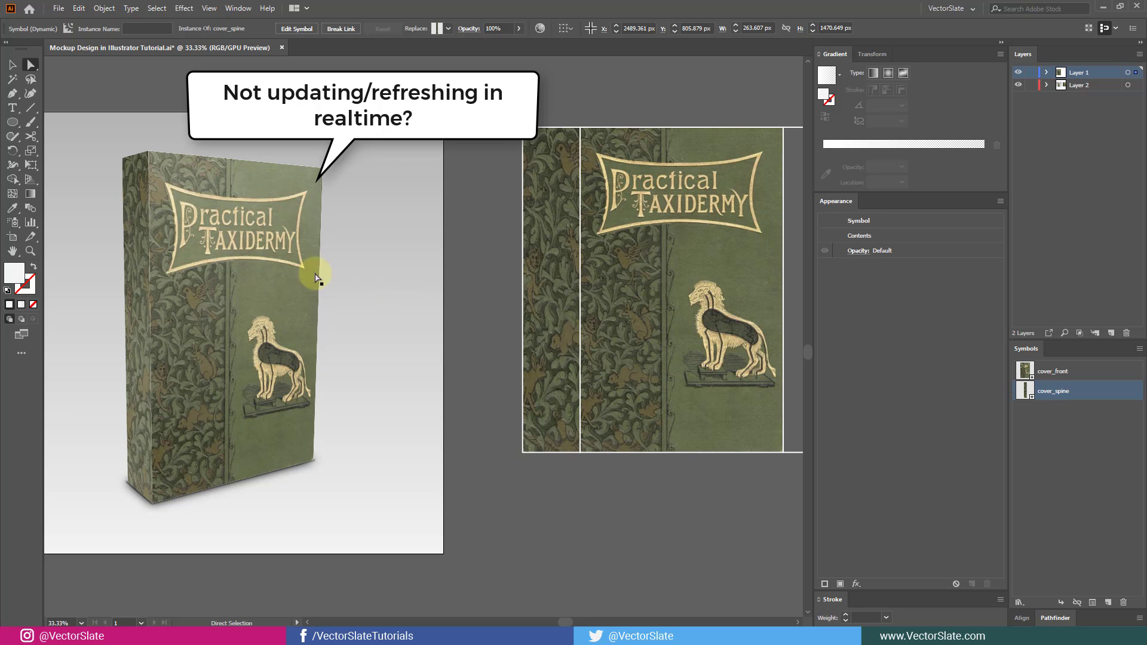
click(248, 268)
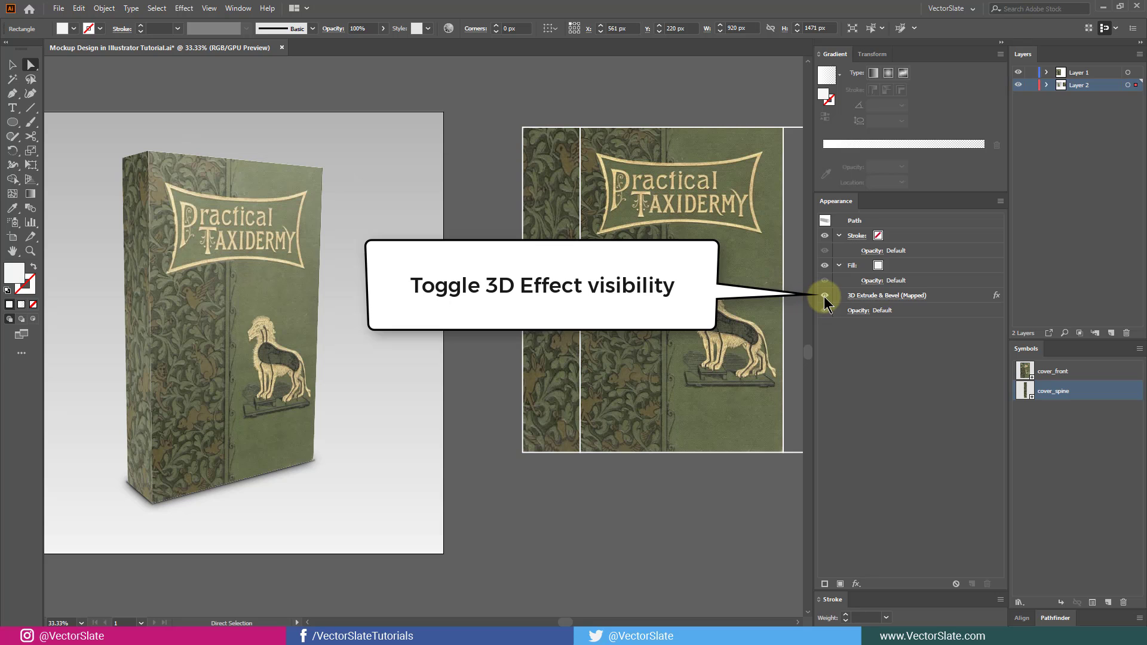
click(825, 296)
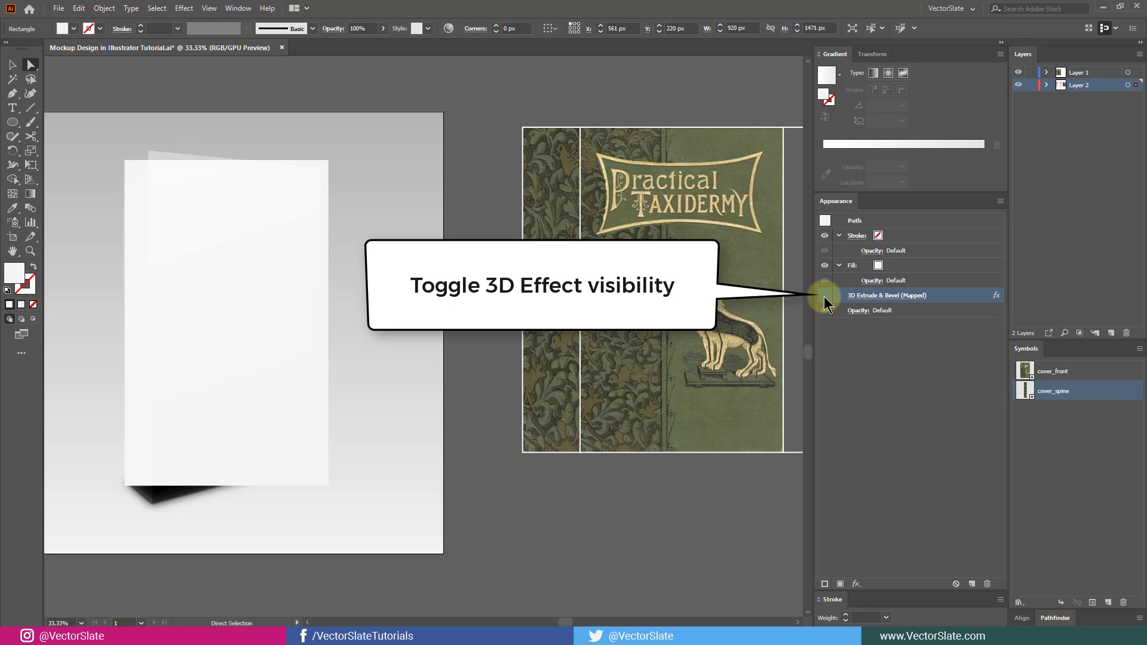
click(825, 296)
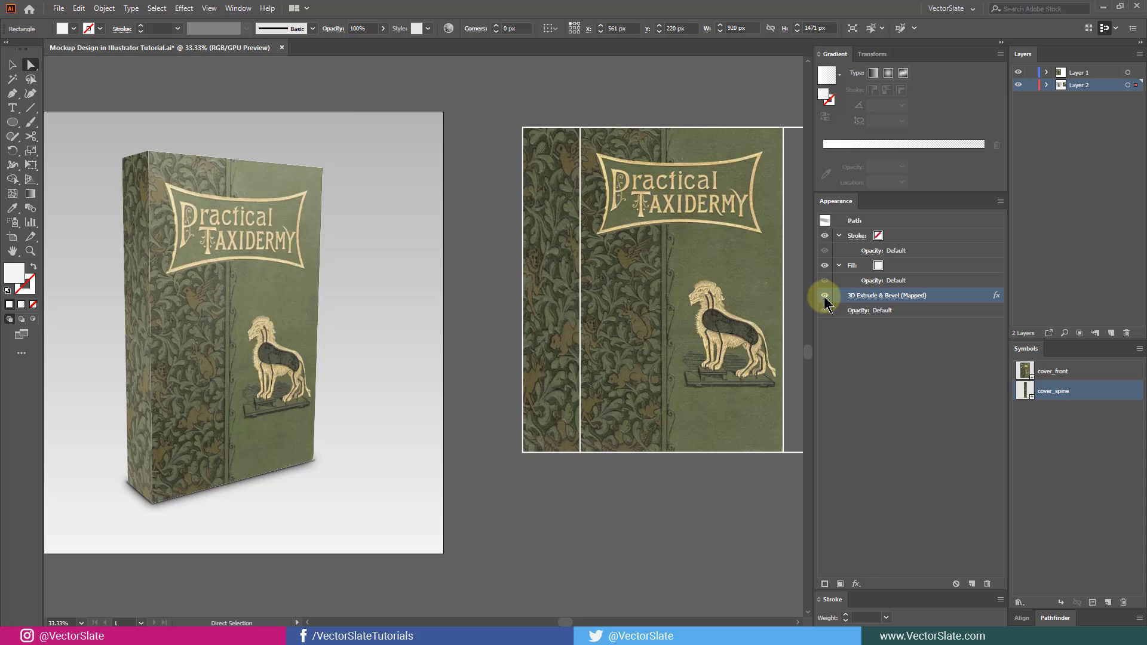
click(377, 47)
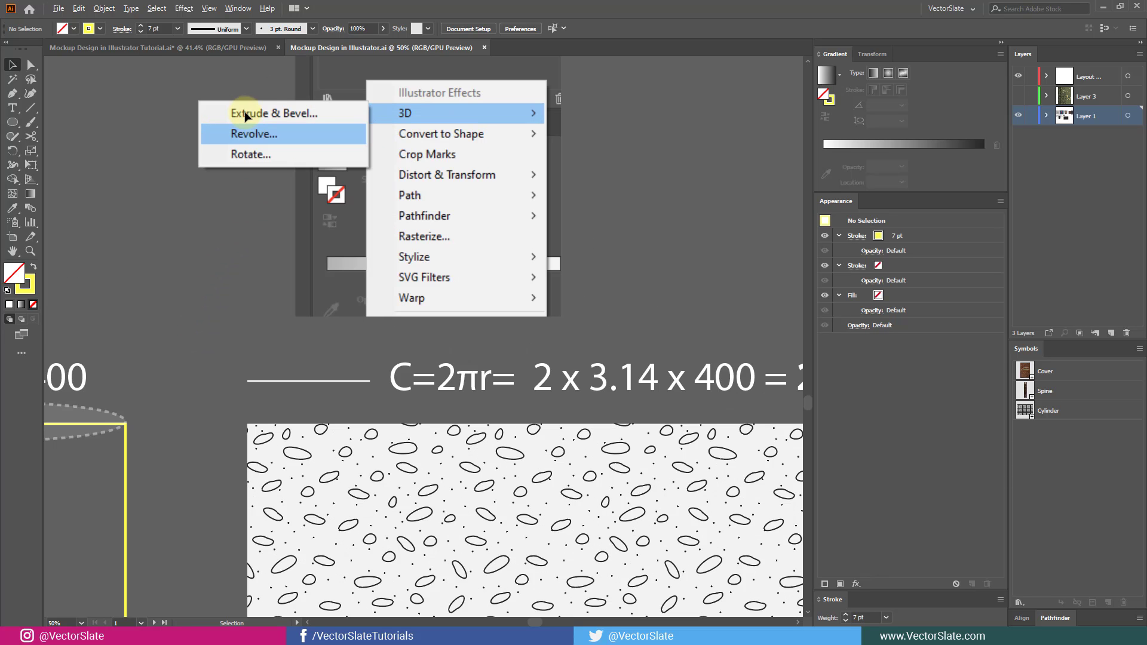
mouse_move(264, 139)
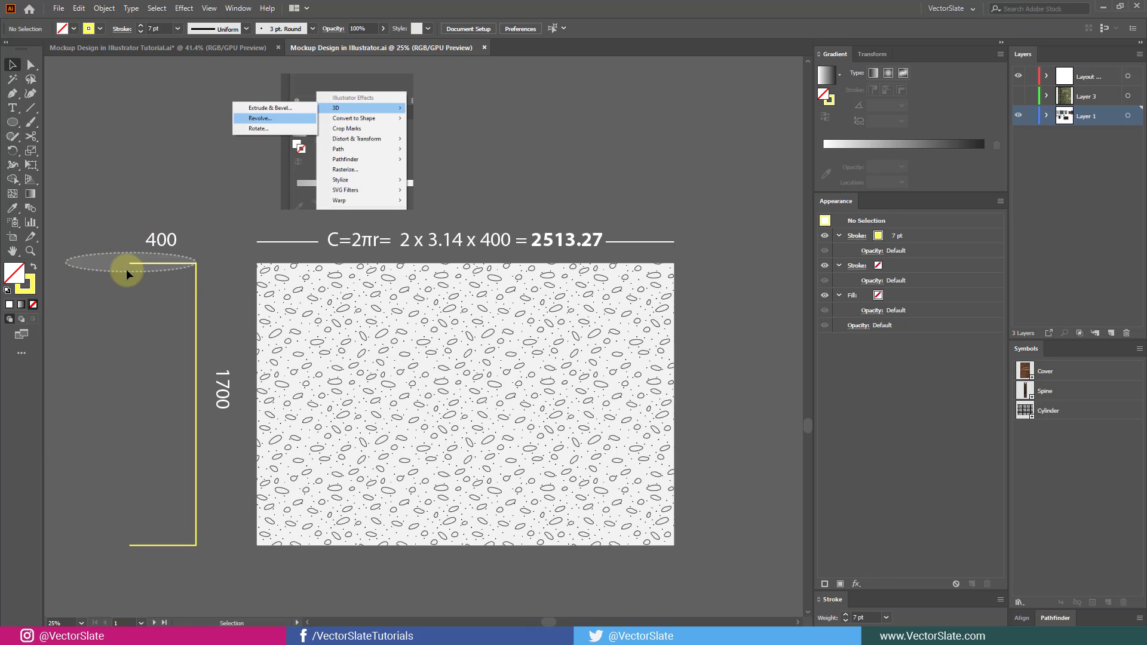
mouse_move(385, 251)
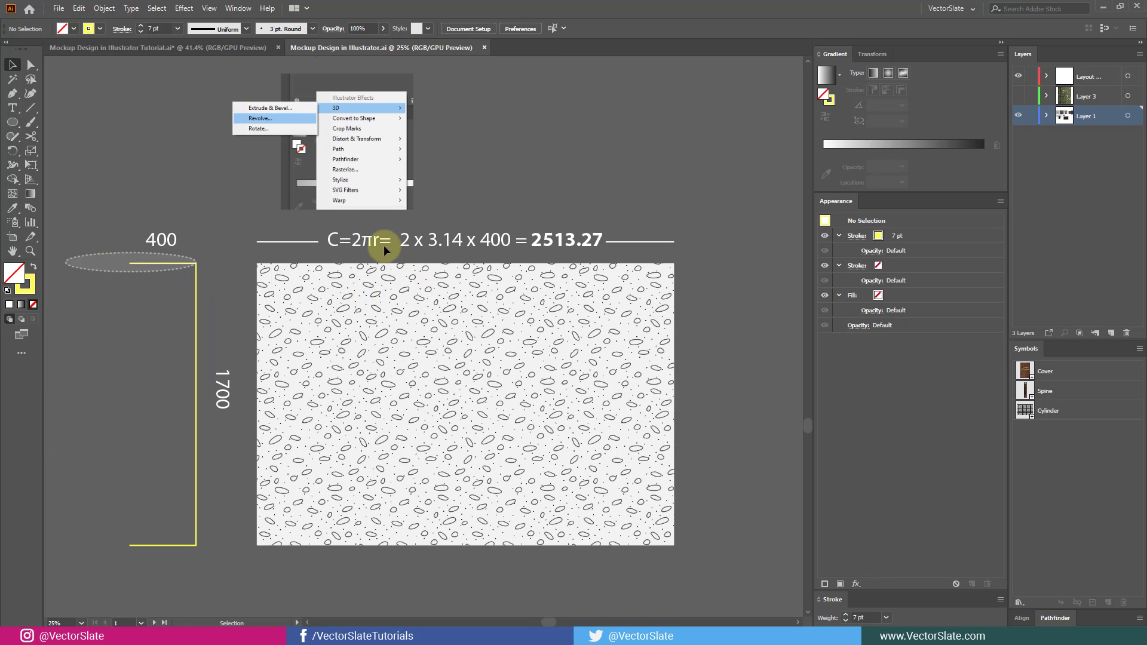
mouse_move(547, 254)
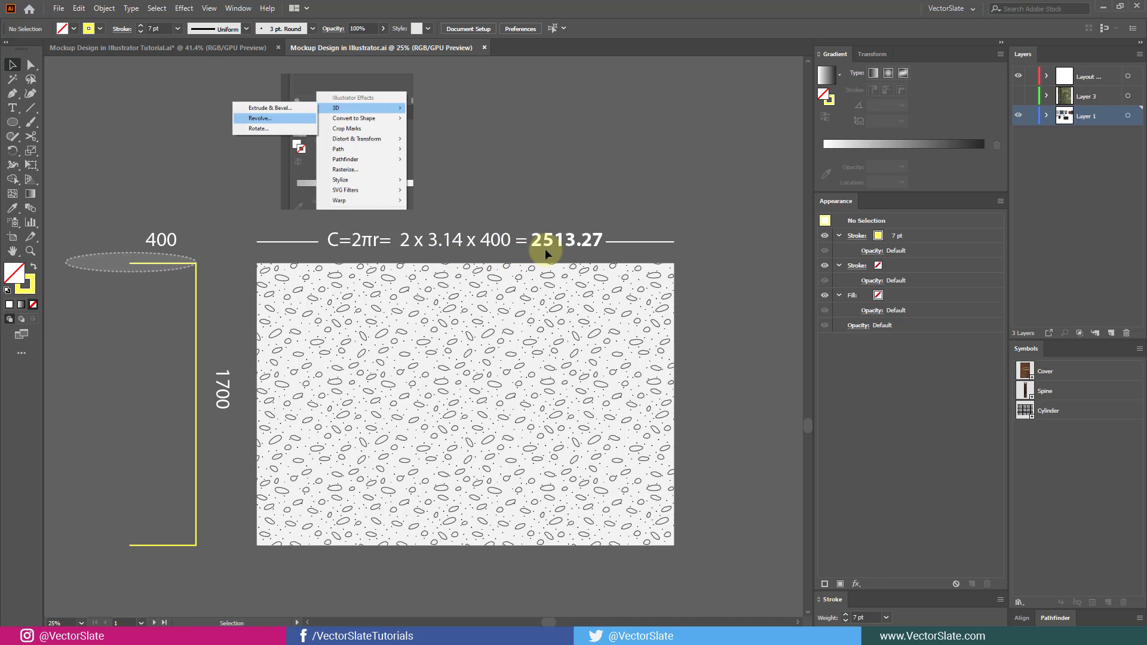
mouse_move(286, 241)
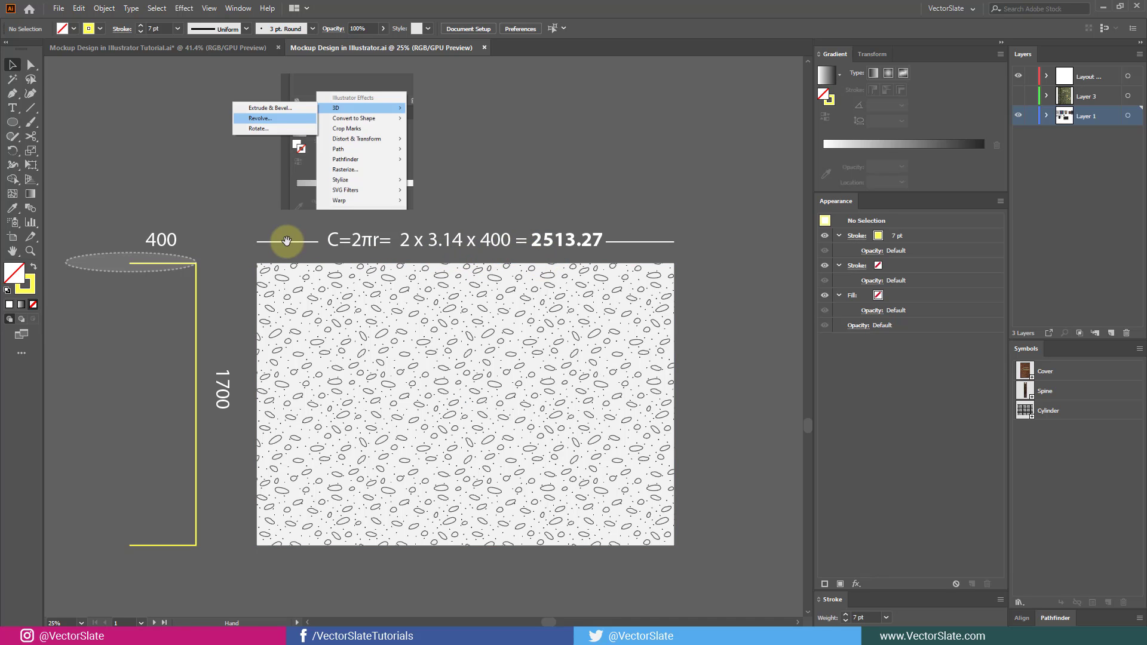
Step: Pan to the revolved cylinder mockup in the Mockup Design document
click(261, 118)
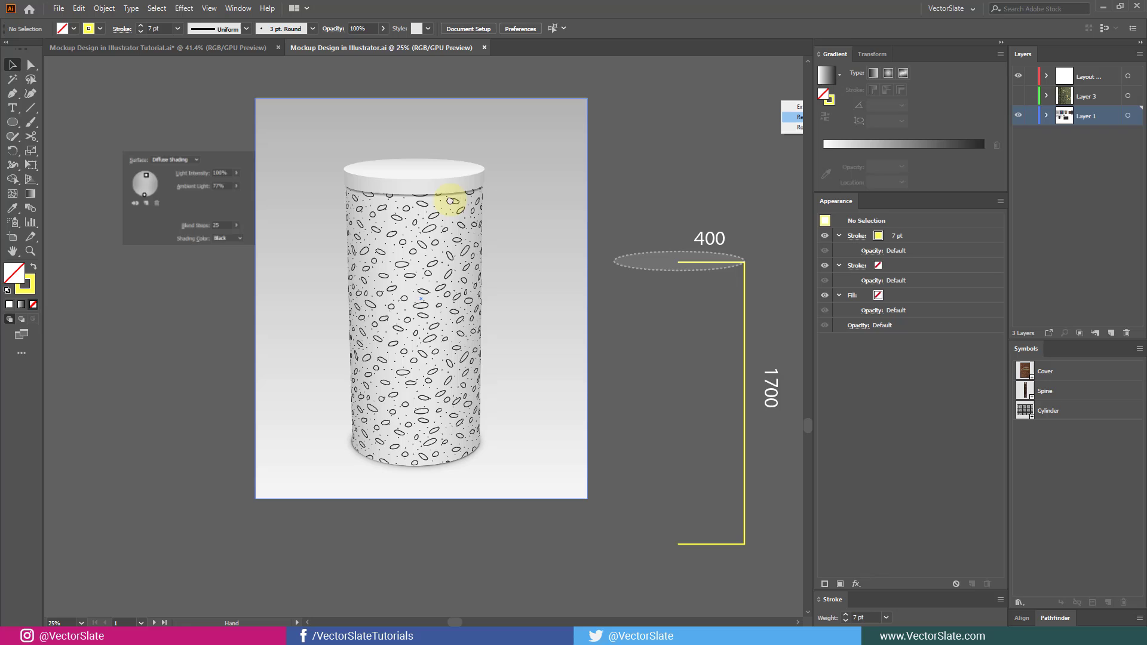
mouse_move(208, 150)
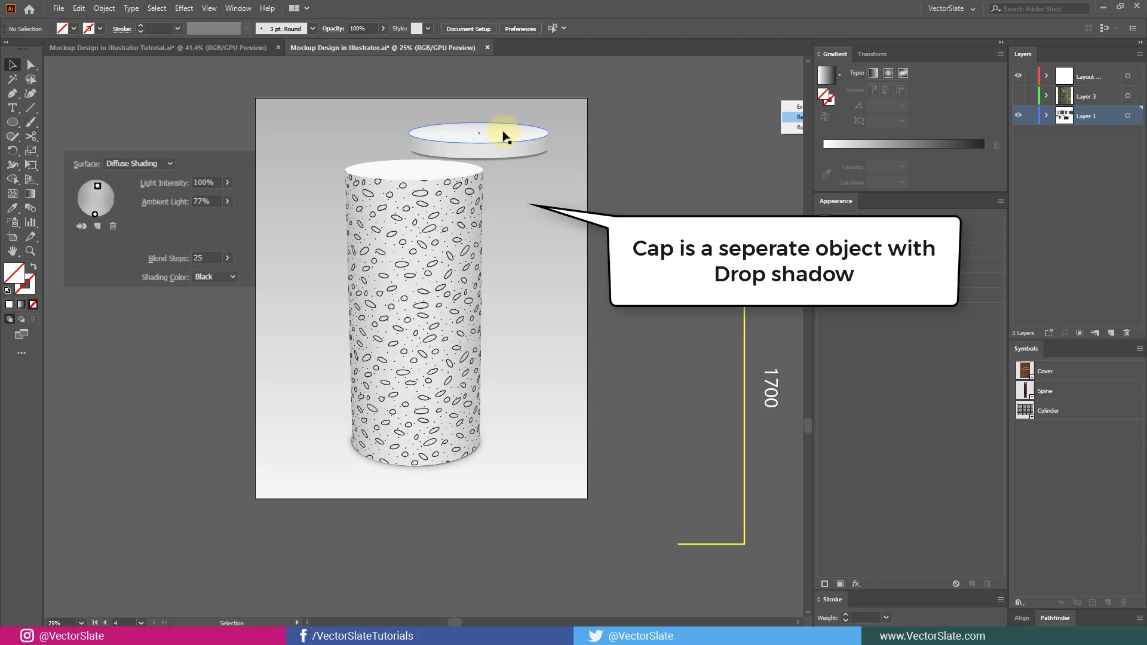
mouse_move(531, 147)
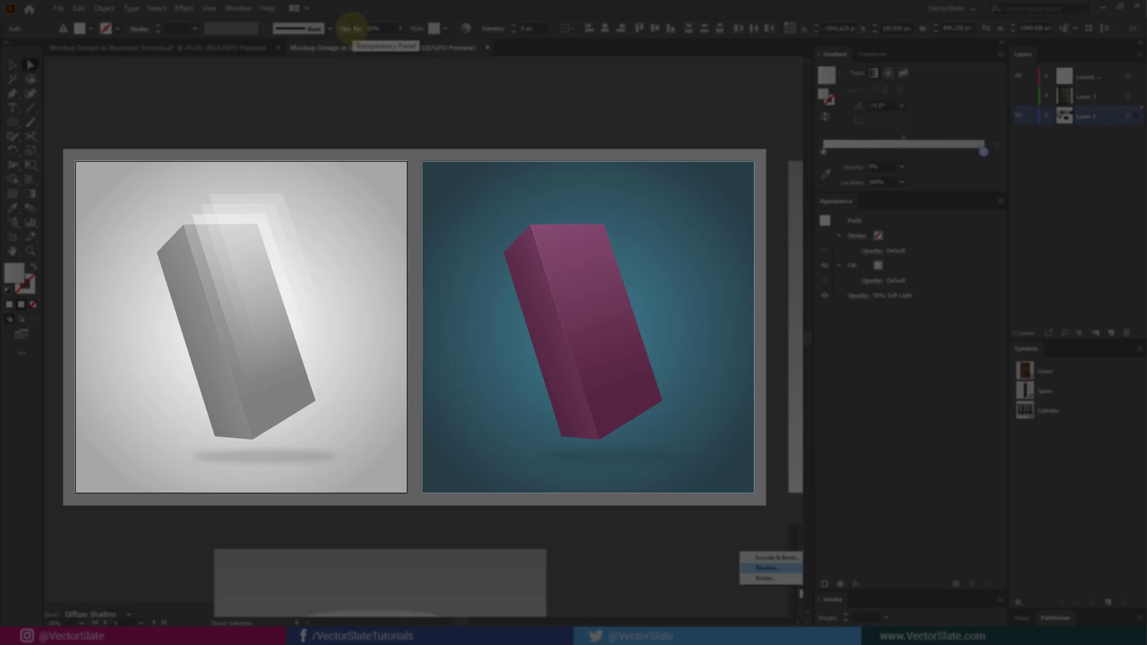
Step: Click empty canvas near the grey and magenta box mockups to deselect everything
click(189, 99)
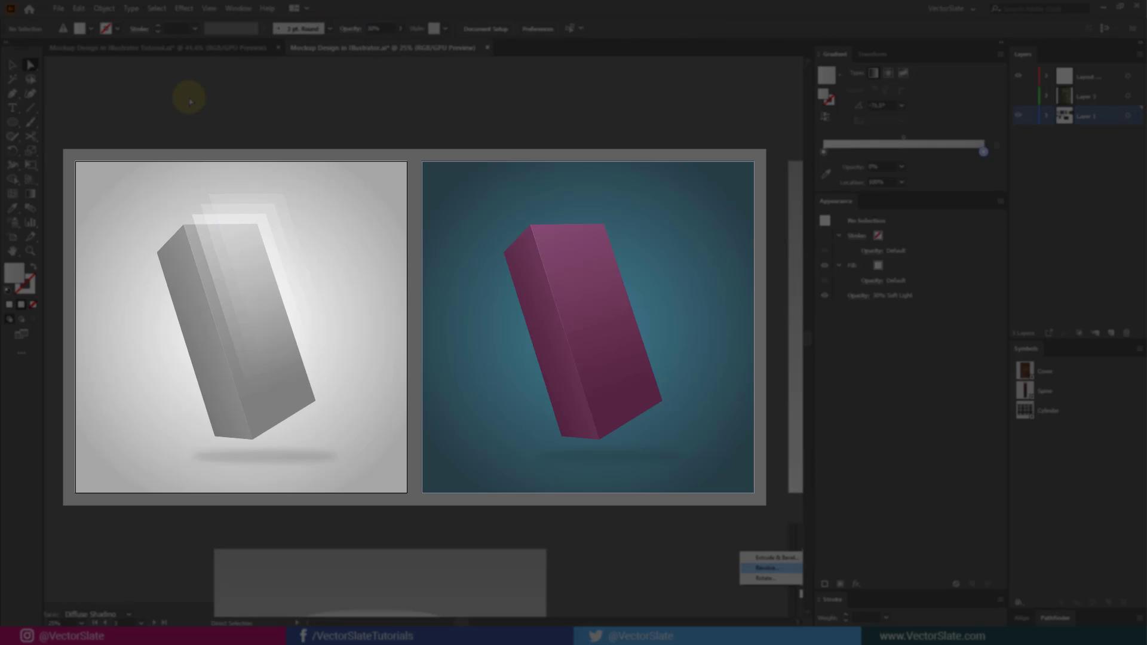
mouse_move(421, 137)
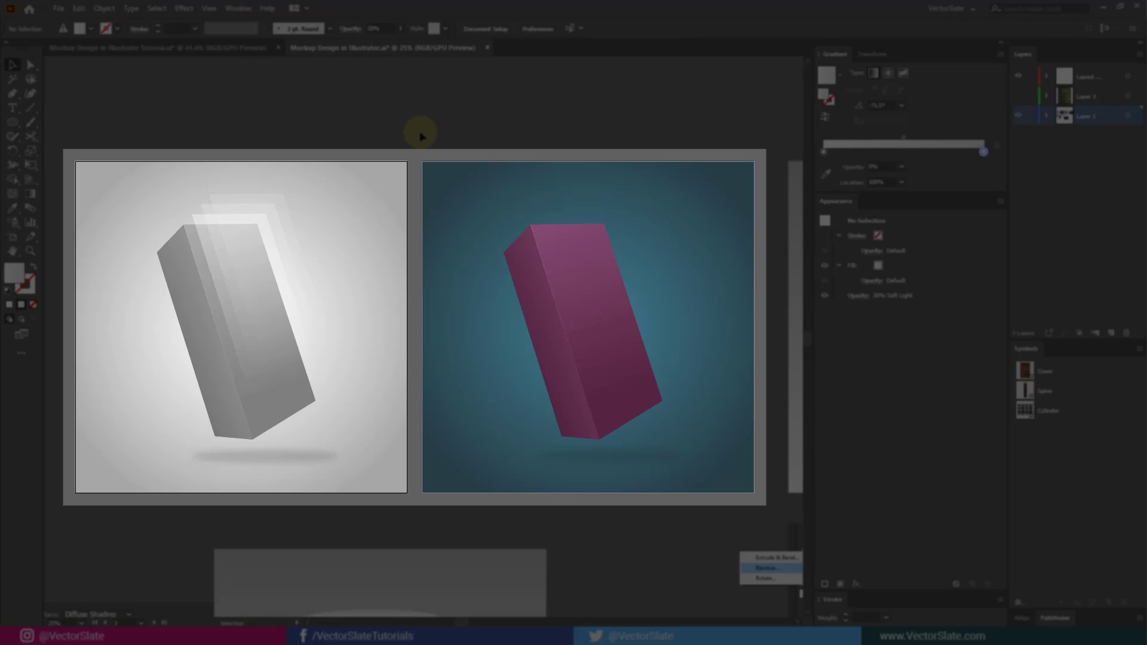